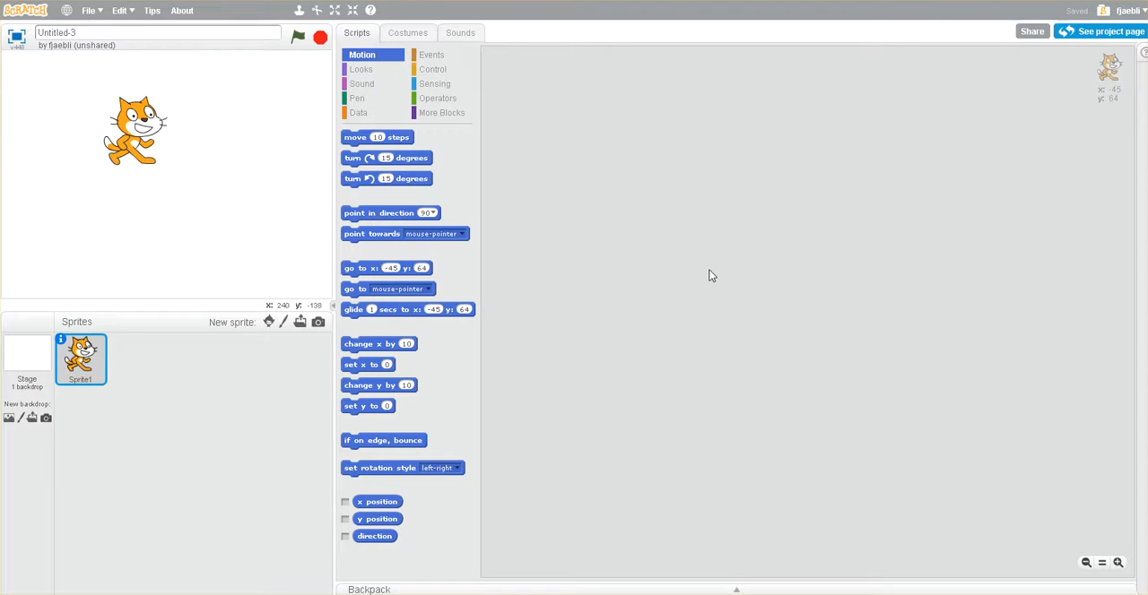
mouse_move(800, 169)
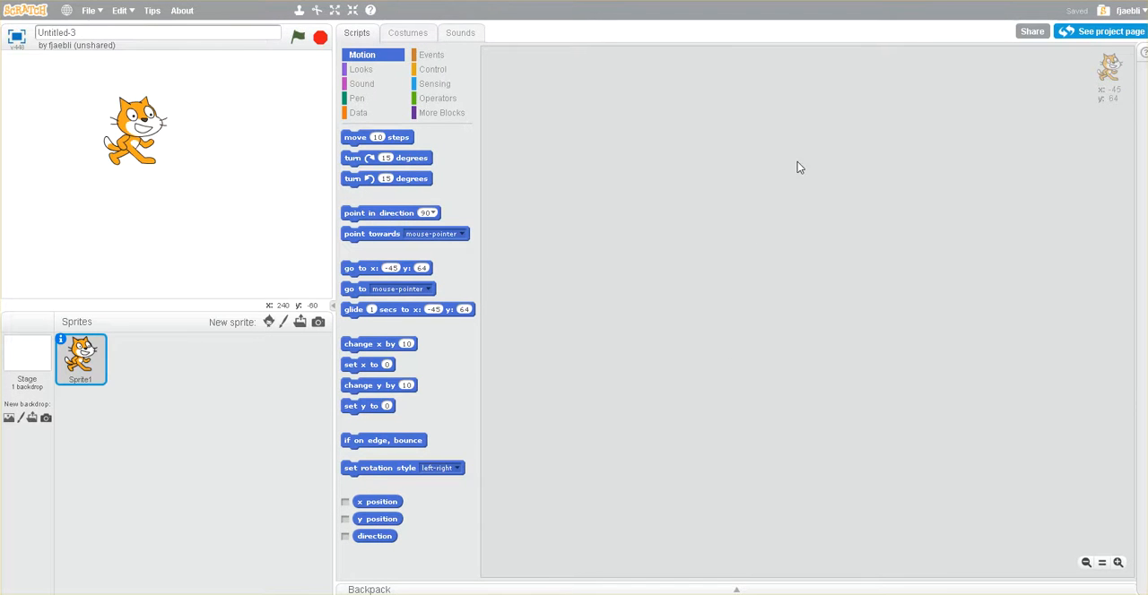
mouse_move(179, 138)
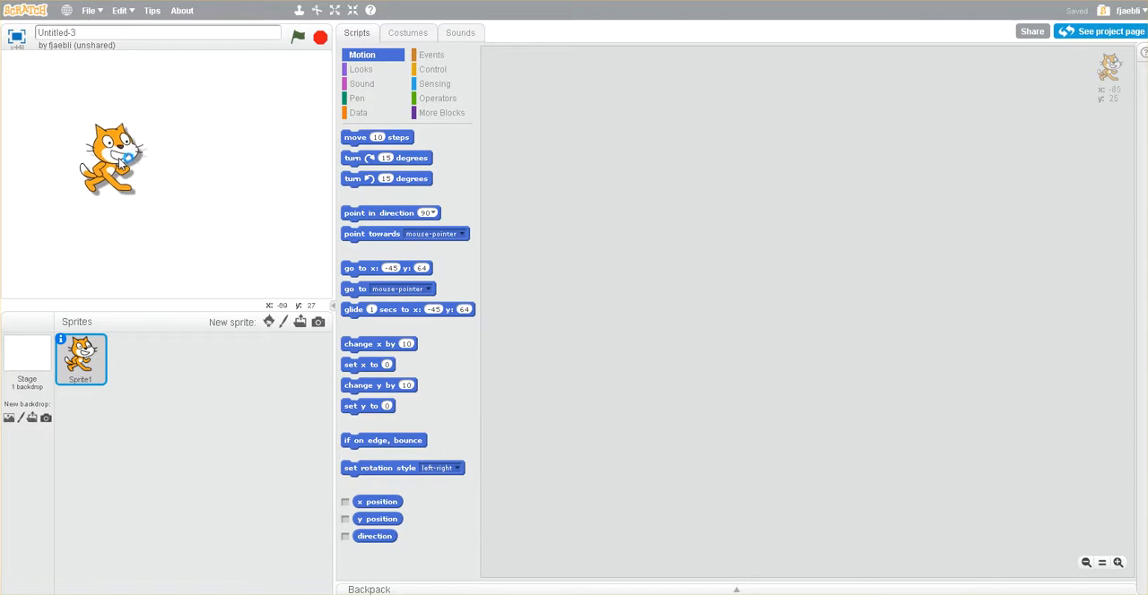
Drag the cat toward the left of the stage, glancing at its Costumes before returning to Scripts
drag(111, 158, 86, 167)
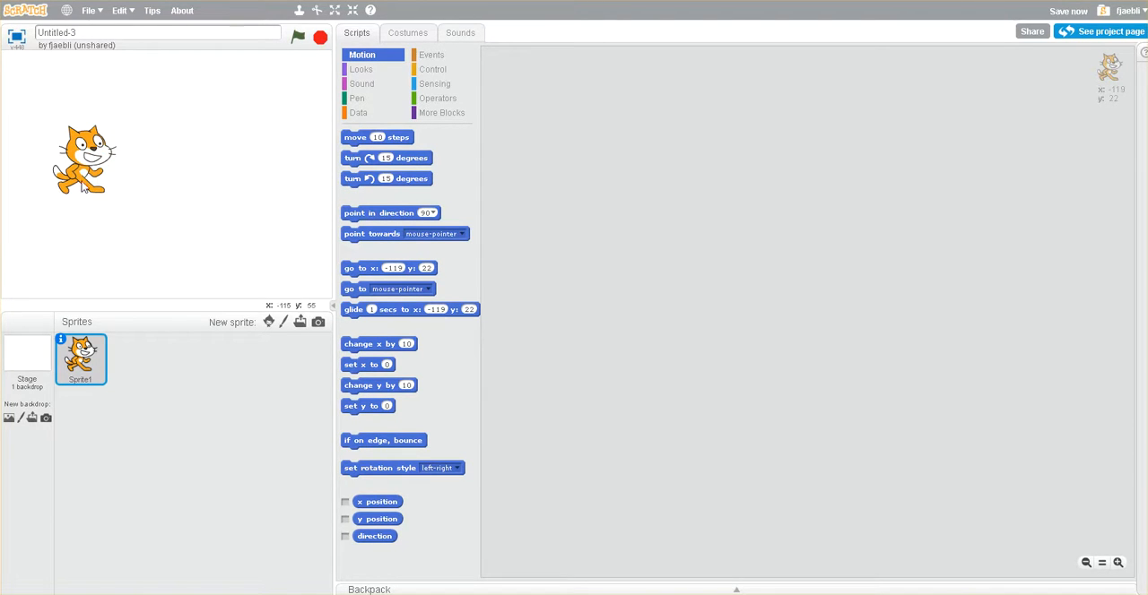
mouse_move(129, 276)
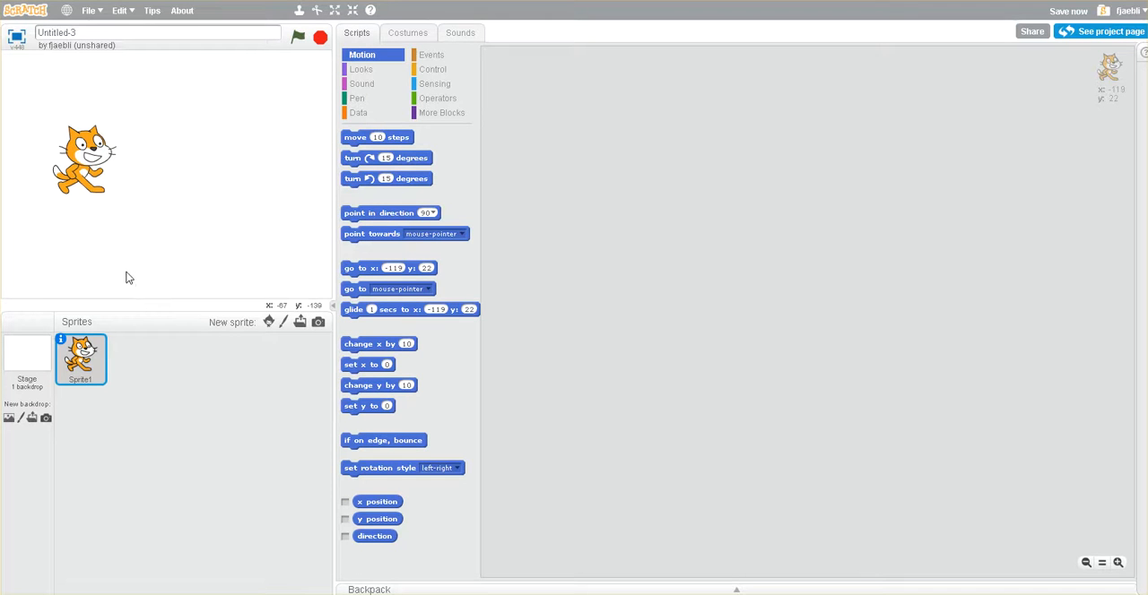
mouse_move(100, 348)
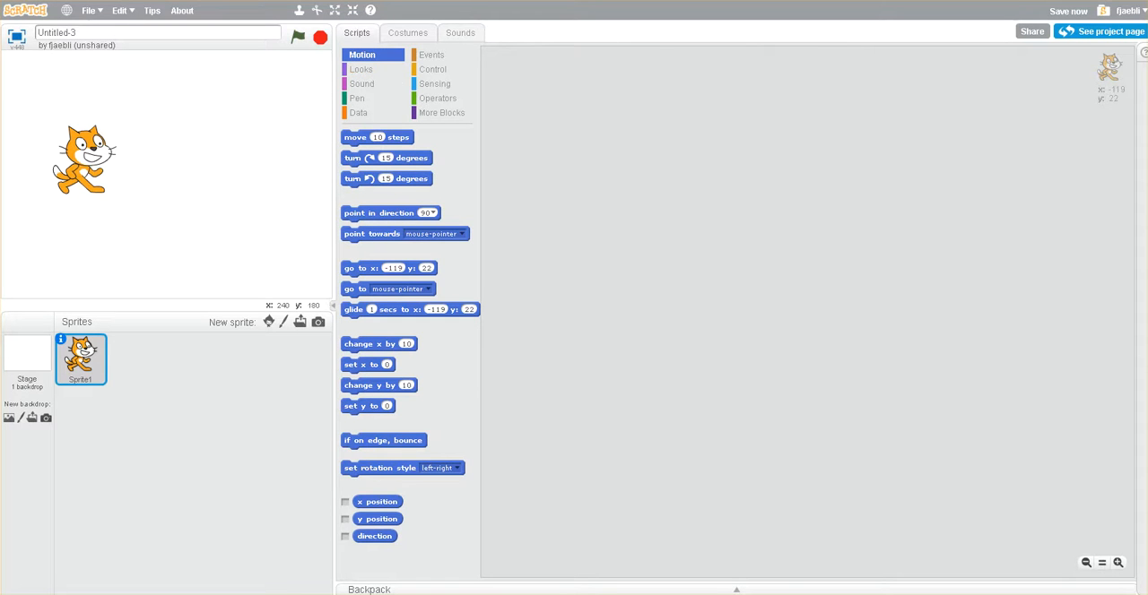
click(407, 33)
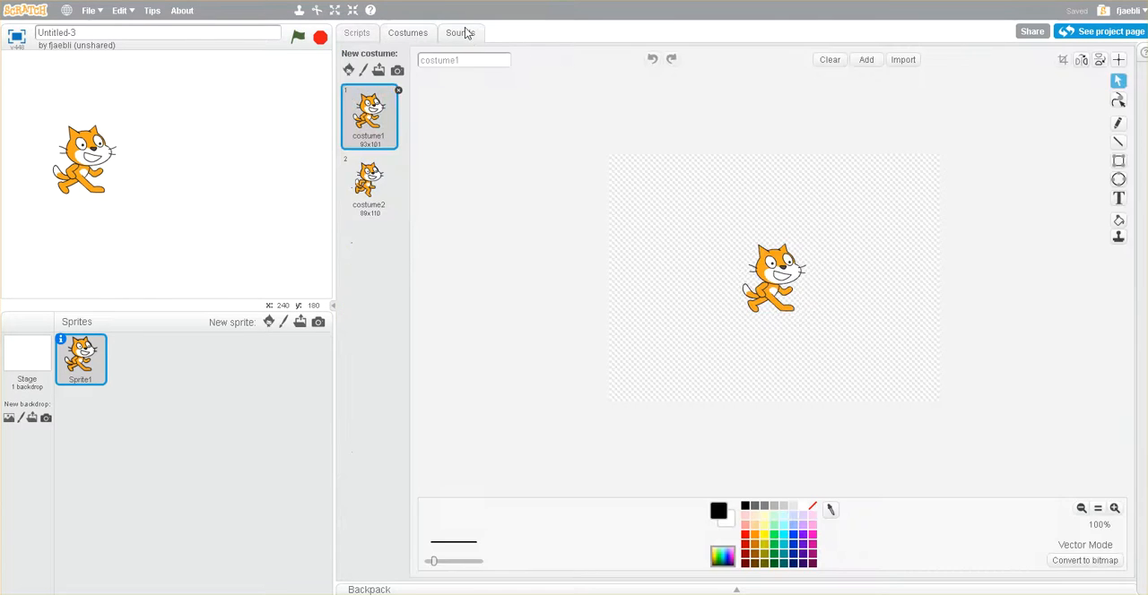
click(355, 32)
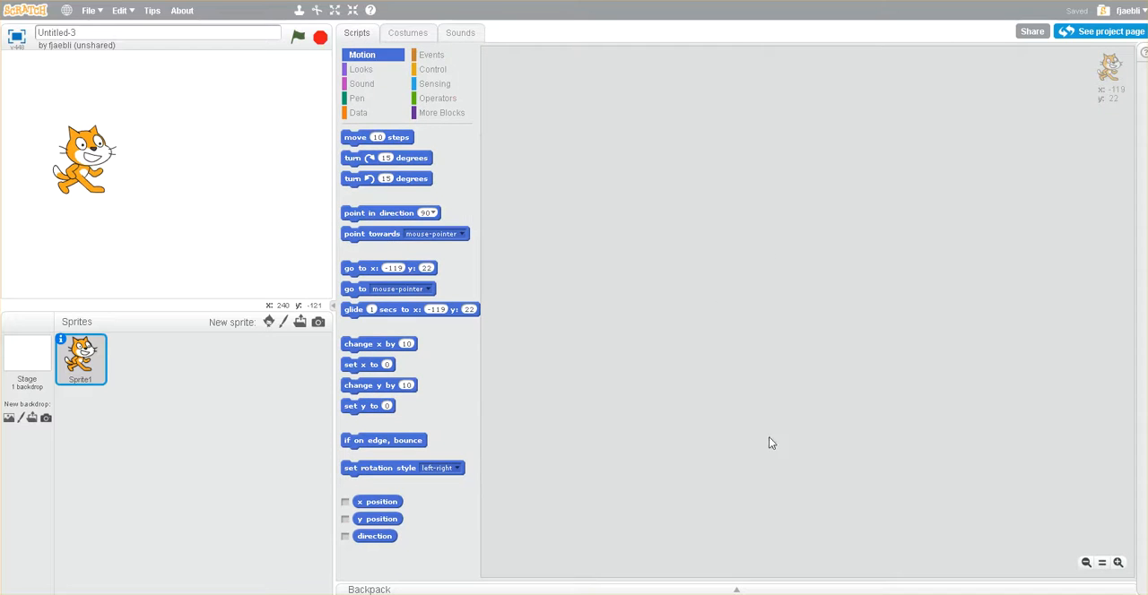
mouse_move(422, 133)
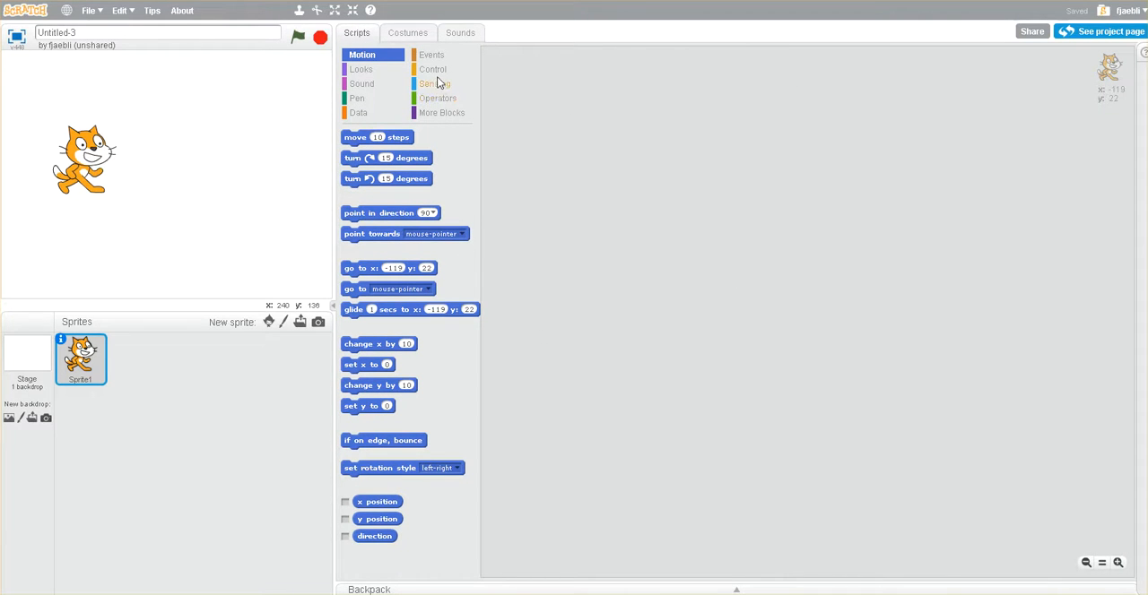
Build a script: 'when flag clicked' from Events with 'move 10 steps' snapped under it
click(432, 68)
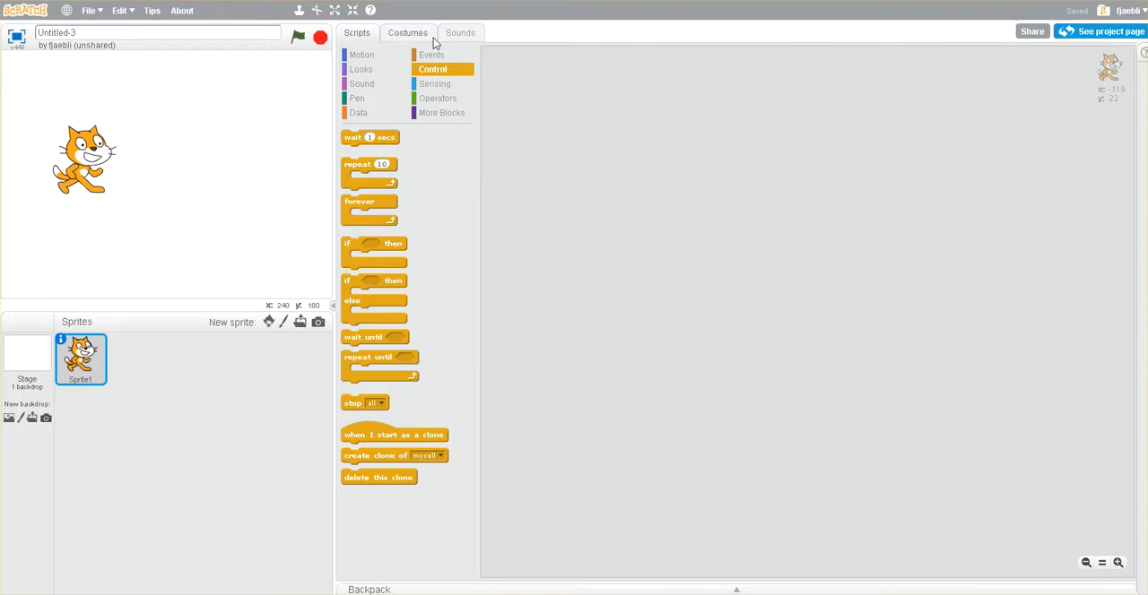
click(430, 54)
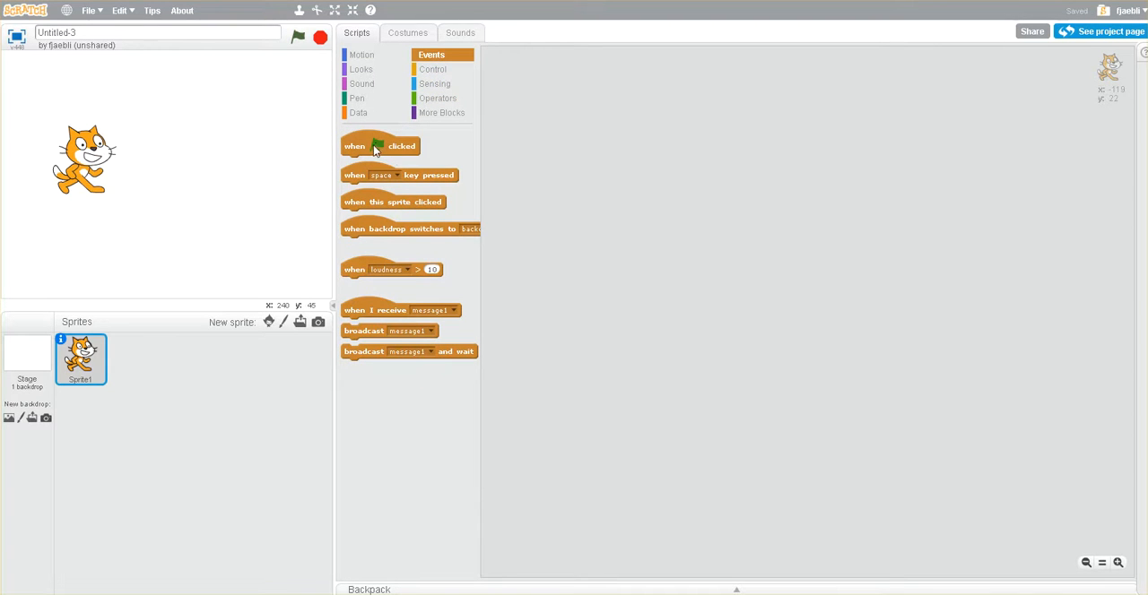
drag(375, 145, 631, 109)
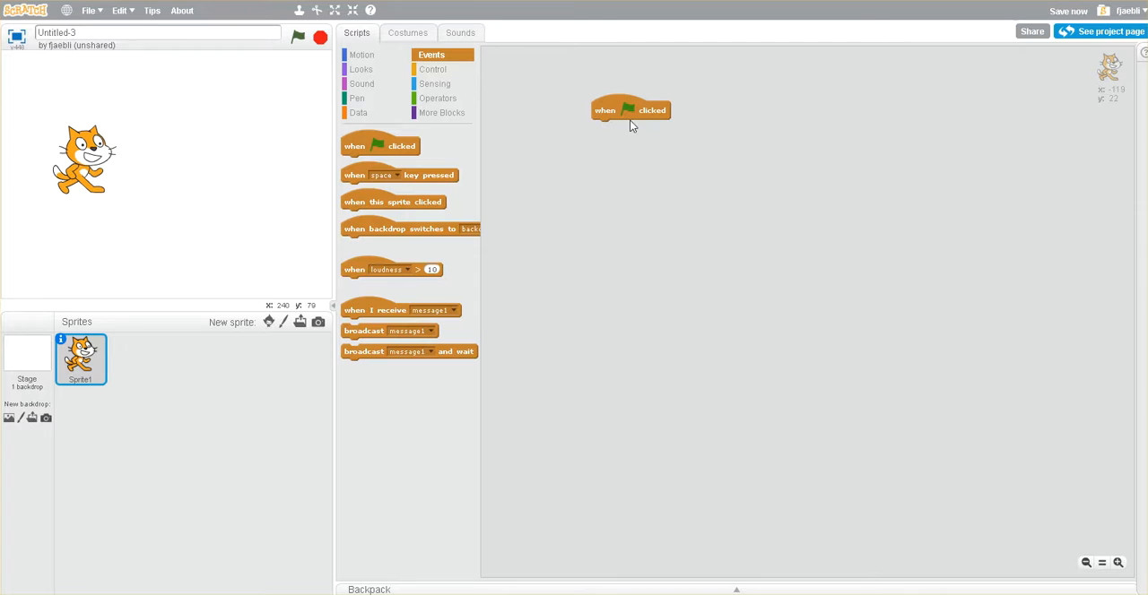
mouse_move(337, 99)
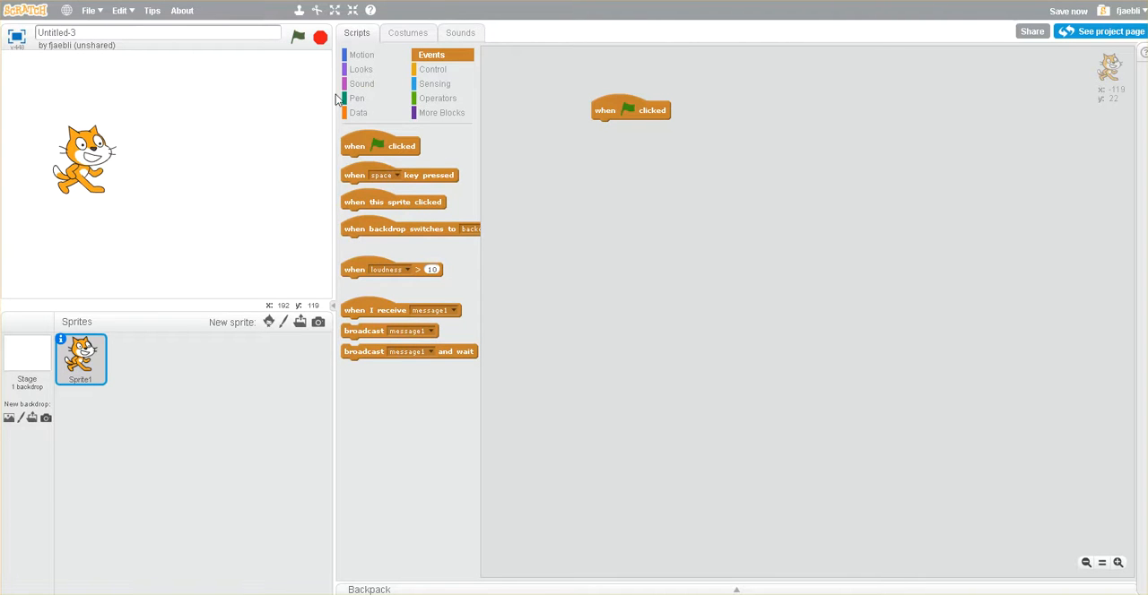
click(362, 54)
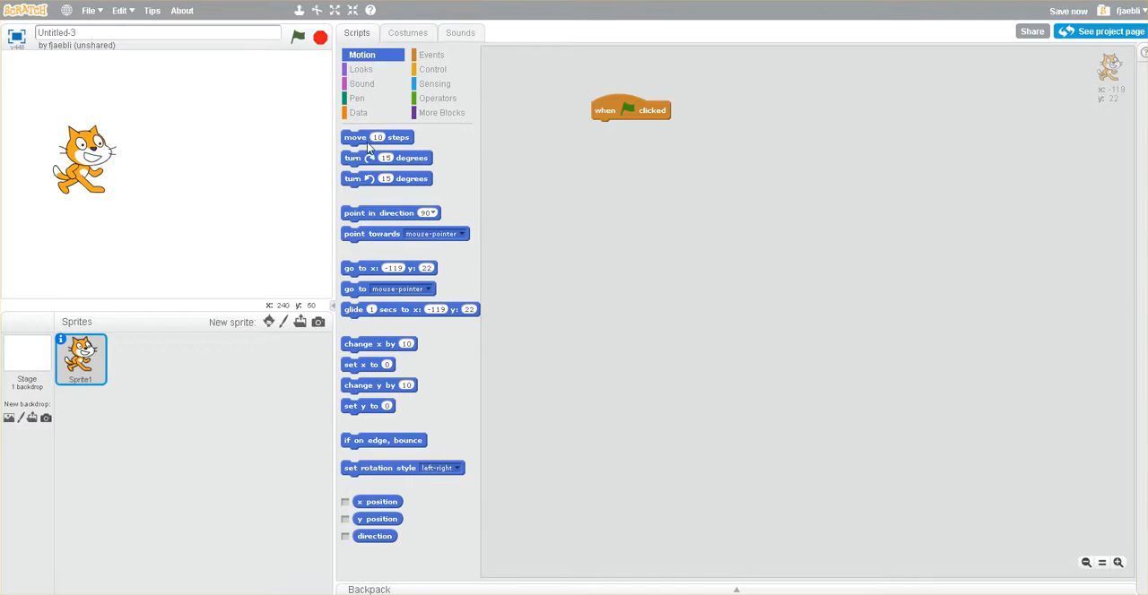
mouse_move(403, 149)
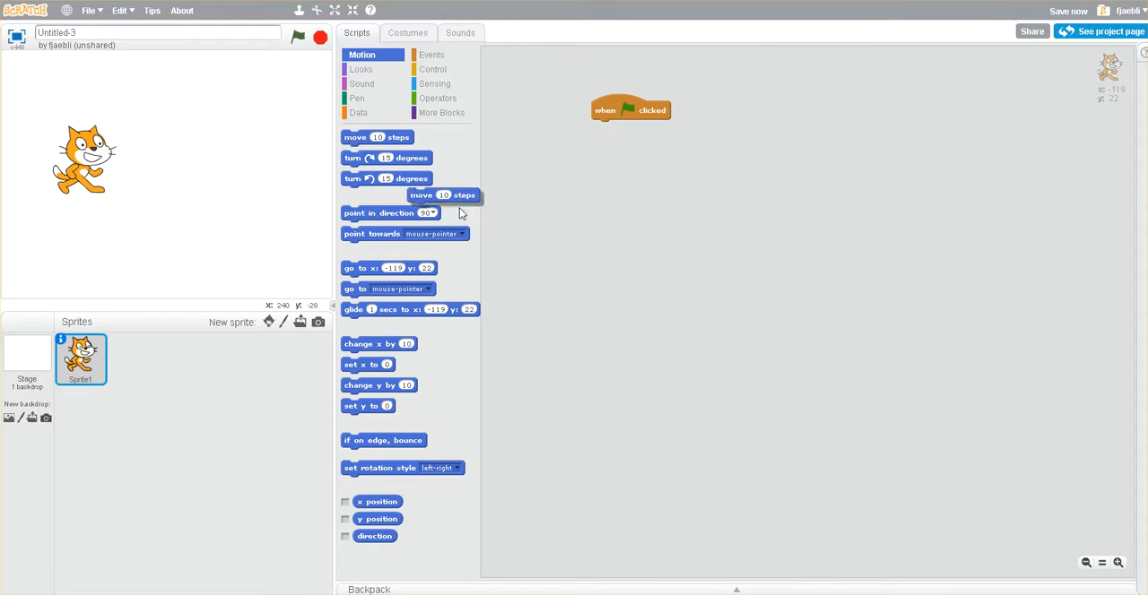
drag(444, 195, 628, 127)
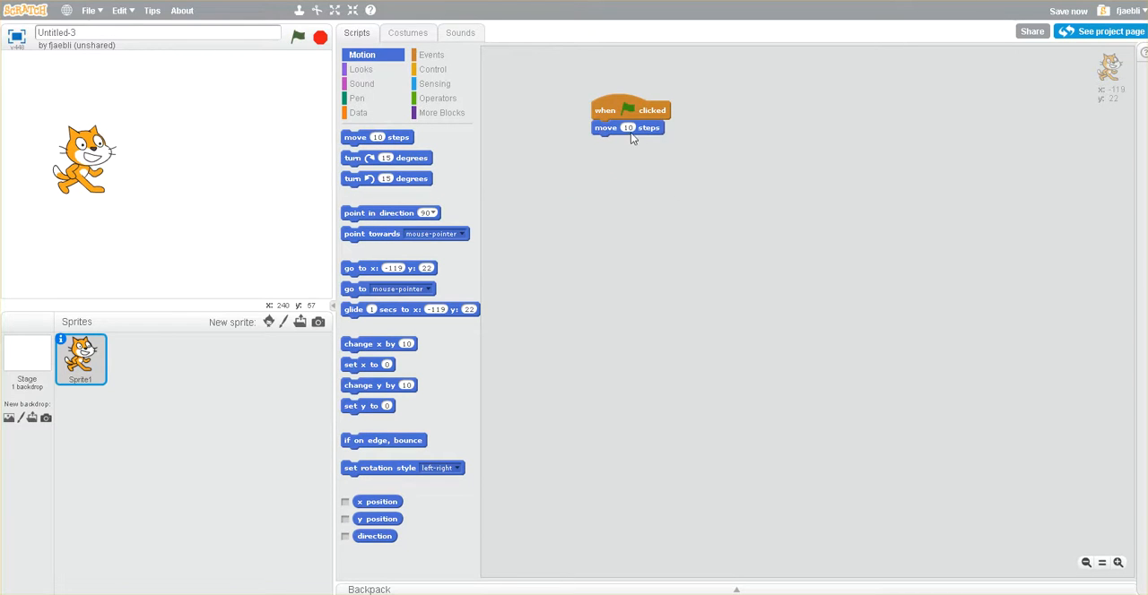
mouse_move(654, 142)
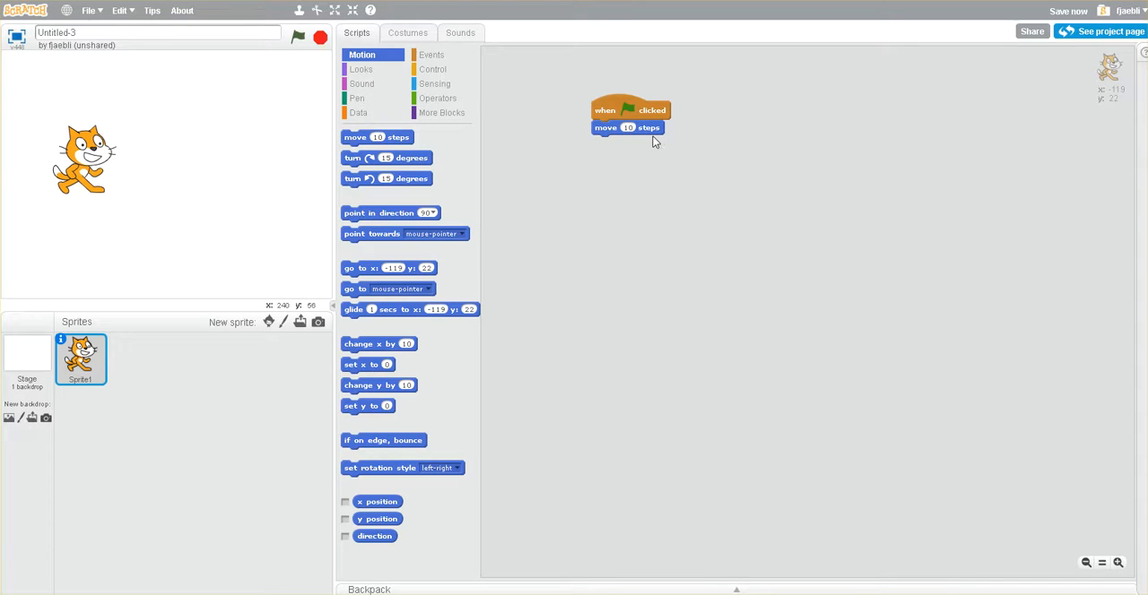
mouse_move(243, 230)
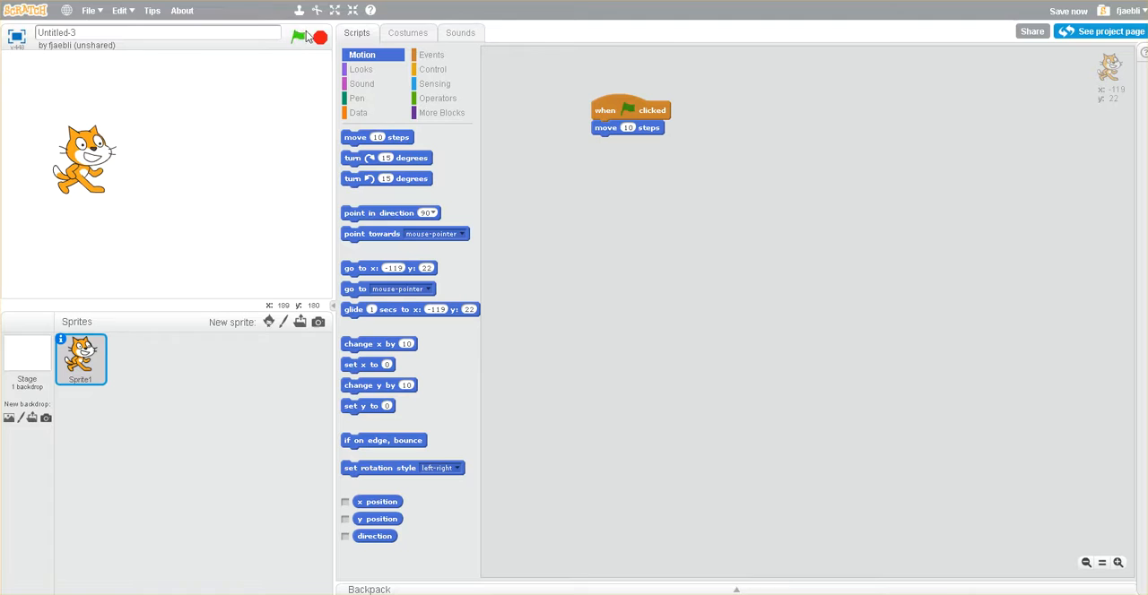
Run the project with the green flag three times so the cat steps rightward
click(298, 36)
text(50)
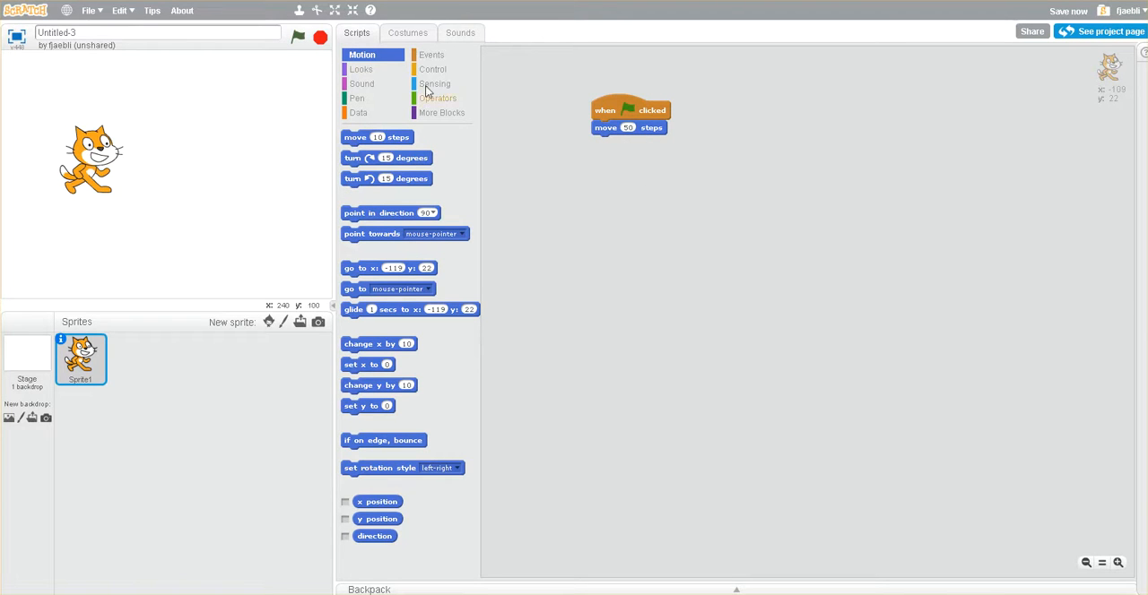
click(297, 36)
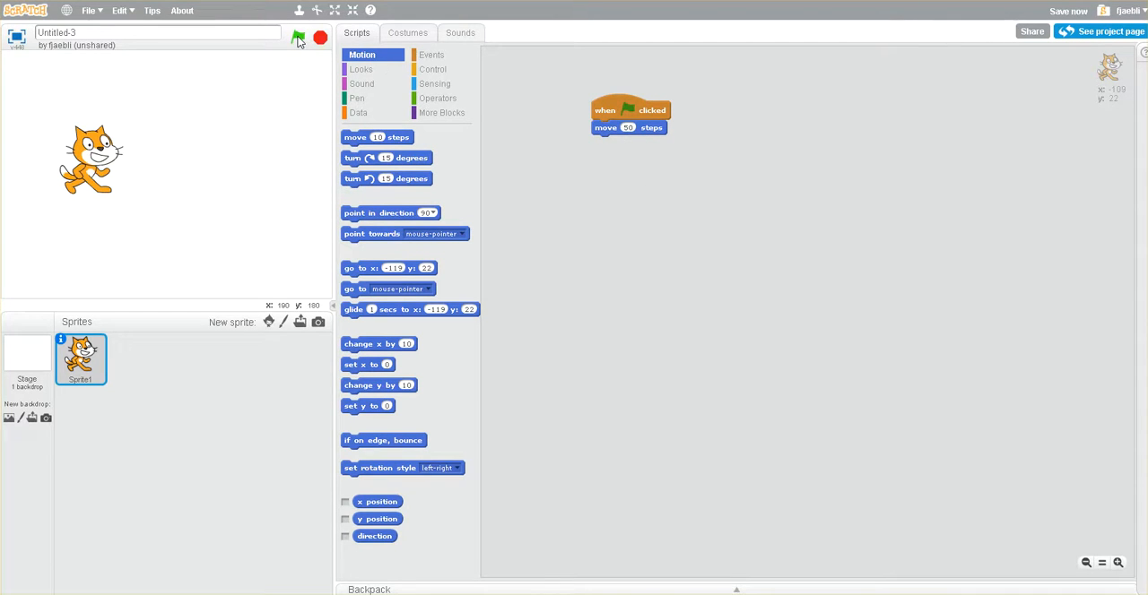
click(298, 38)
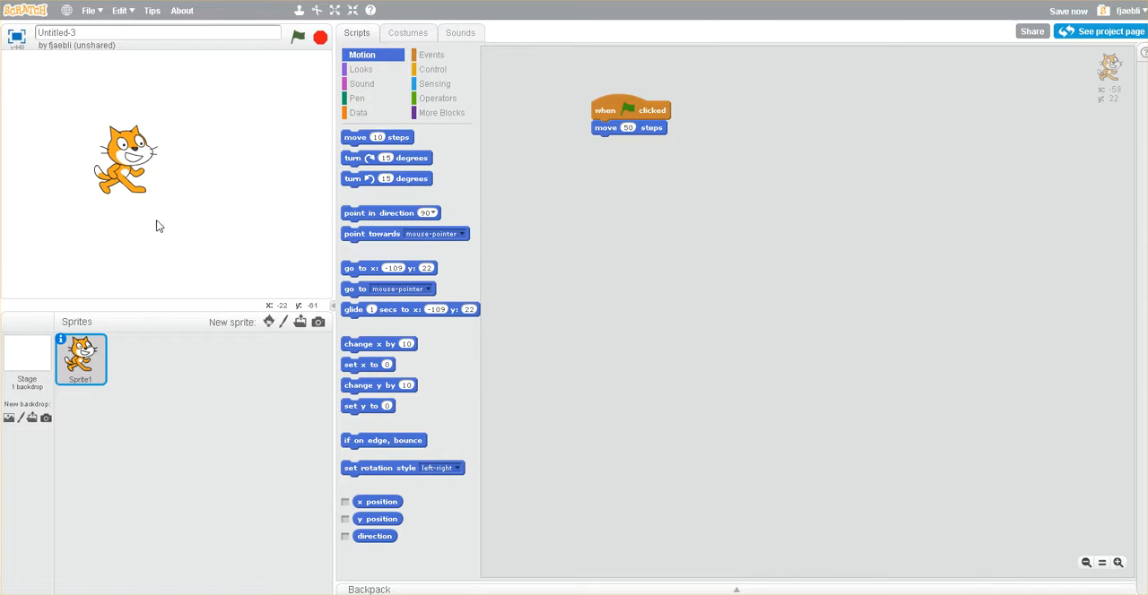
mouse_move(606, 133)
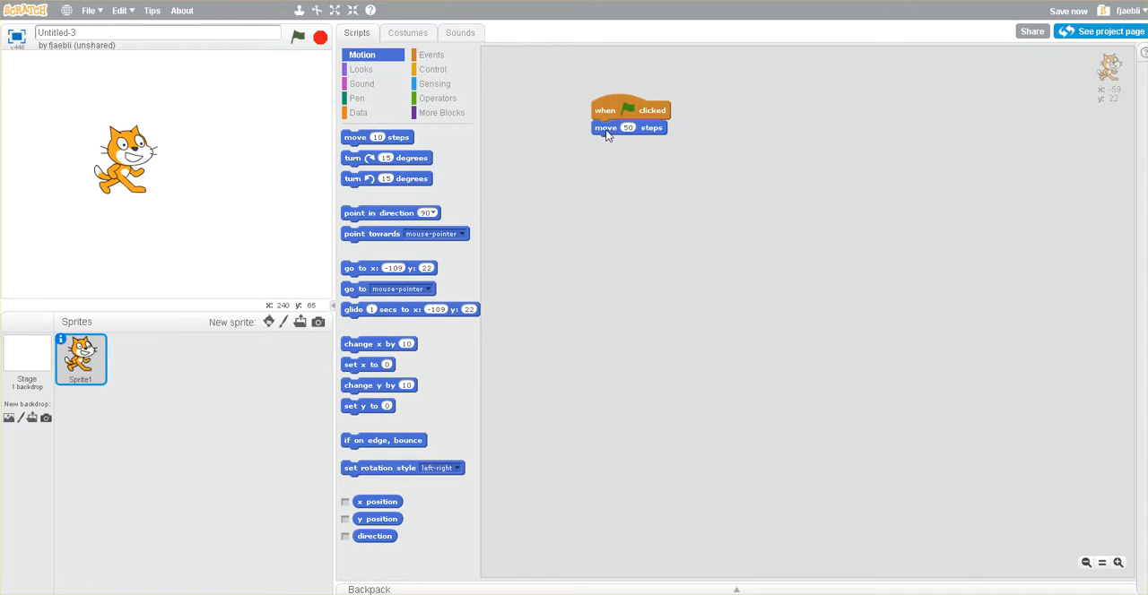
Detach and reattach the move block, testing with the flag, then drag the cat back to the left edge
drag(606, 127, 667, 157)
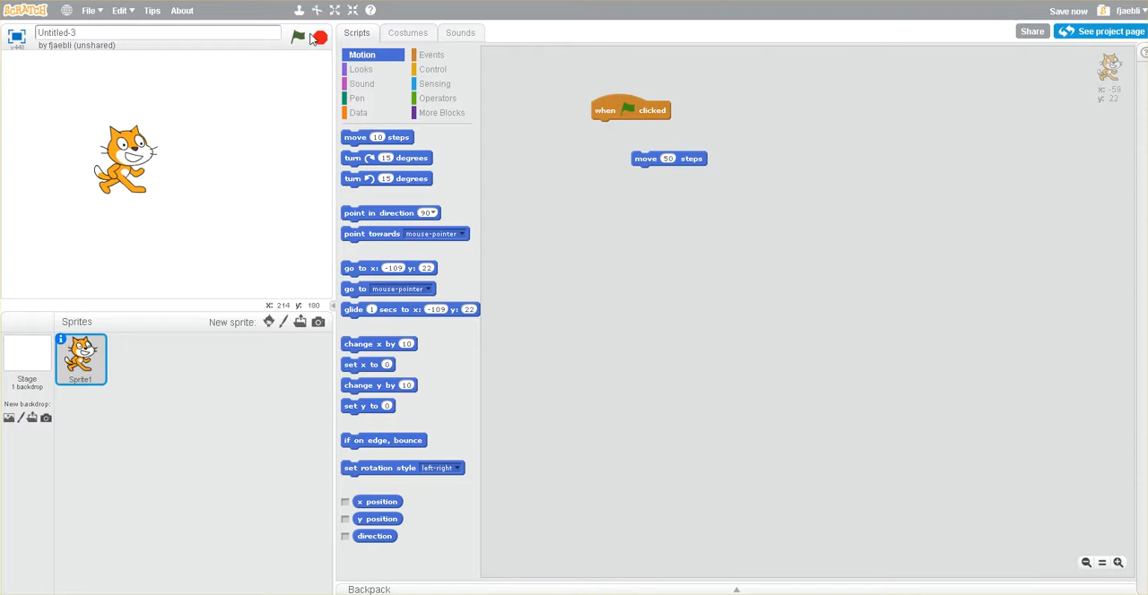
click(298, 36)
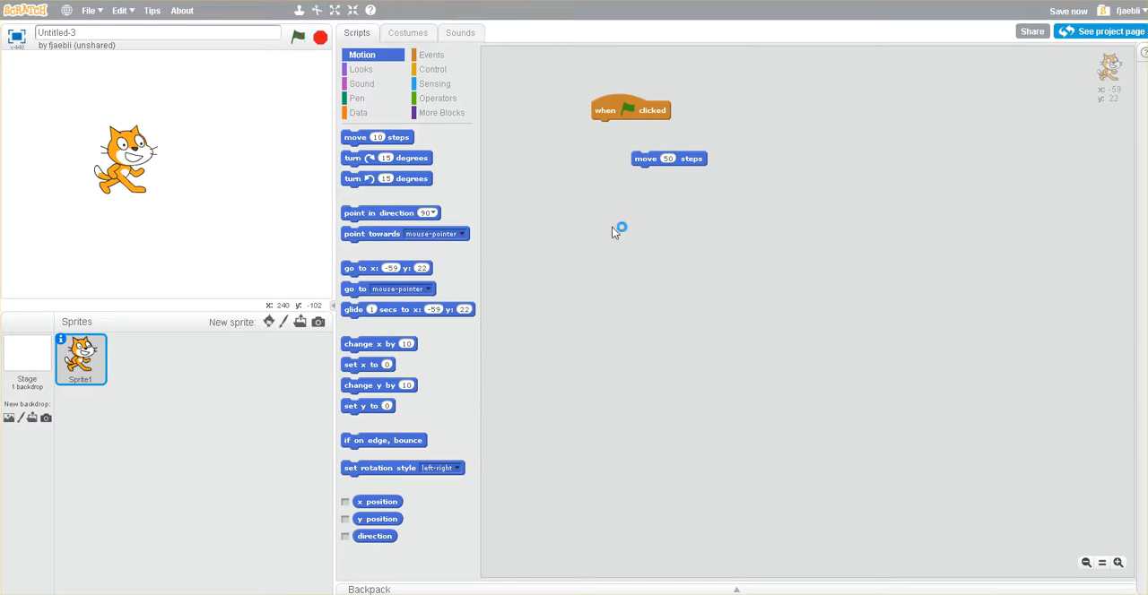
mouse_move(625, 124)
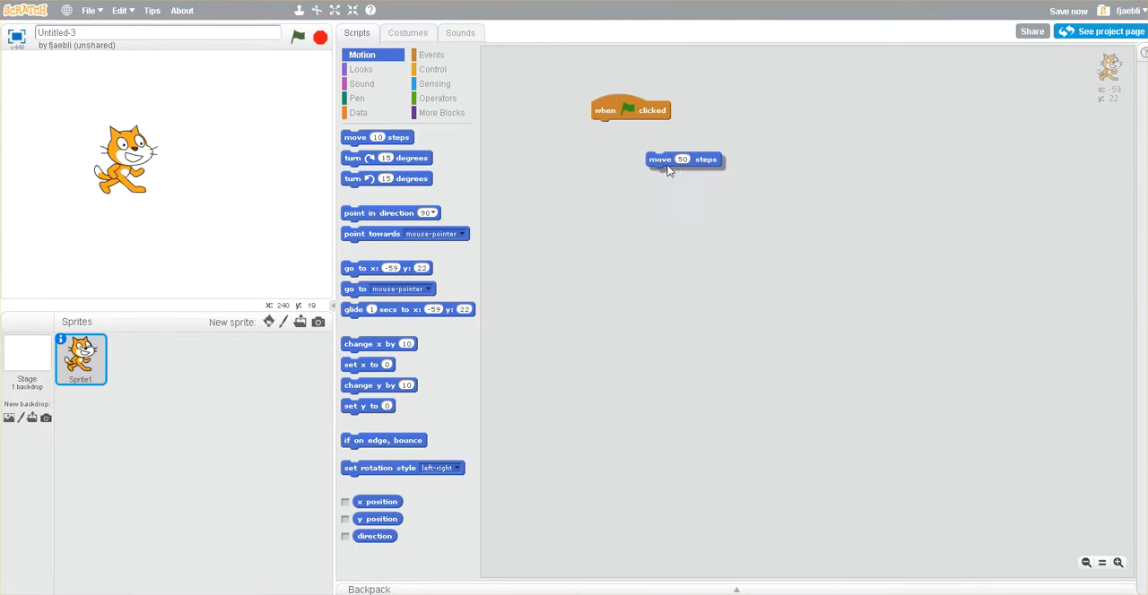
drag(685, 158, 639, 135)
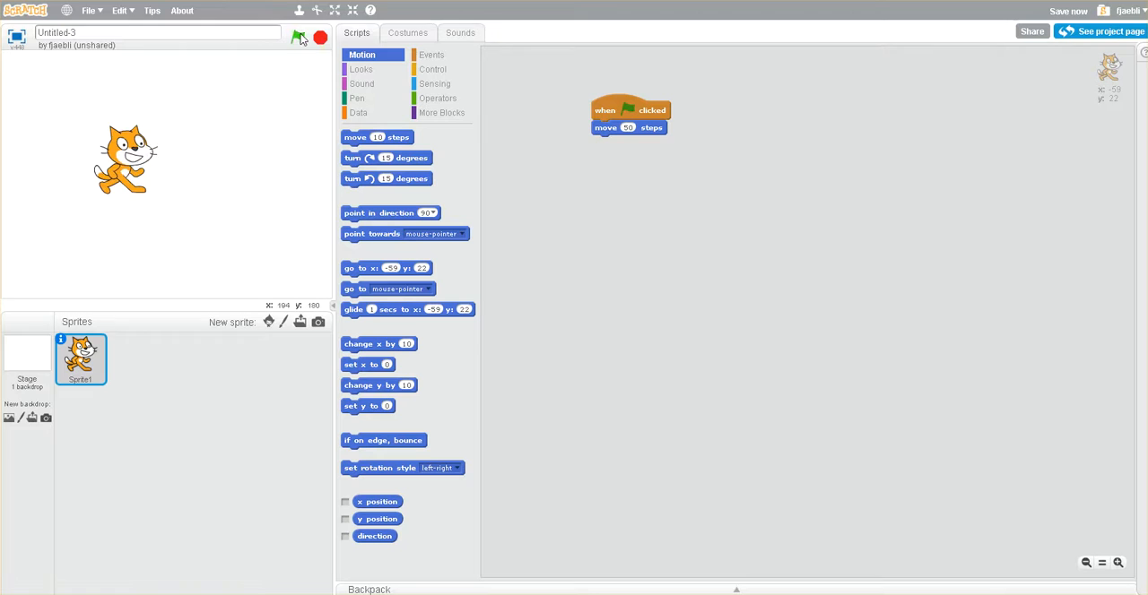
click(297, 37)
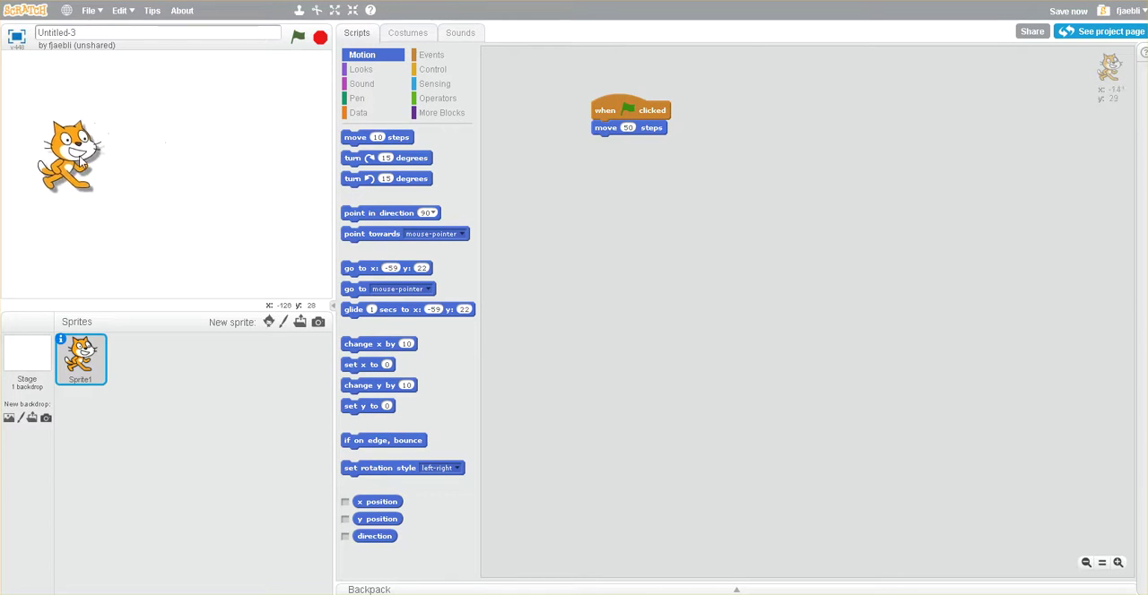
drag(71, 152, 57, 167)
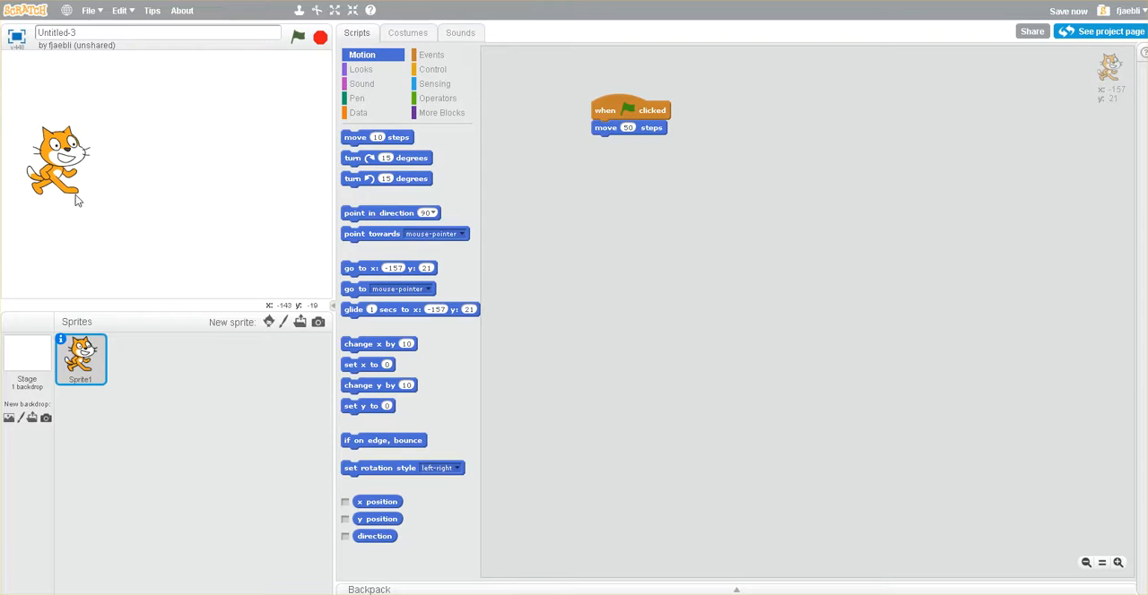
mouse_move(140, 196)
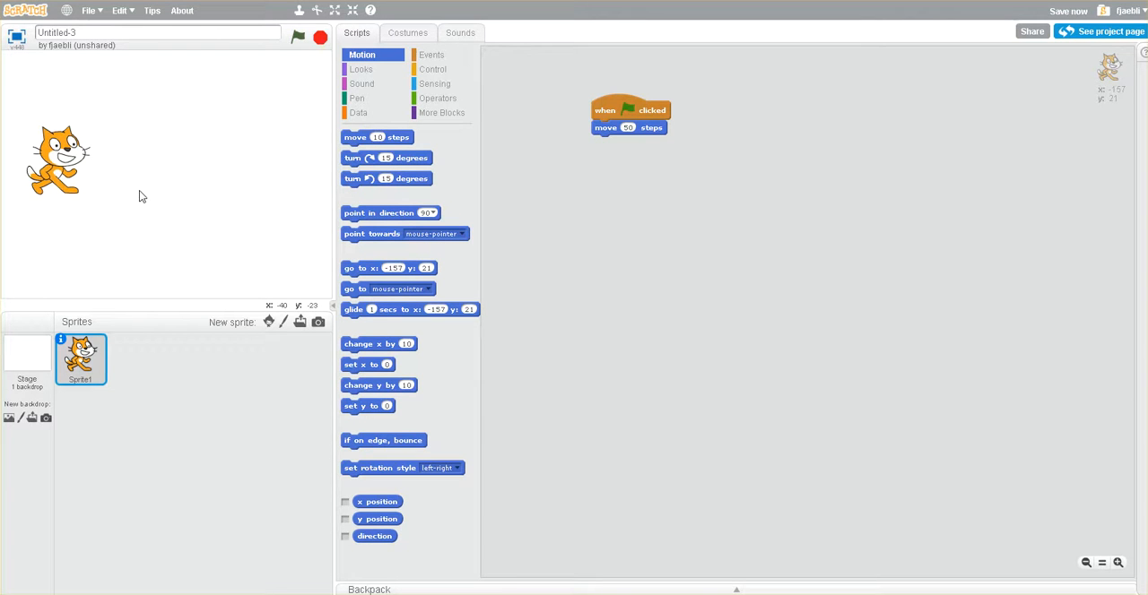
mouse_move(223, 140)
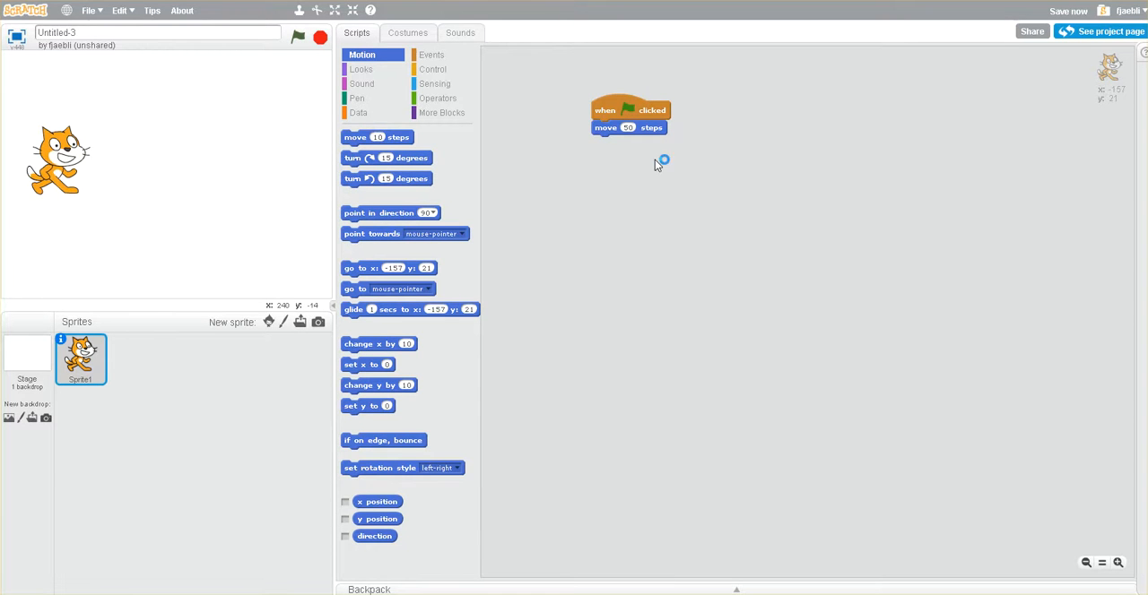
mouse_move(219, 111)
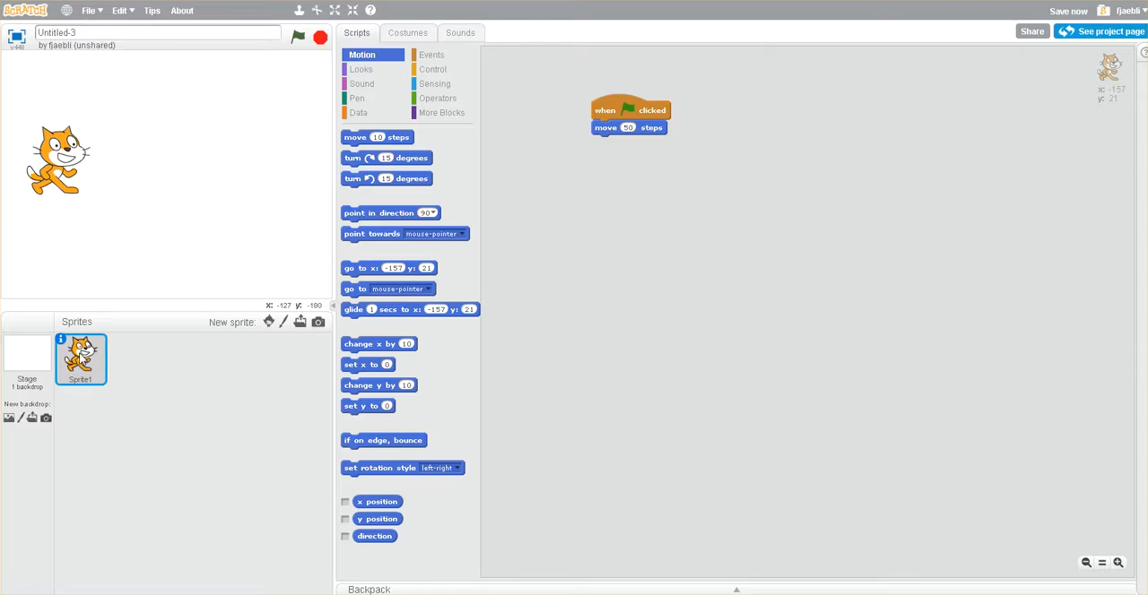
mouse_move(68, 344)
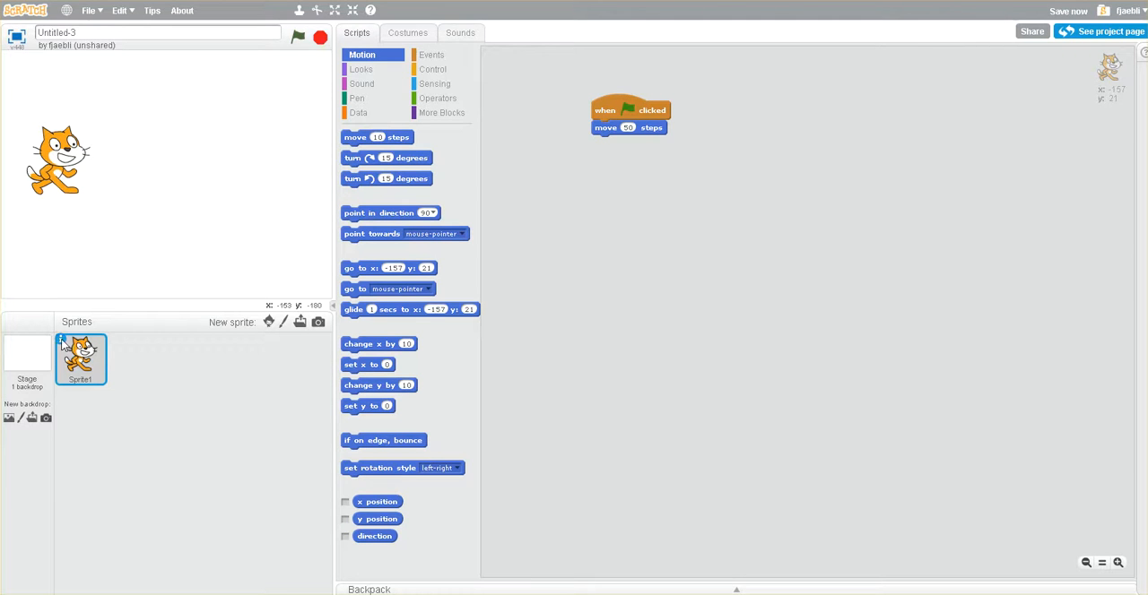
Check the cat sprite's info, return to the sprite list, and show its Costumes
click(64, 341)
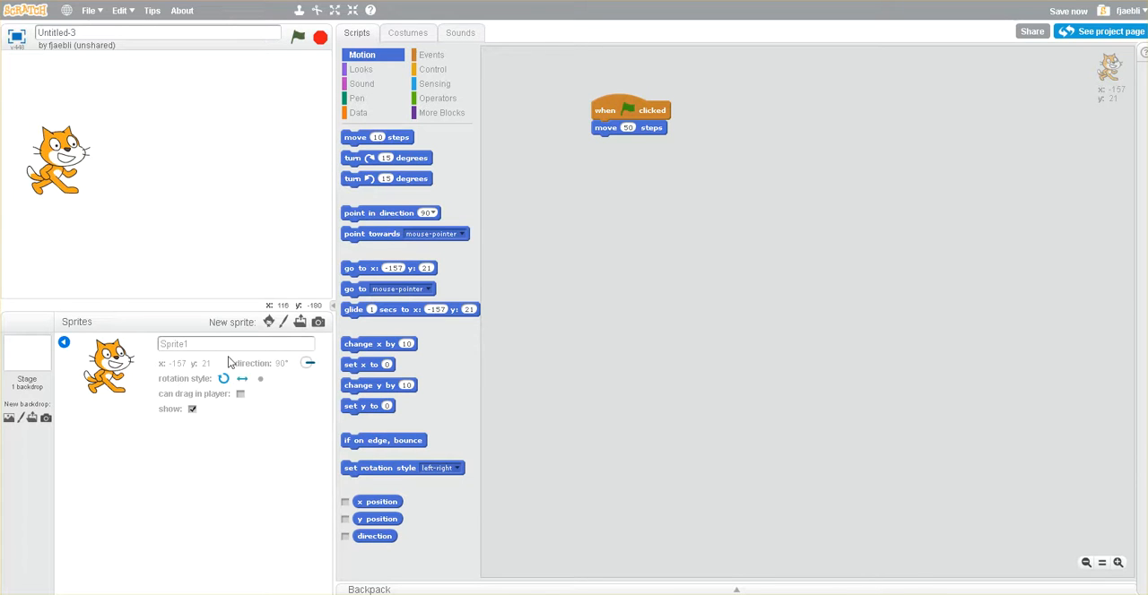
mouse_move(65, 343)
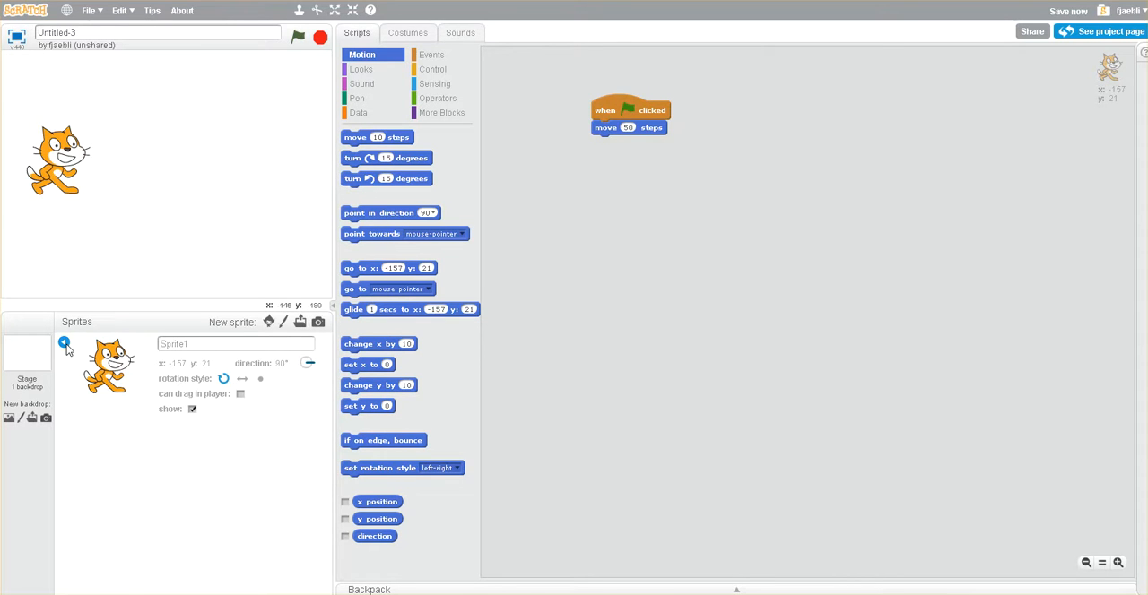
click(81, 358)
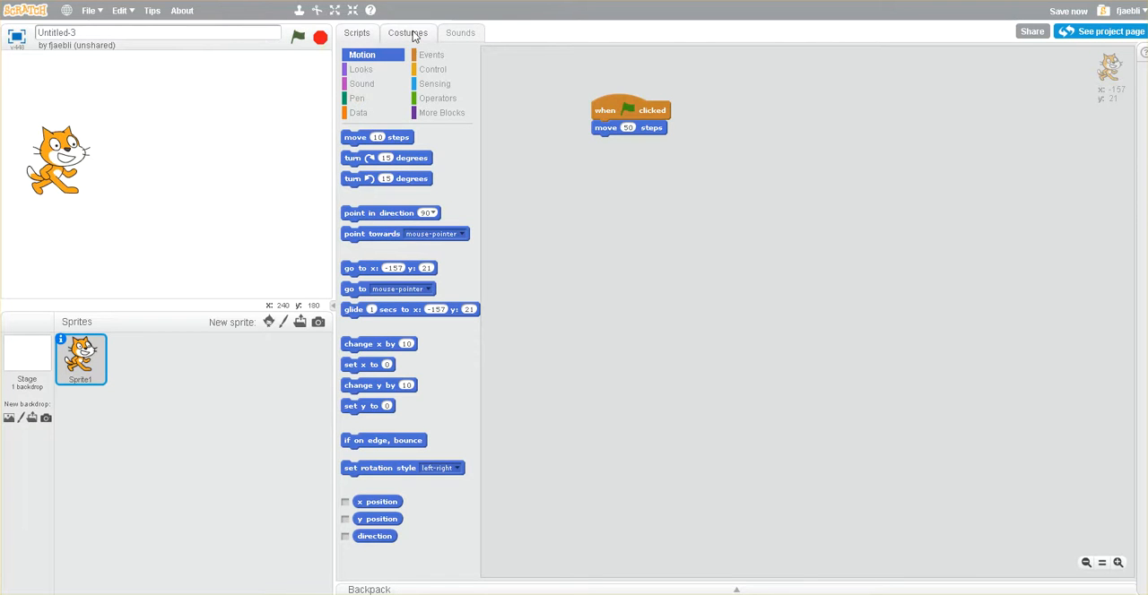
click(407, 32)
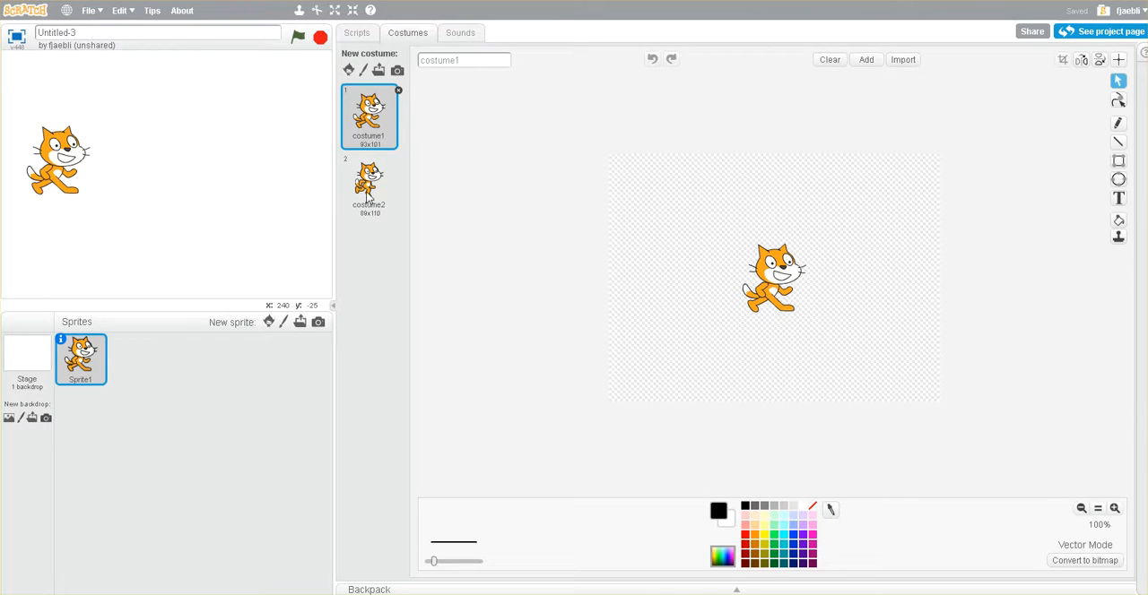
Flip between costume1 and costume2 to compare the cat's two walking poses
click(369, 183)
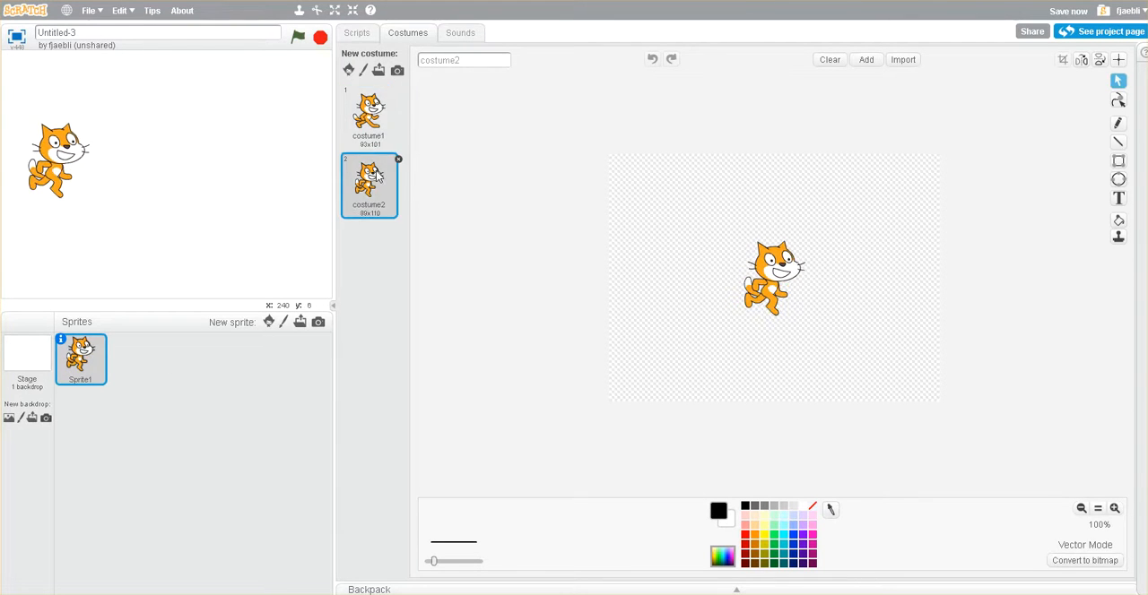
click(369, 116)
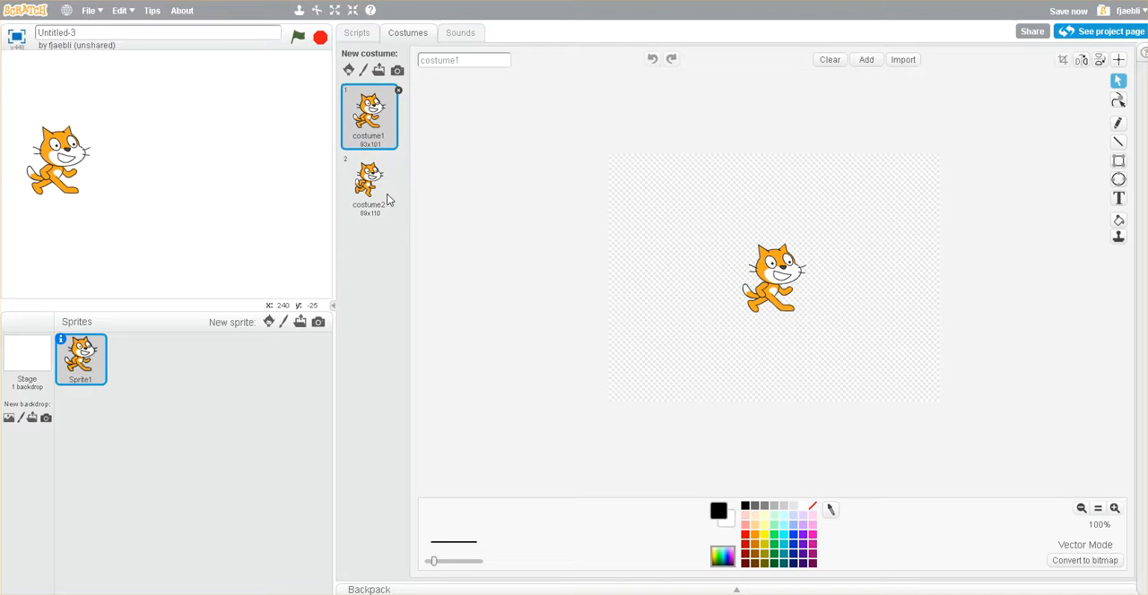
click(369, 183)
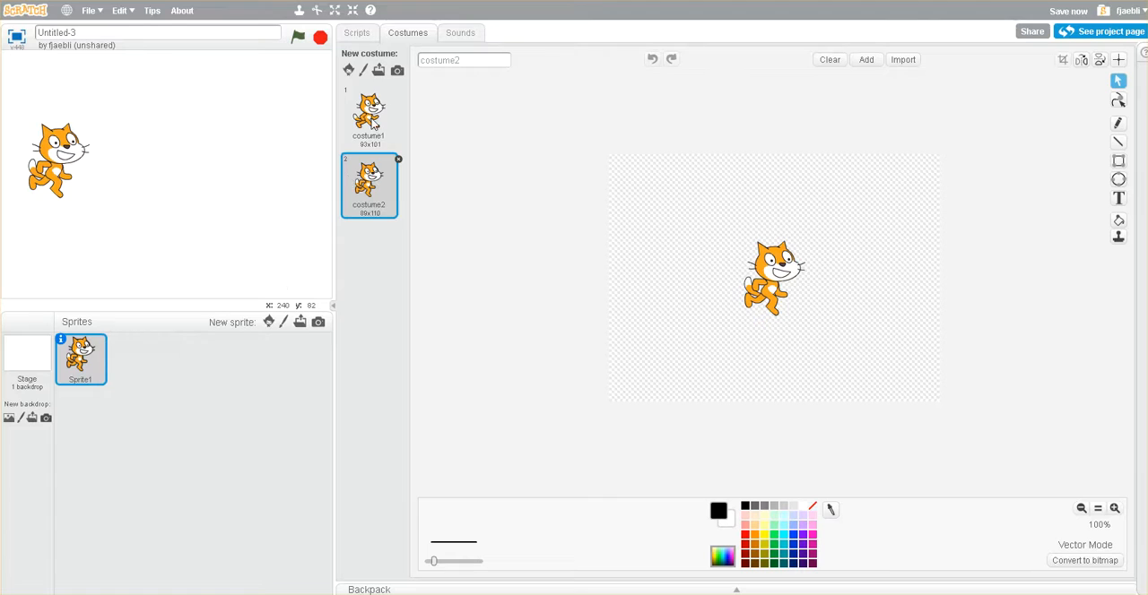
click(369, 117)
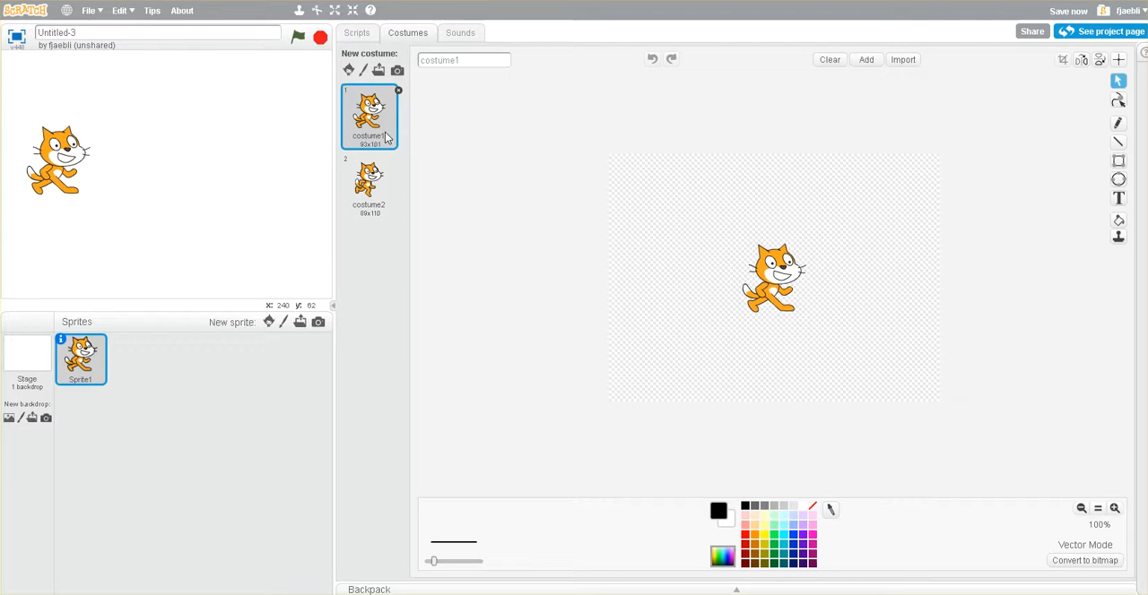
mouse_move(459, 251)
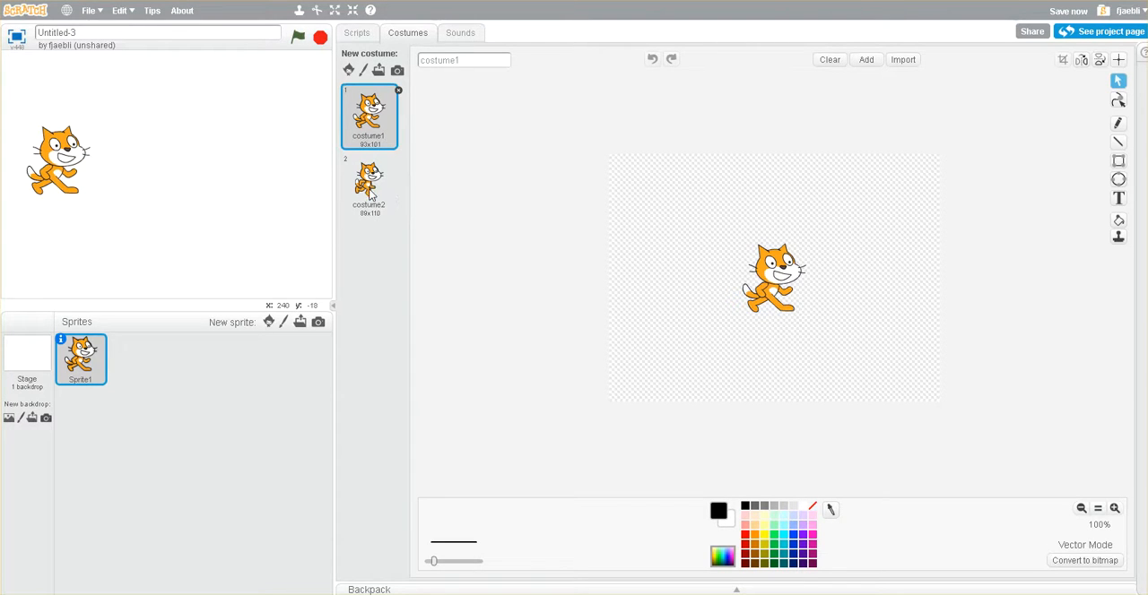
mouse_move(380, 124)
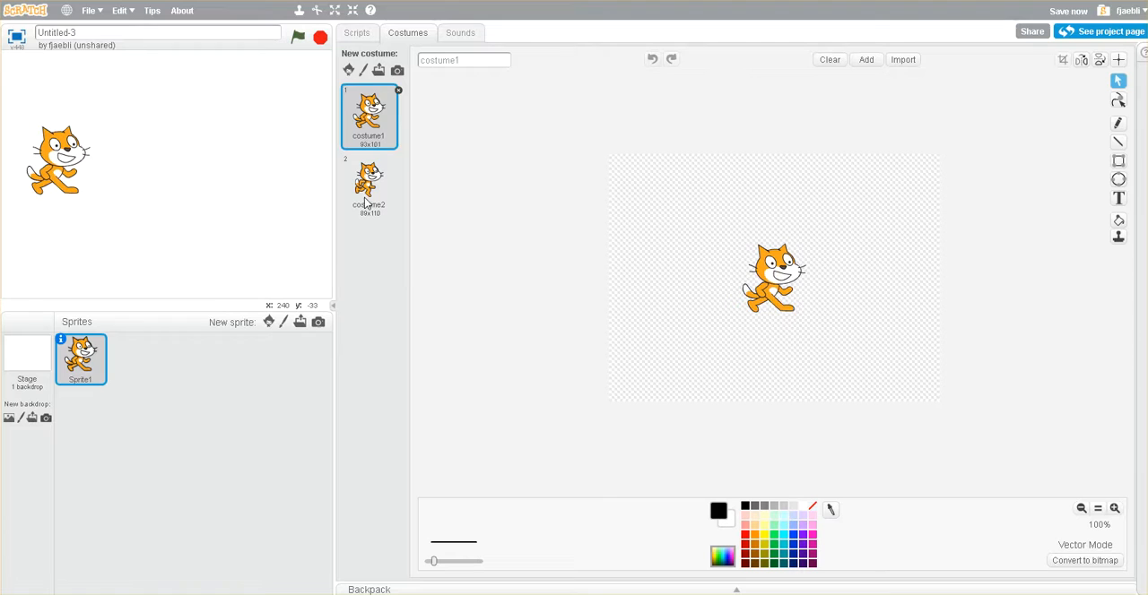
click(370, 187)
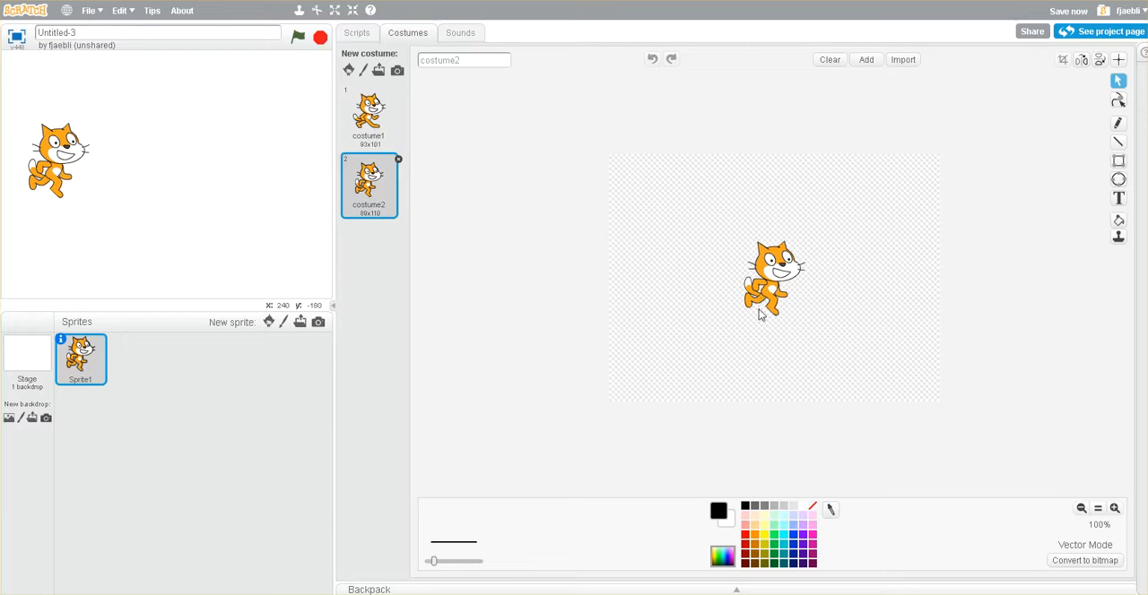
mouse_move(401, 197)
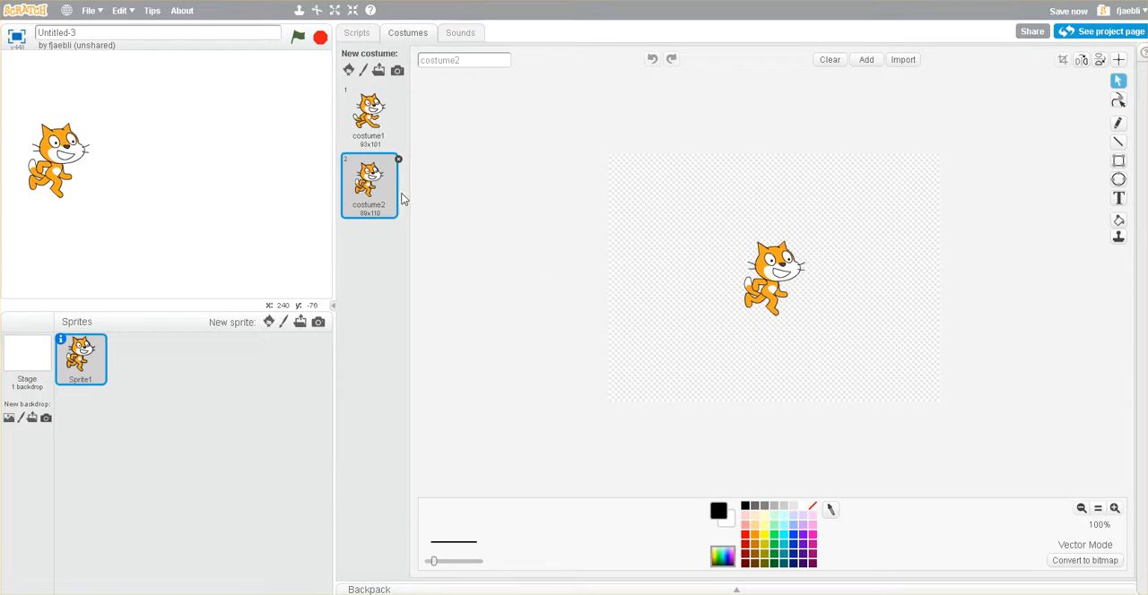
click(369, 117)
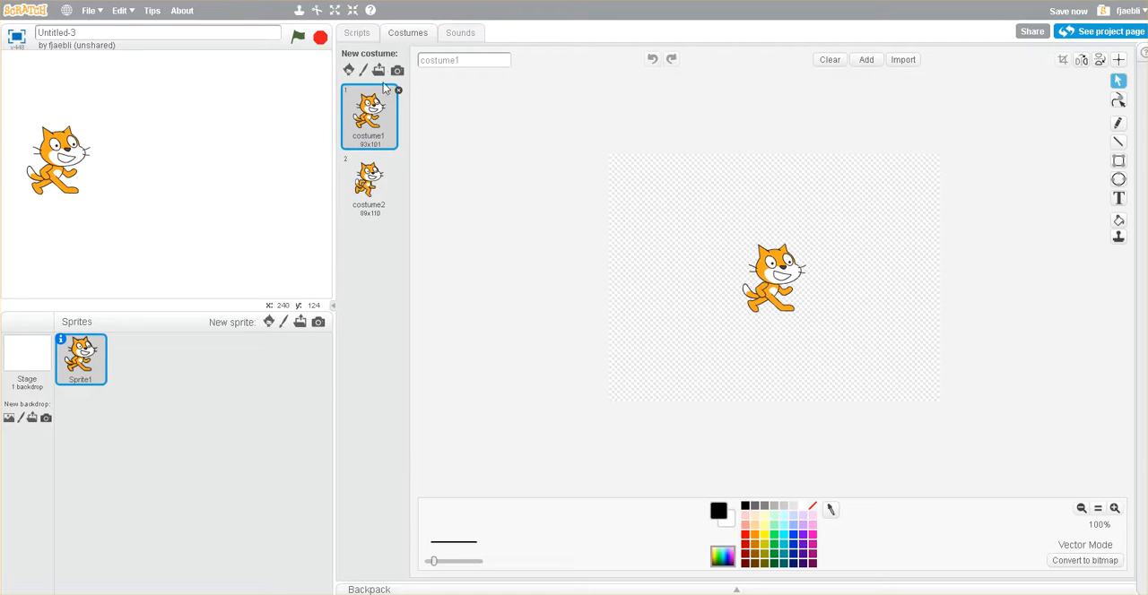
Add a 'next costume' block from Looks under 'move 10 steps' in the cat's script
click(355, 32)
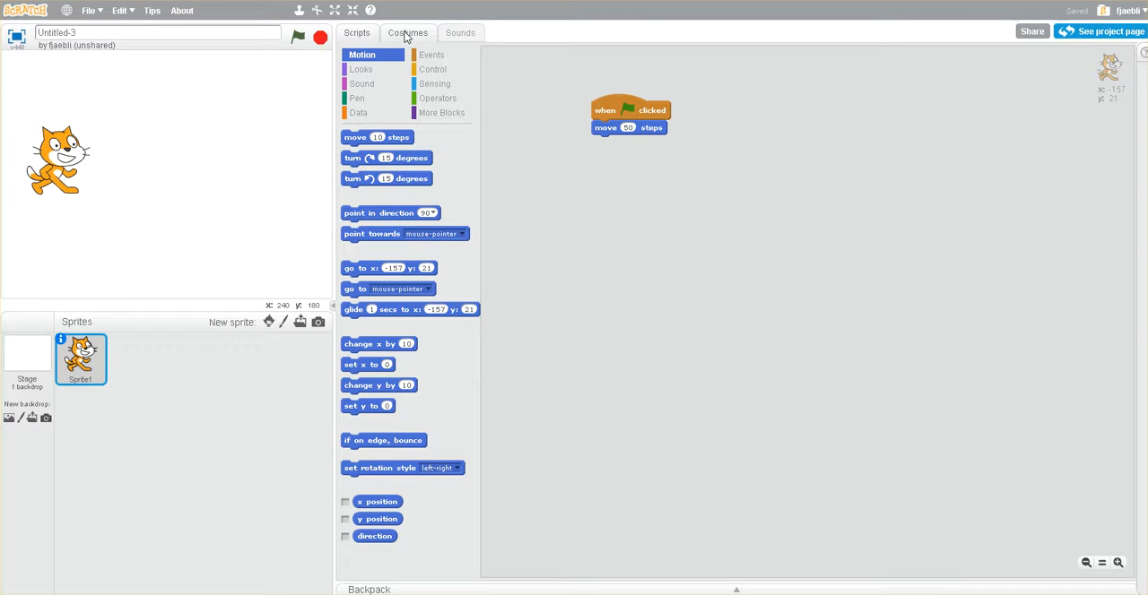
click(361, 68)
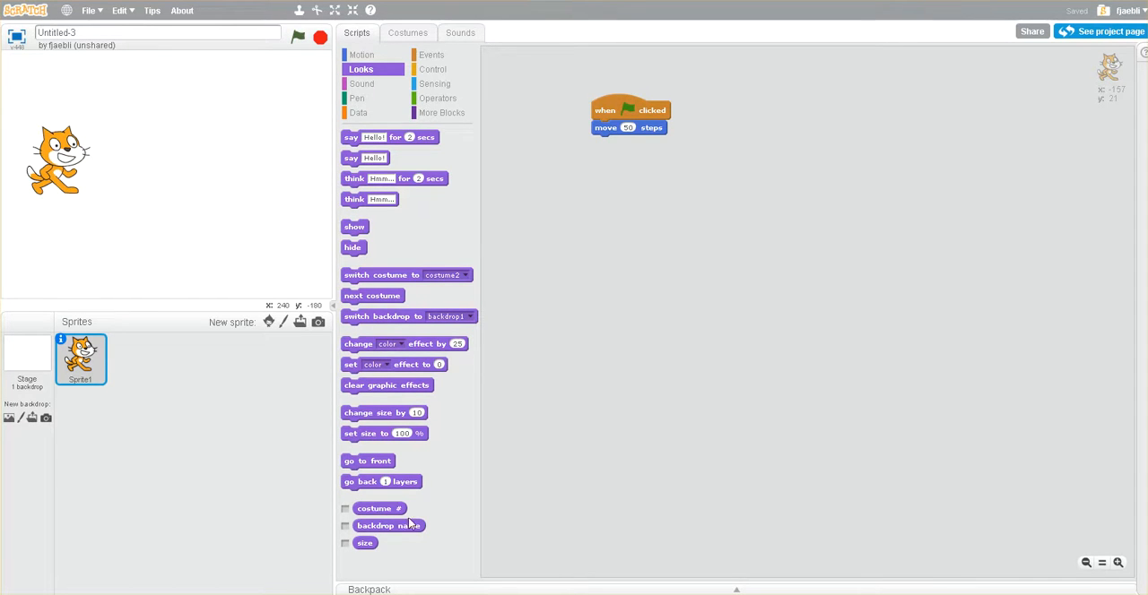
mouse_move(298, 237)
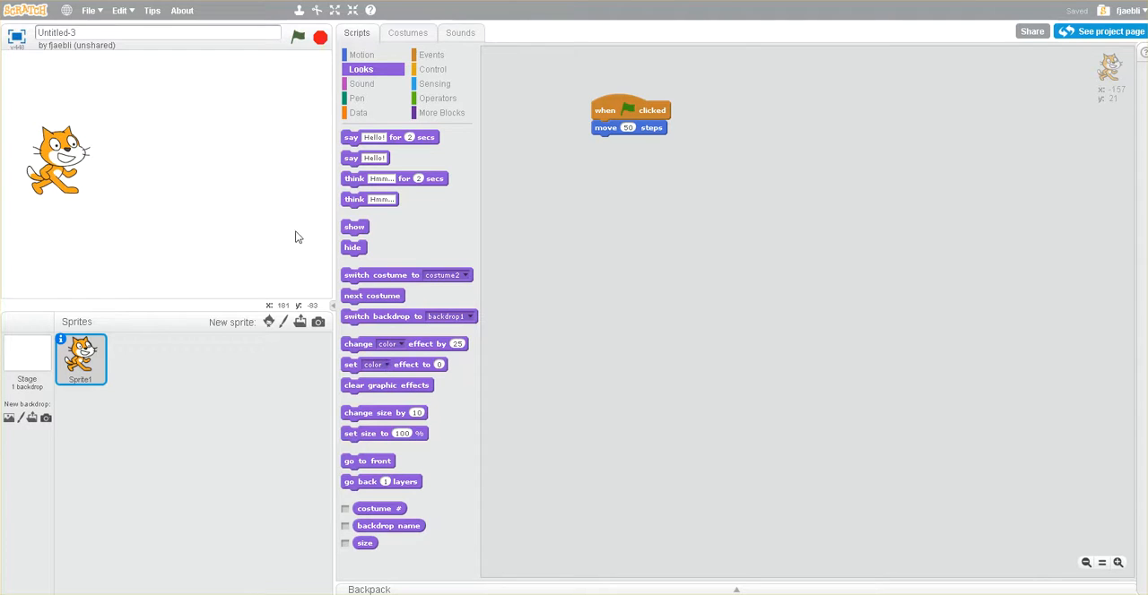
mouse_move(380, 321)
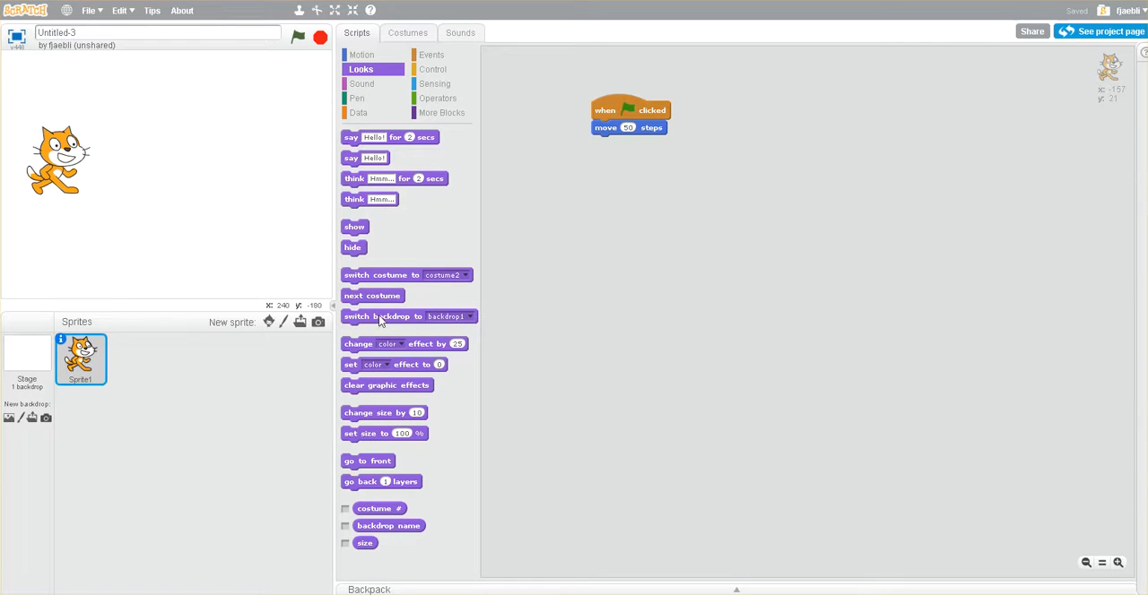
mouse_move(412, 282)
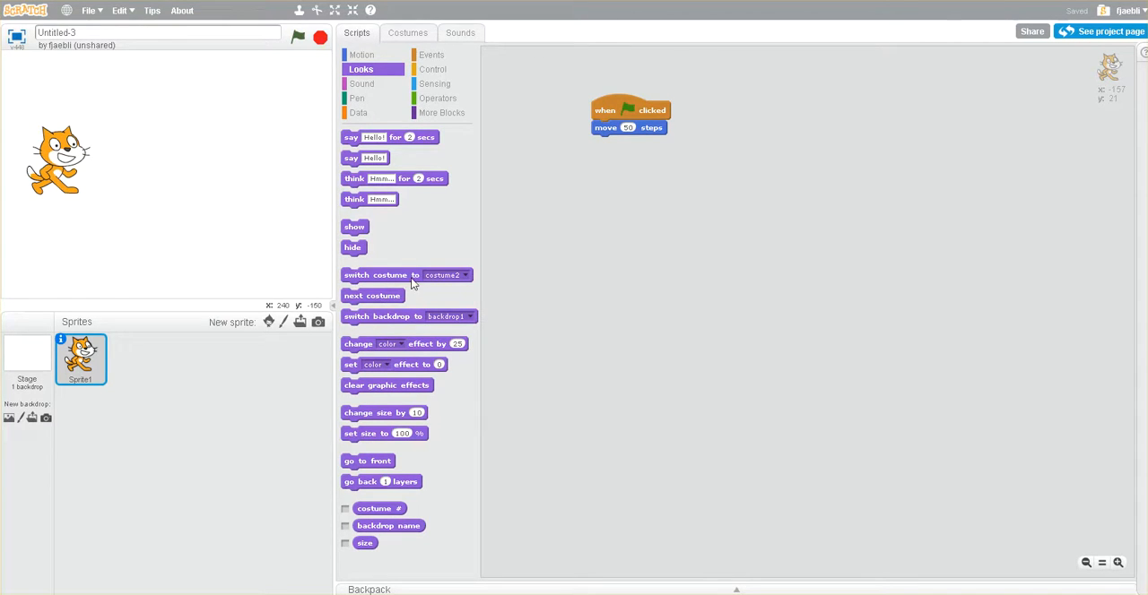
mouse_move(452, 280)
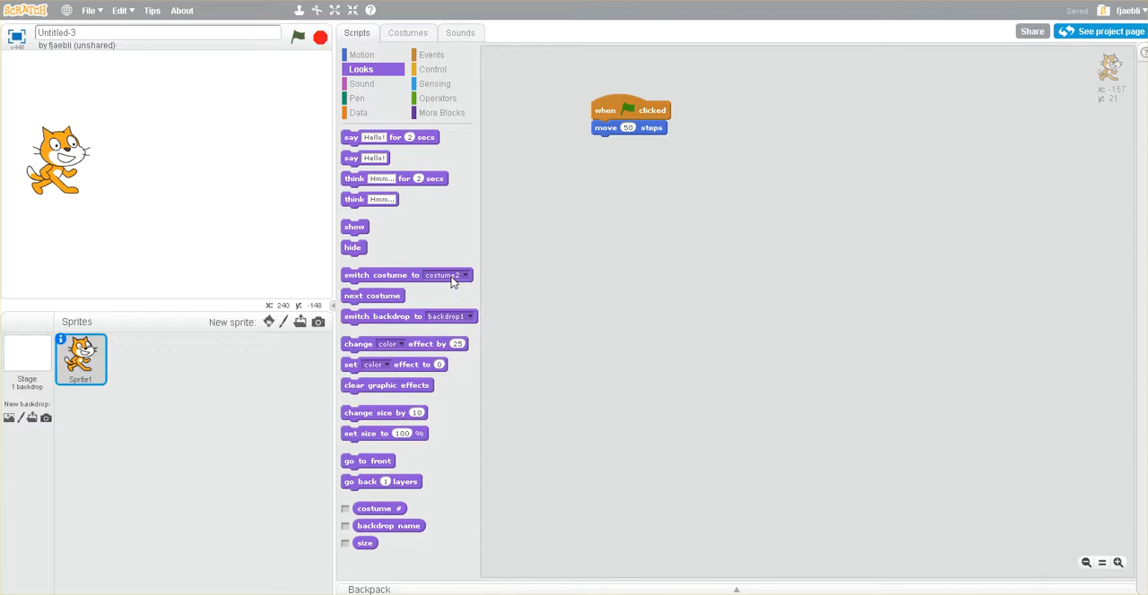
mouse_move(377, 301)
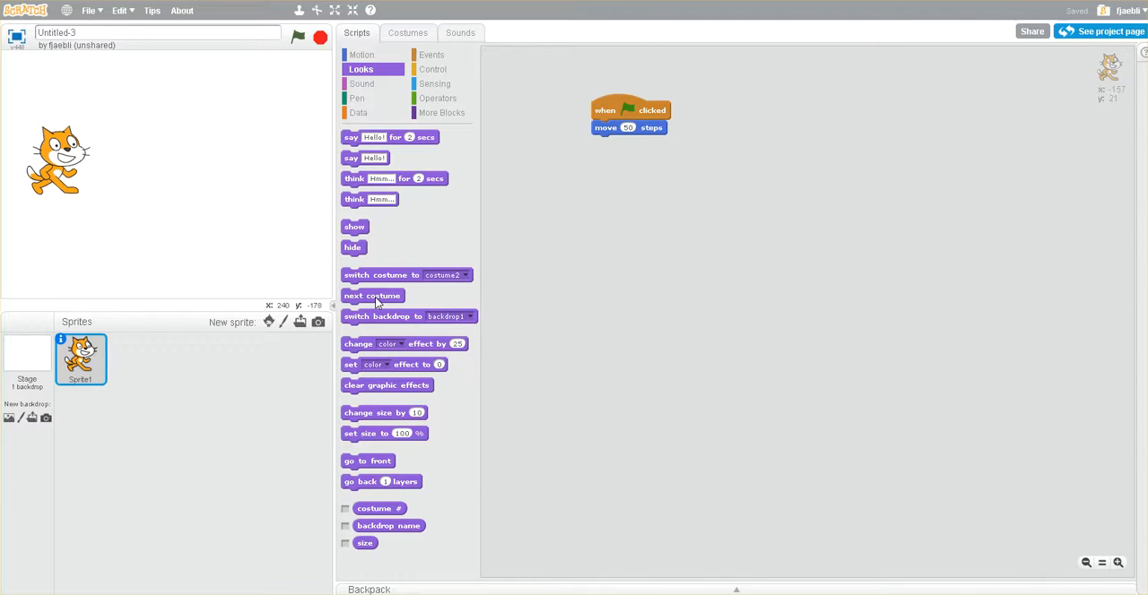
mouse_move(463, 357)
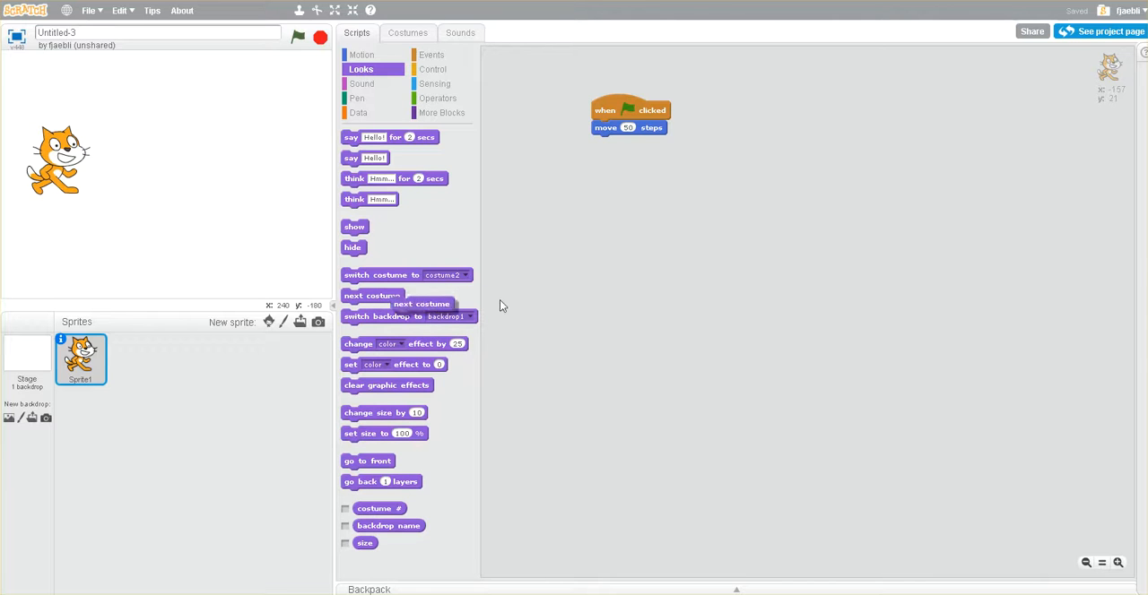
drag(421, 303, 656, 237)
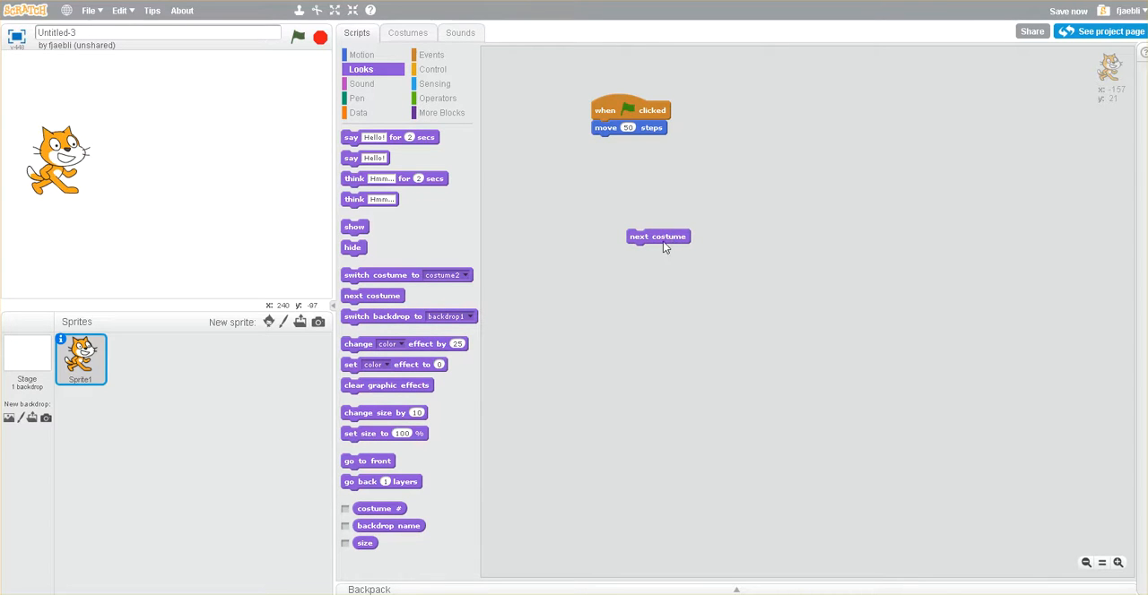
drag(656, 236, 624, 150)
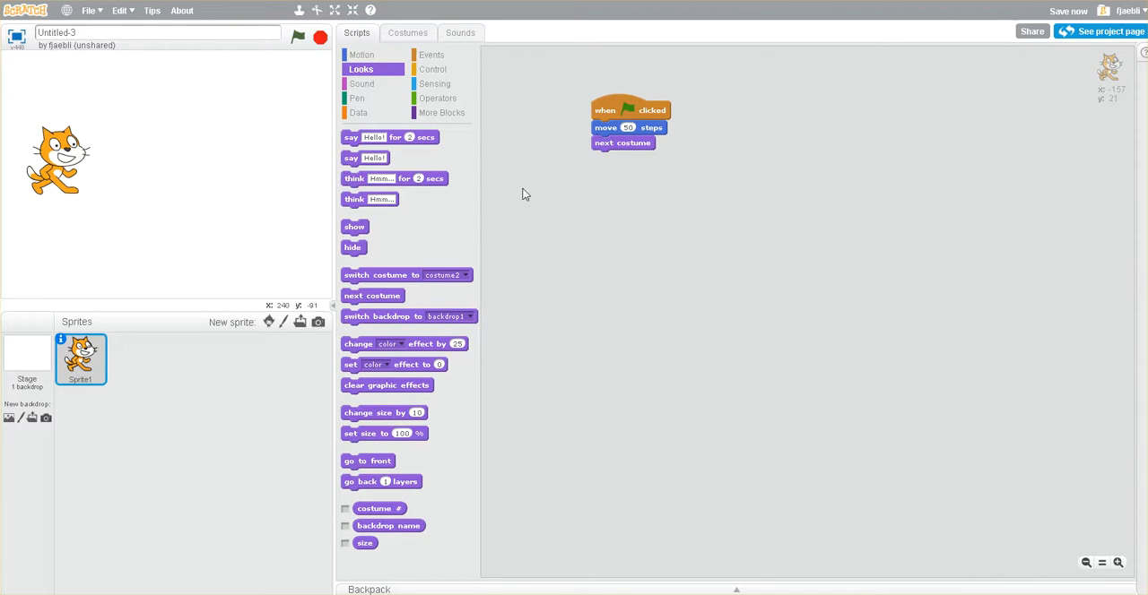
Test the walk with the flag, then pull the move and next-costume blocks off the start hat
click(297, 36)
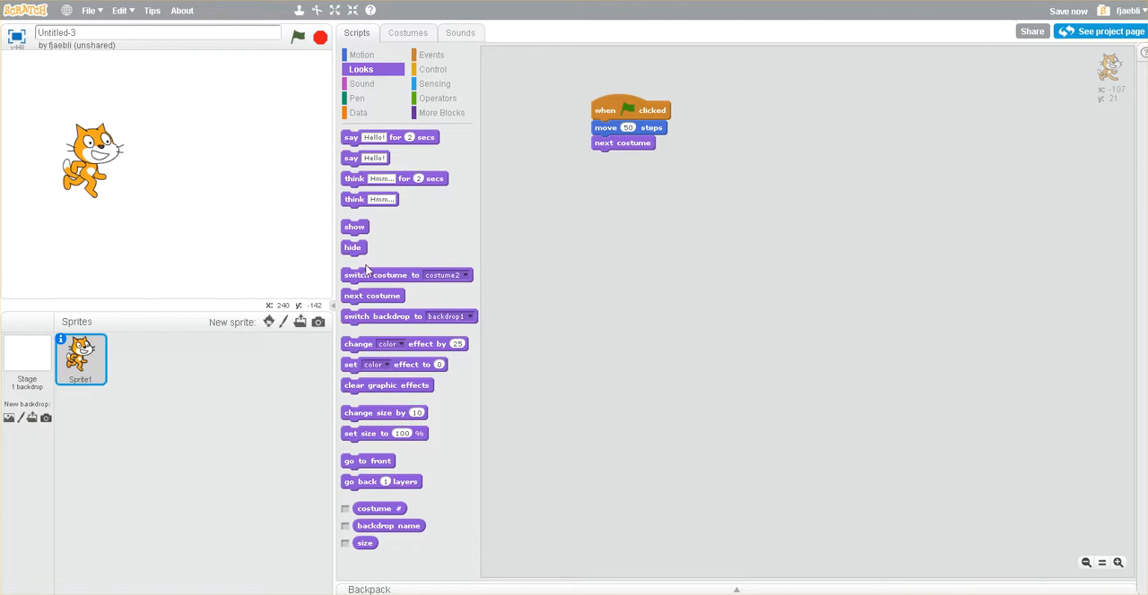
mouse_move(275, 212)
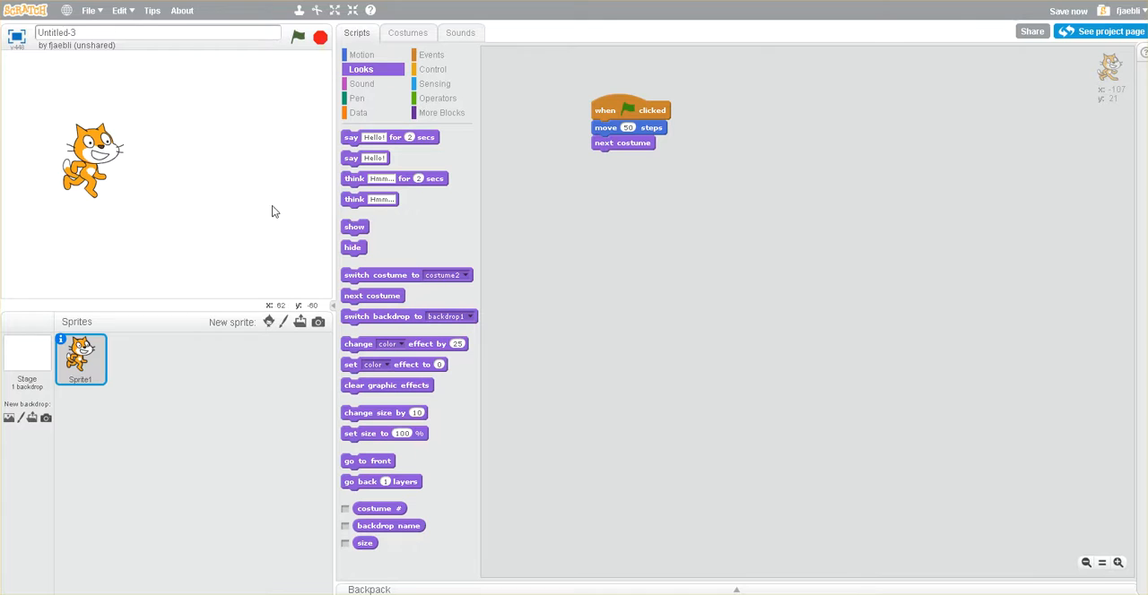
mouse_move(652, 151)
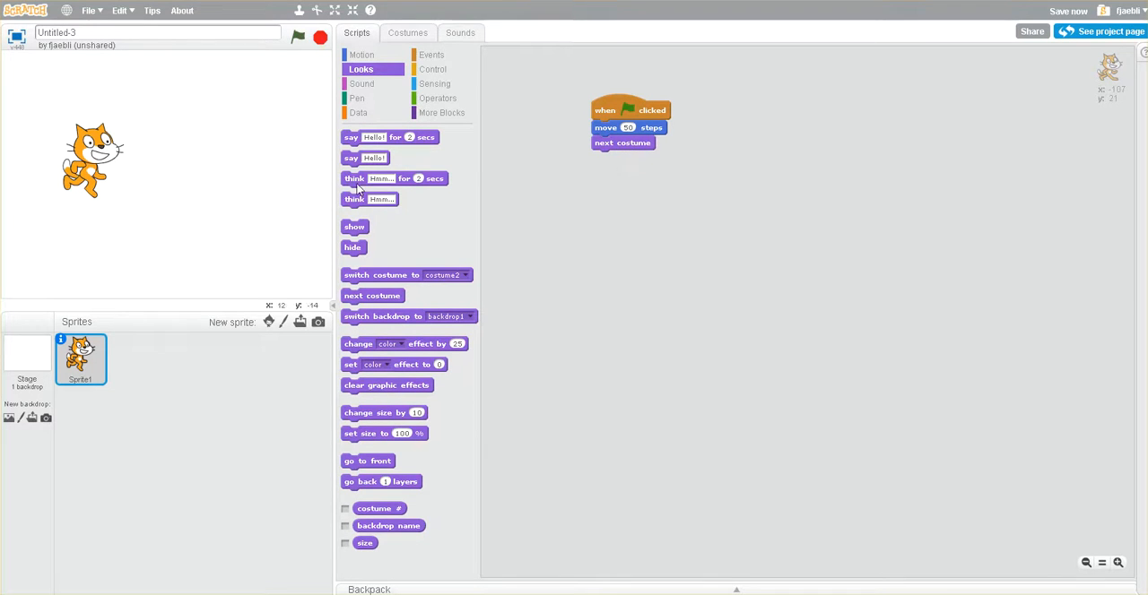
mouse_move(642, 140)
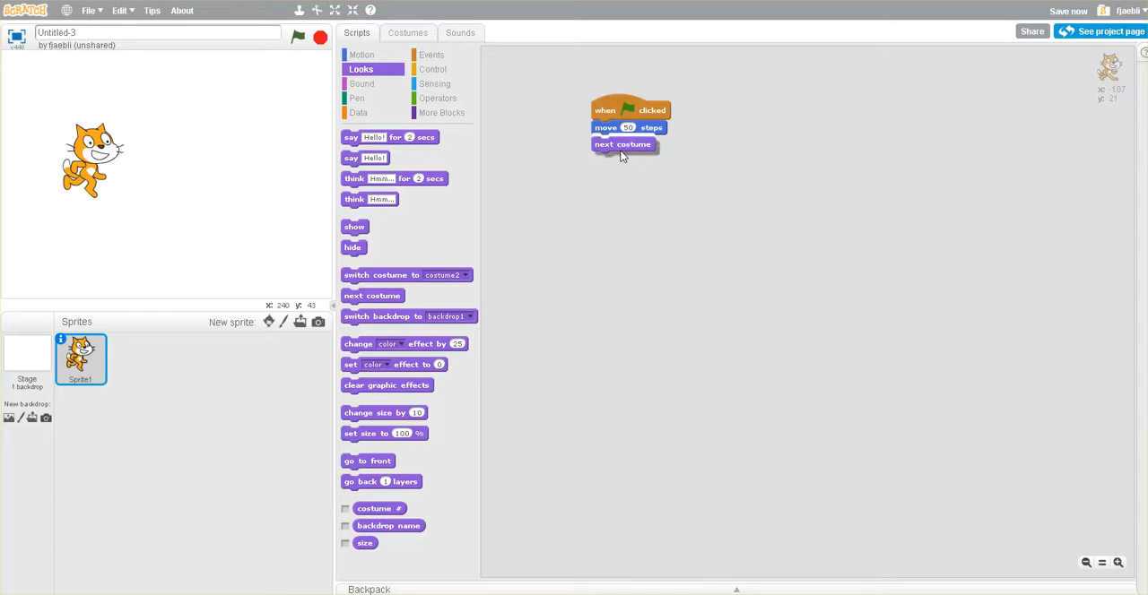
drag(622, 143, 667, 177)
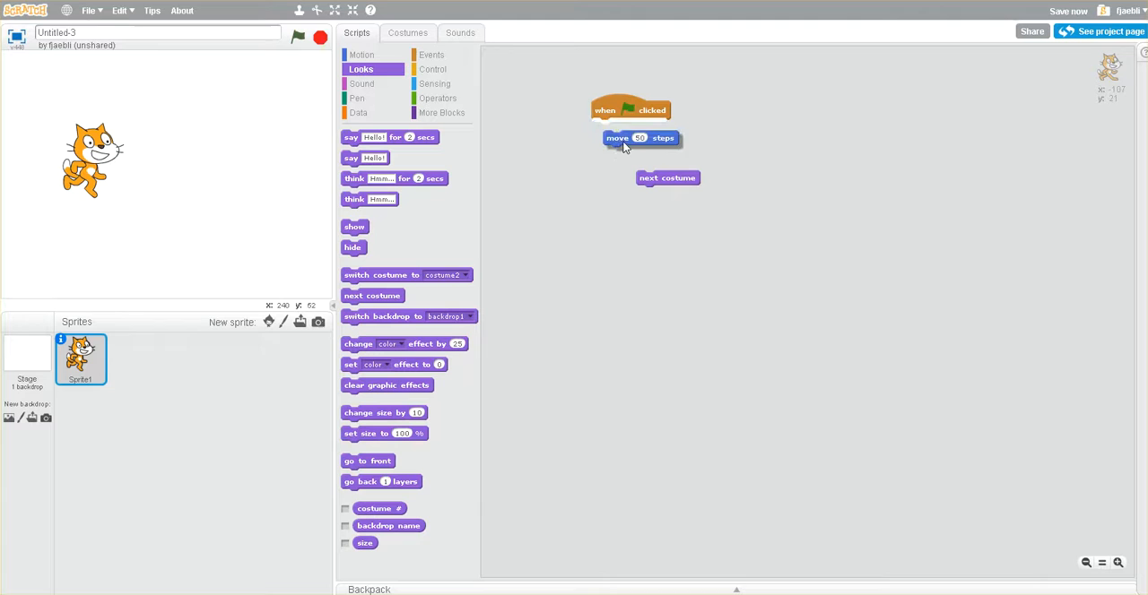
drag(642, 136, 742, 144)
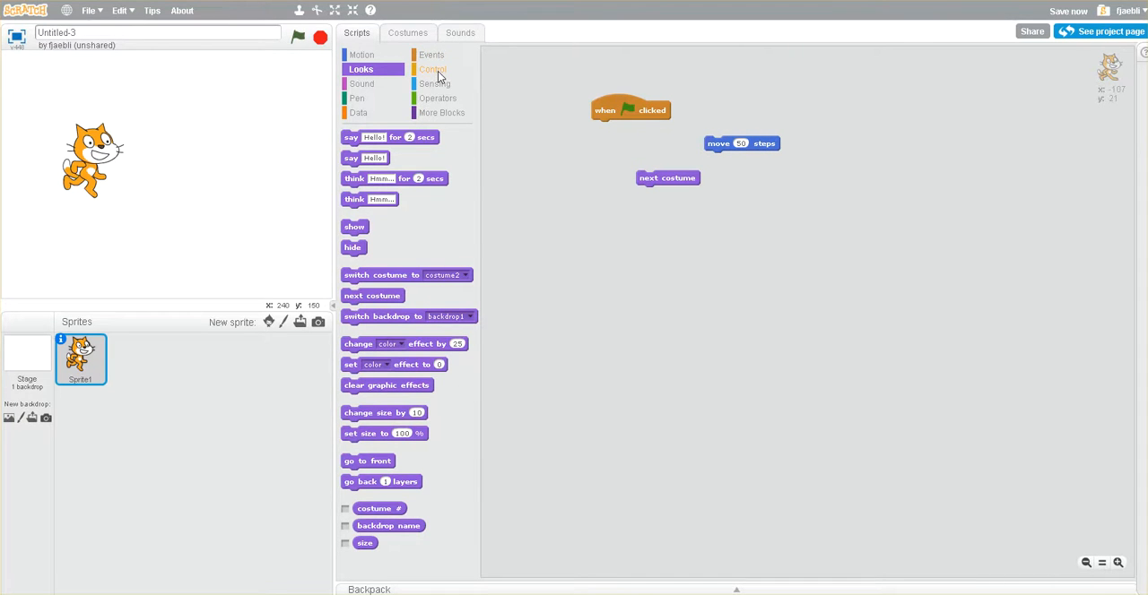
Attach a 'repeat 10' loop under the flag hat with the move block inside, and run it several times
click(432, 68)
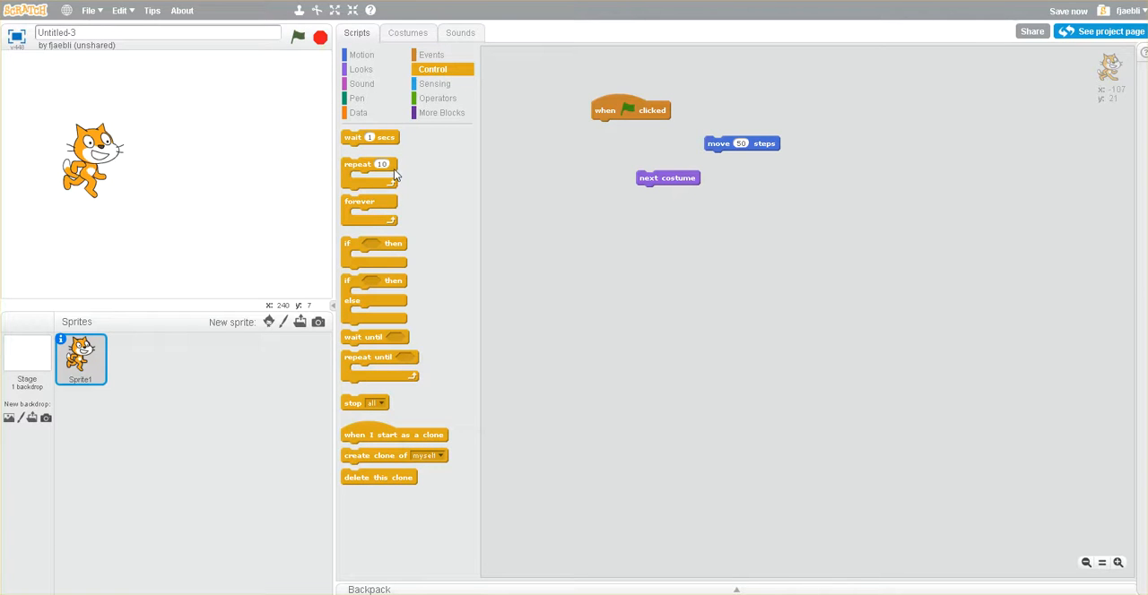
mouse_move(370, 199)
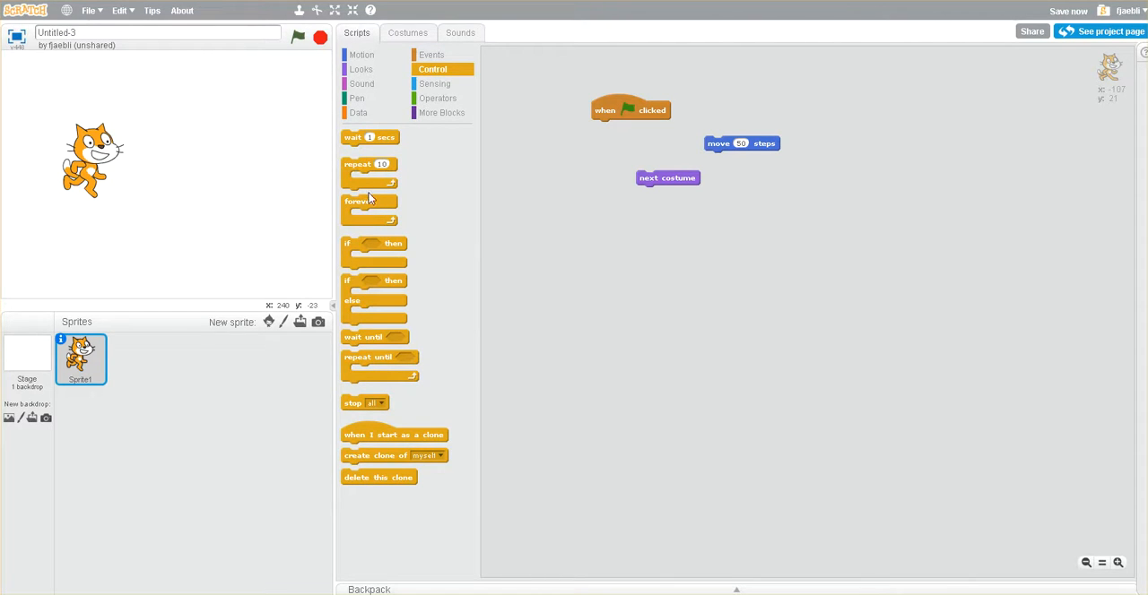
mouse_move(358, 172)
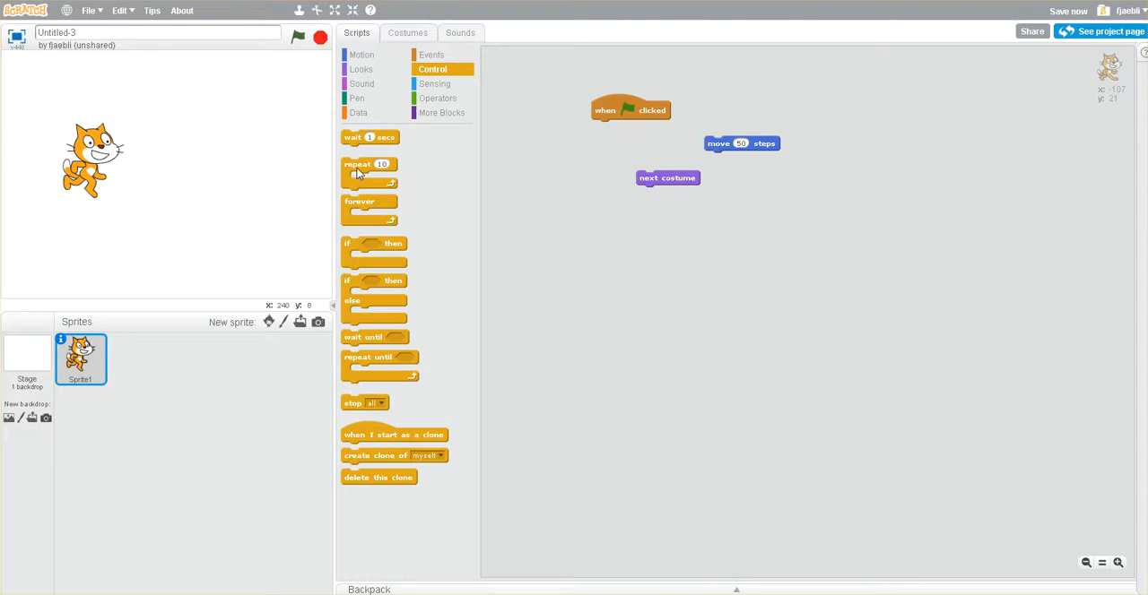
drag(370, 170, 552, 199)
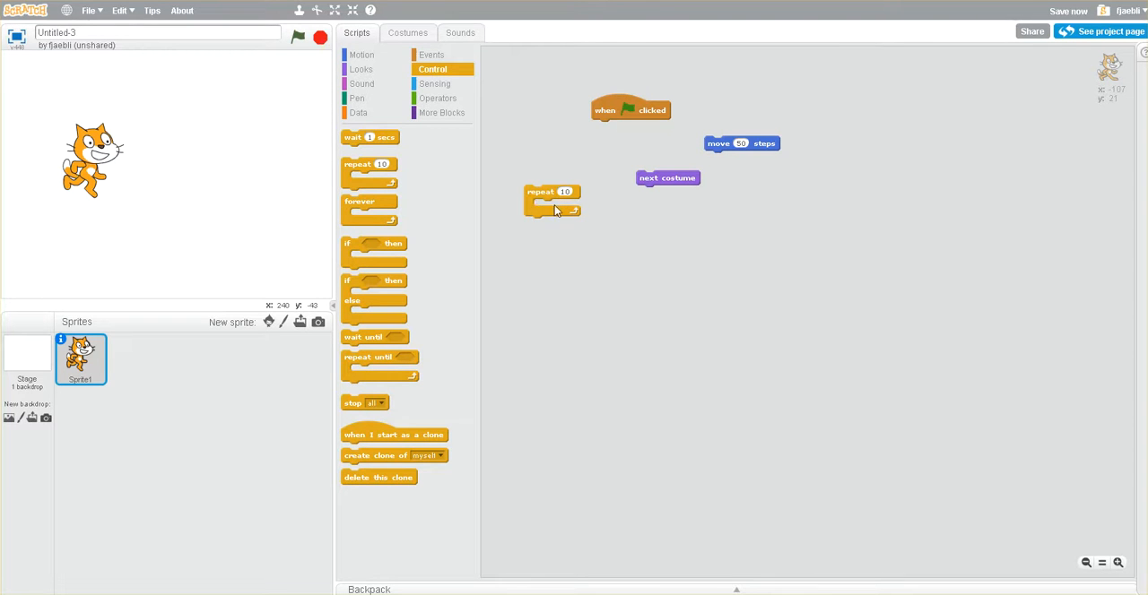
drag(552, 201, 621, 133)
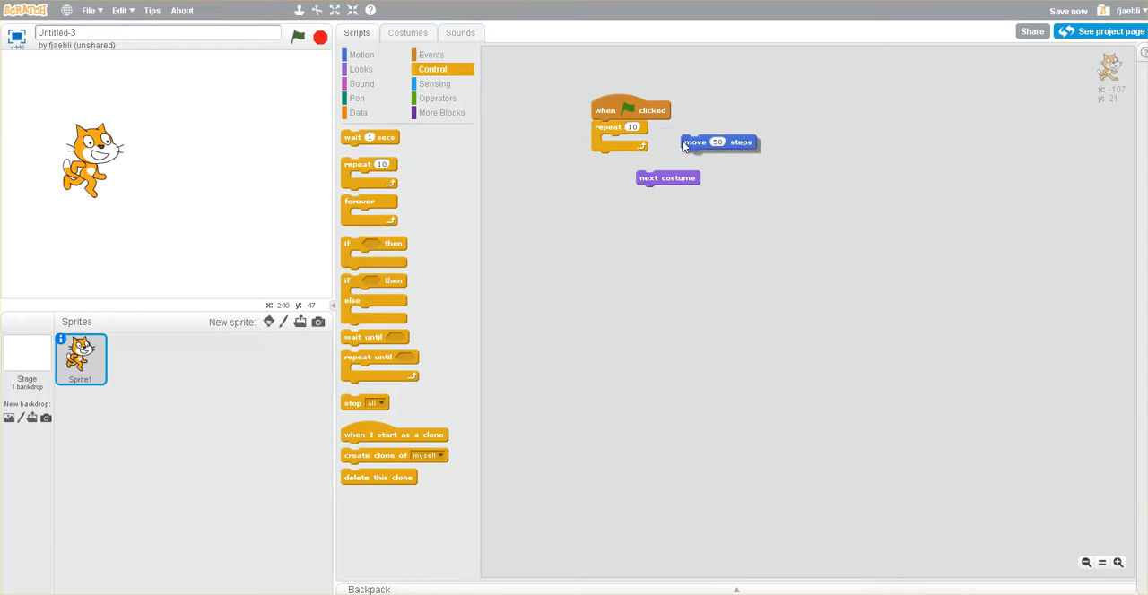
drag(717, 142, 624, 141)
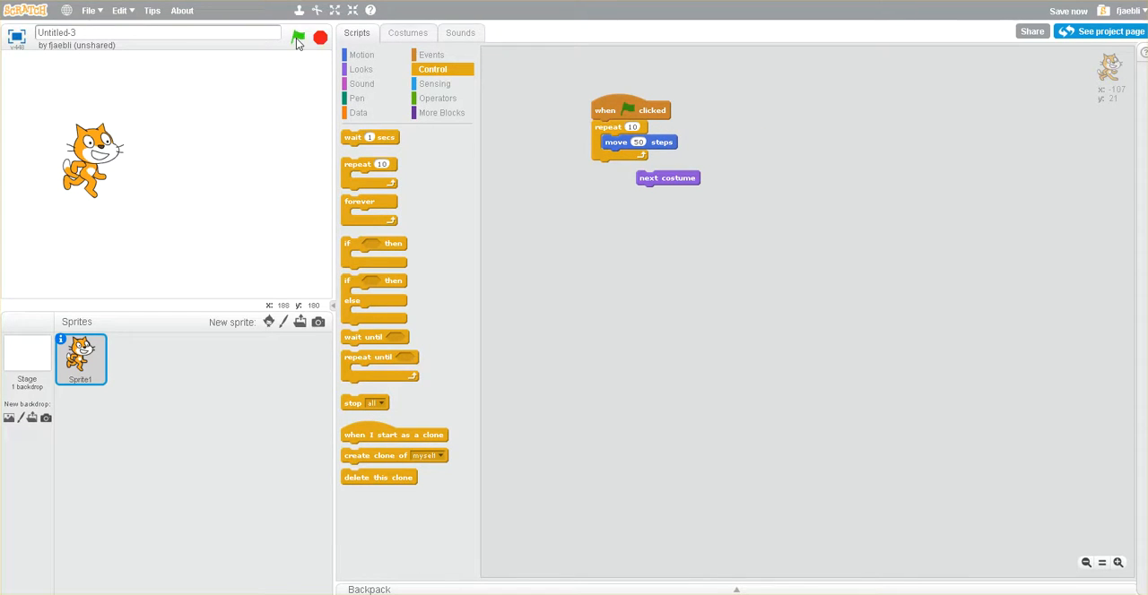
click(298, 38)
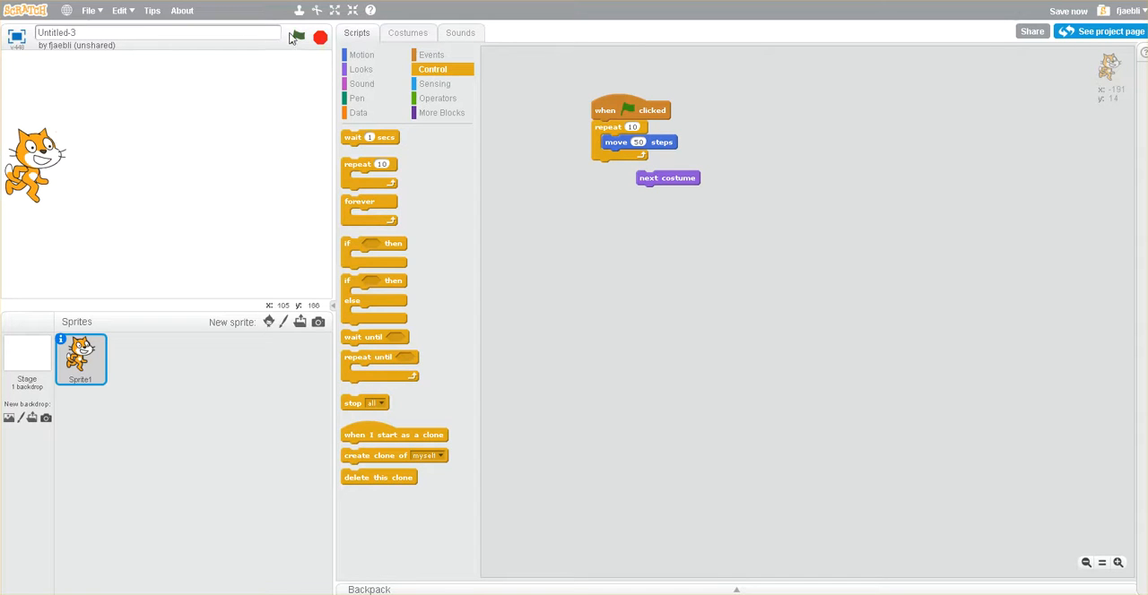
click(297, 37)
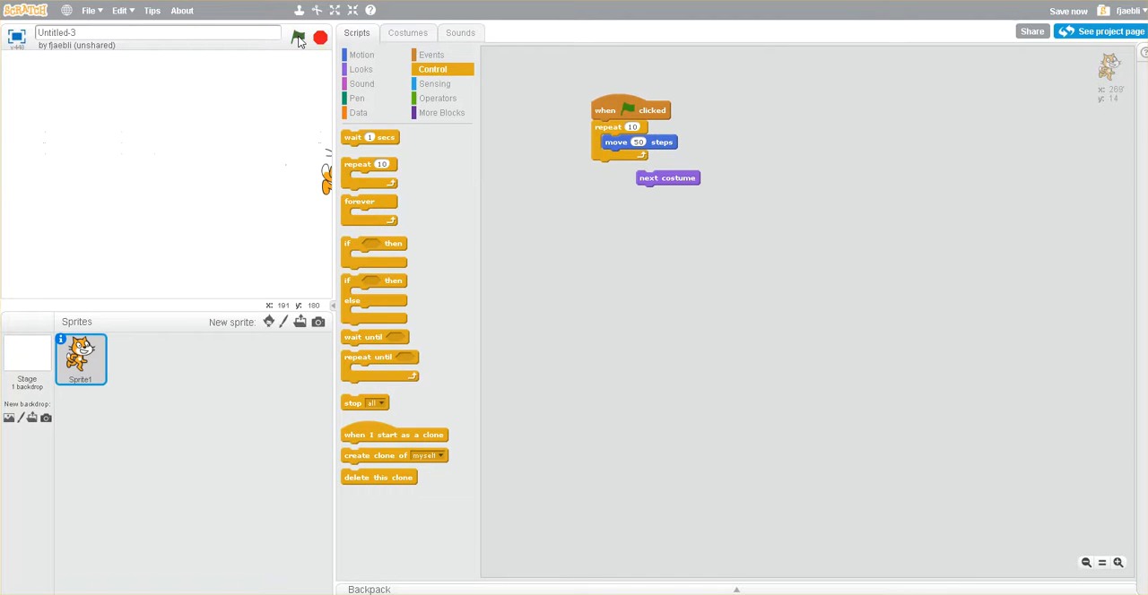
click(297, 36)
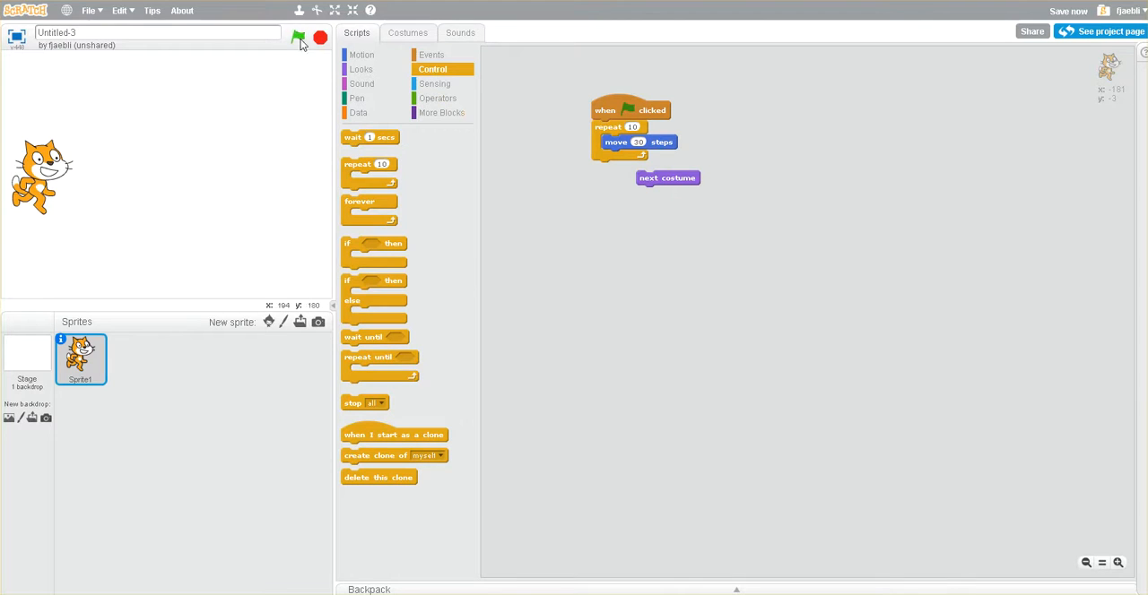
click(297, 36)
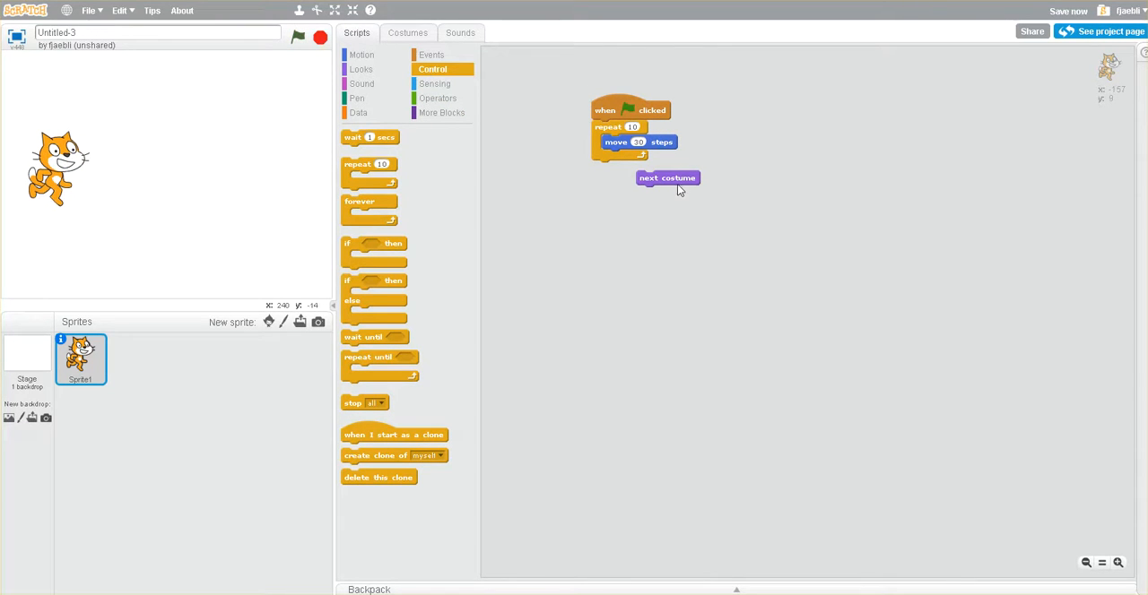
Place 'next costume' inside the loop after the move block and run so the cat walks across
drag(667, 177, 692, 206)
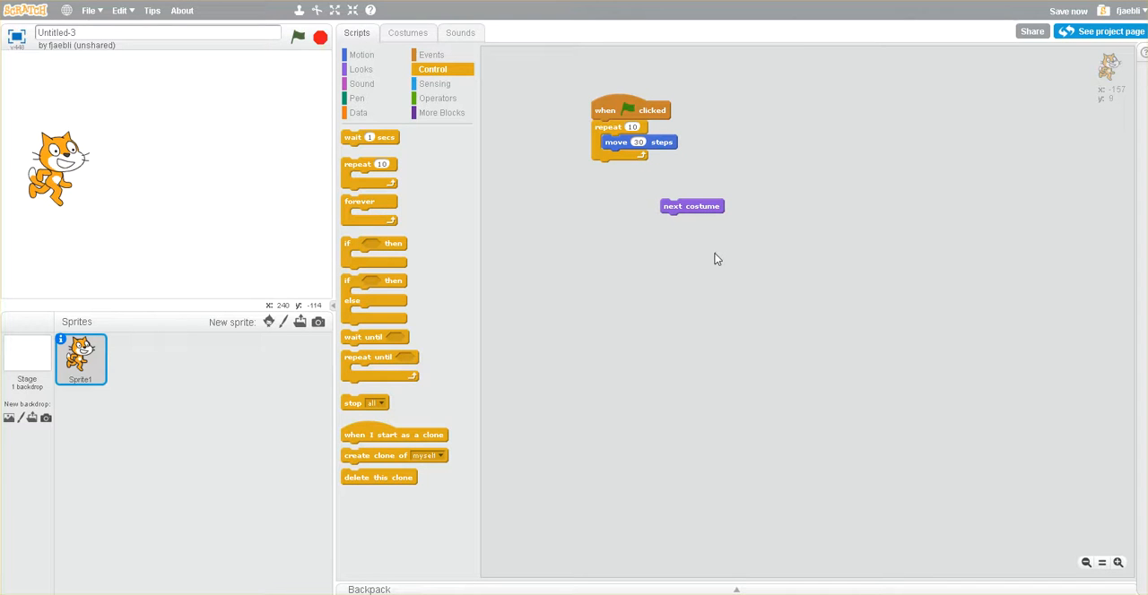
drag(692, 206, 652, 171)
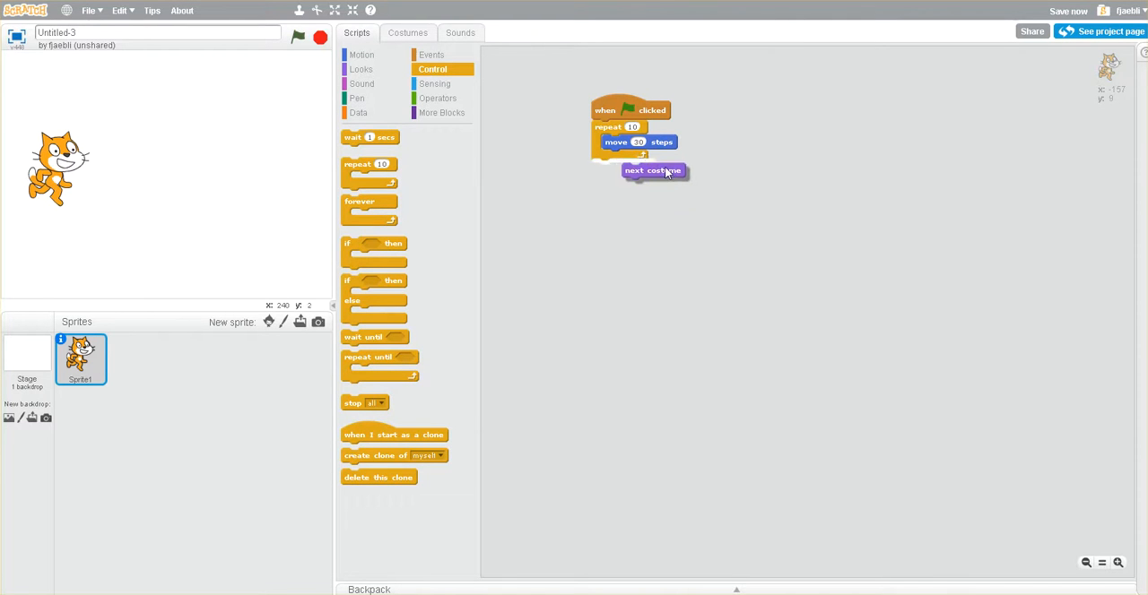
drag(652, 171, 631, 158)
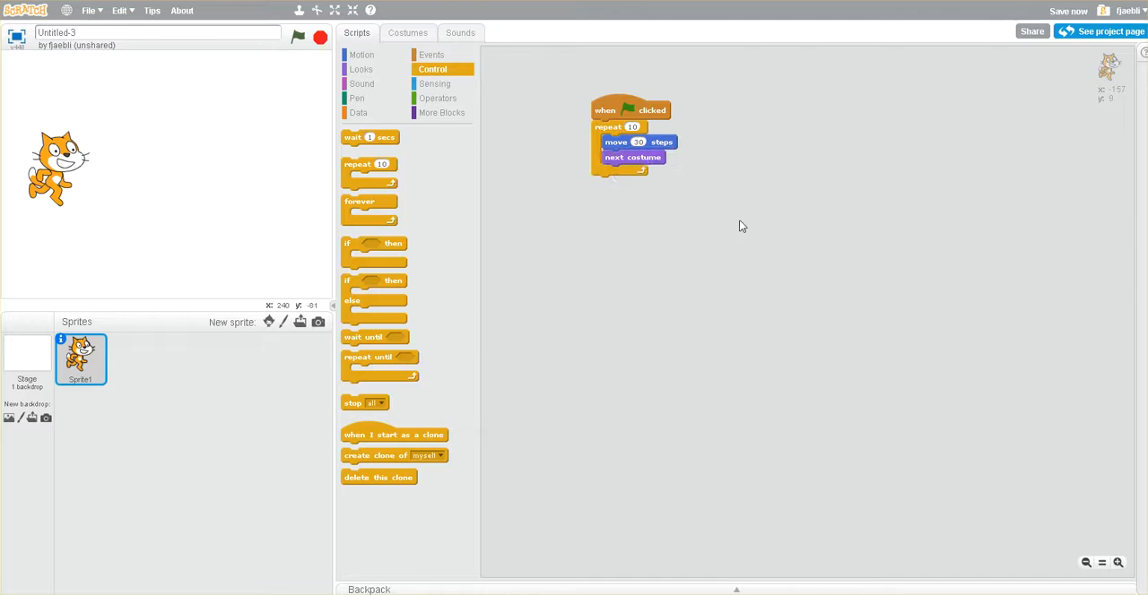
mouse_move(631, 171)
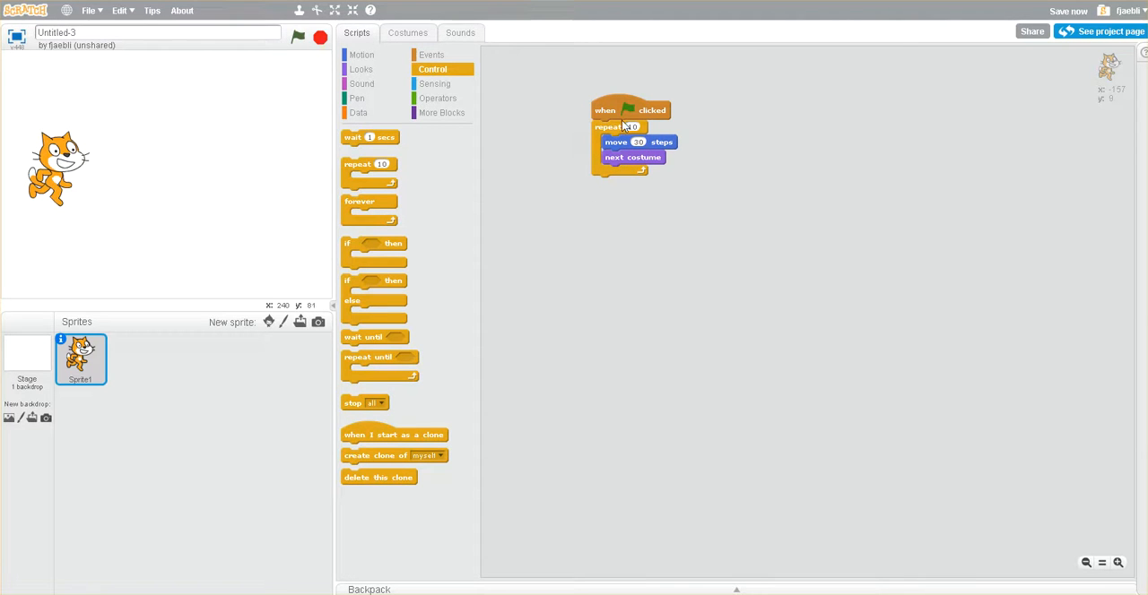
mouse_move(646, 188)
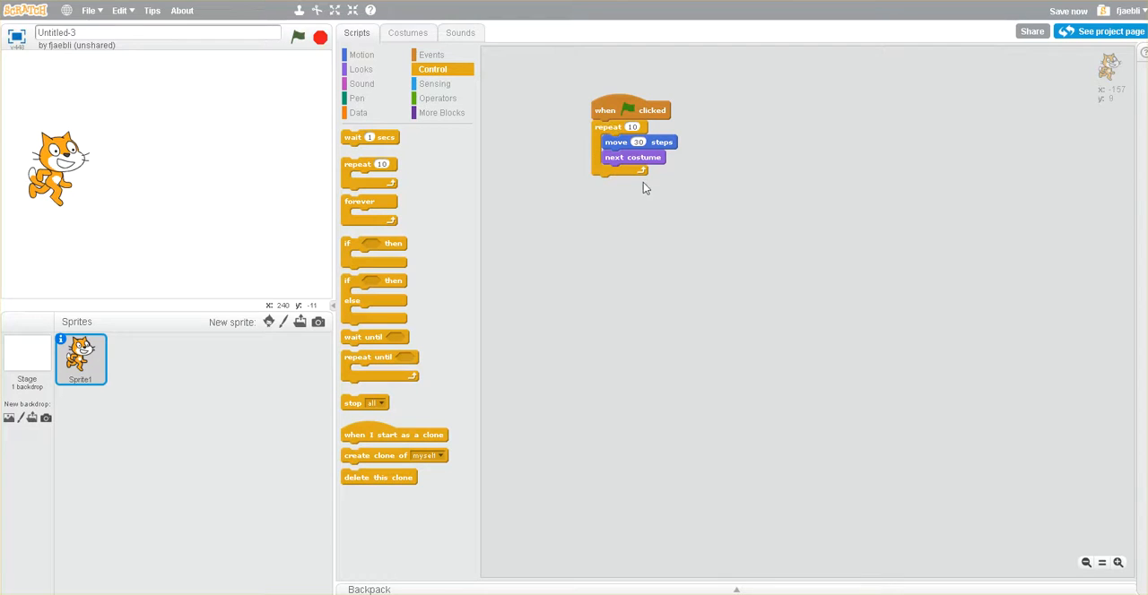
mouse_move(636, 172)
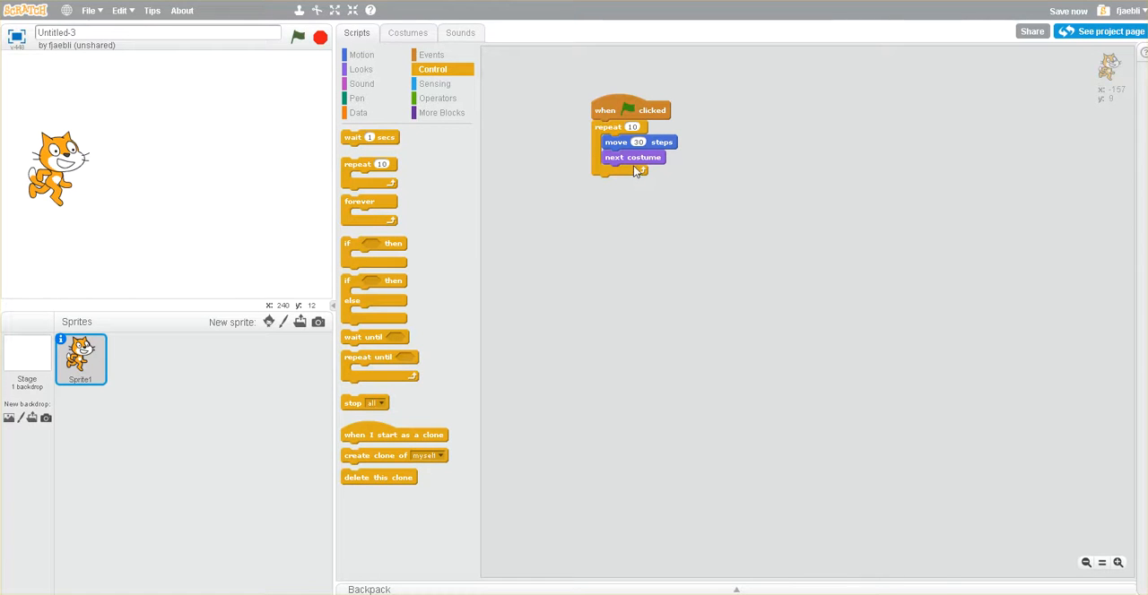
mouse_move(583, 149)
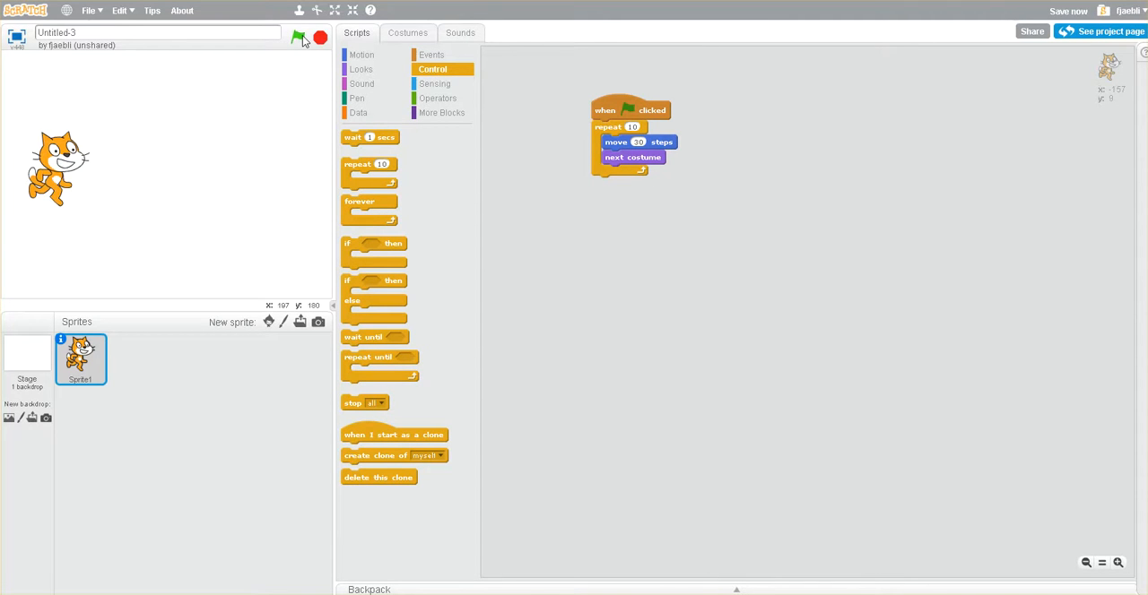
click(298, 36)
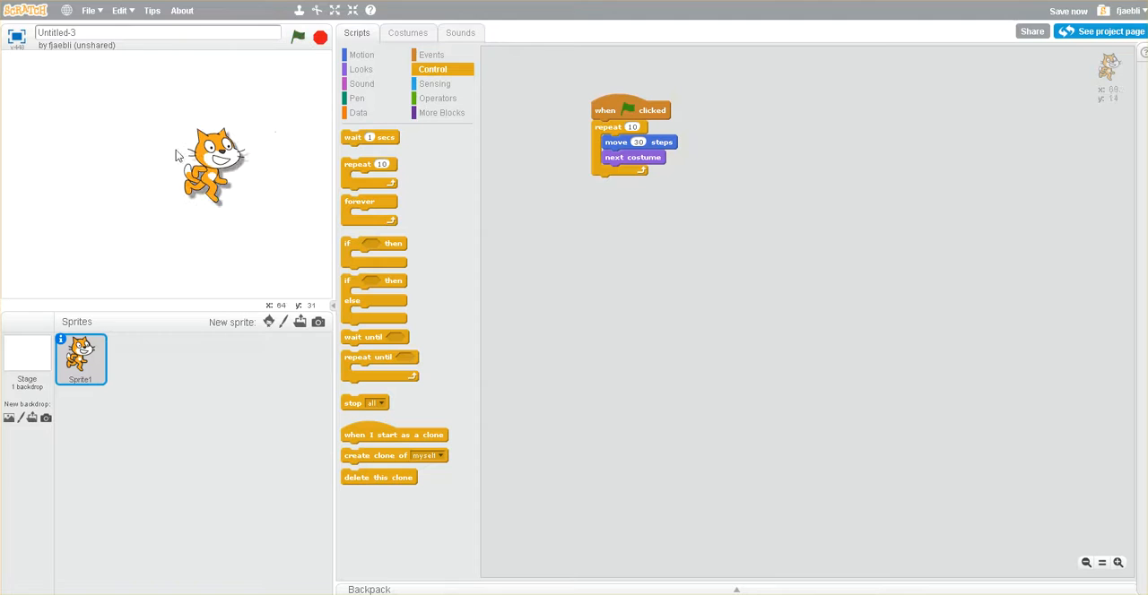
click(297, 38)
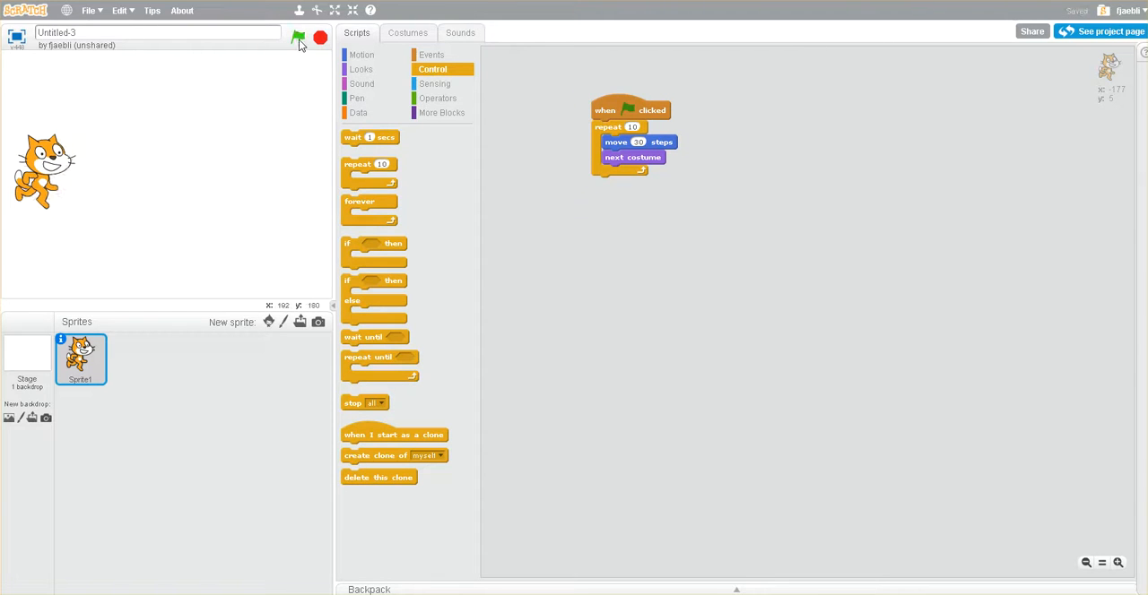
click(298, 38)
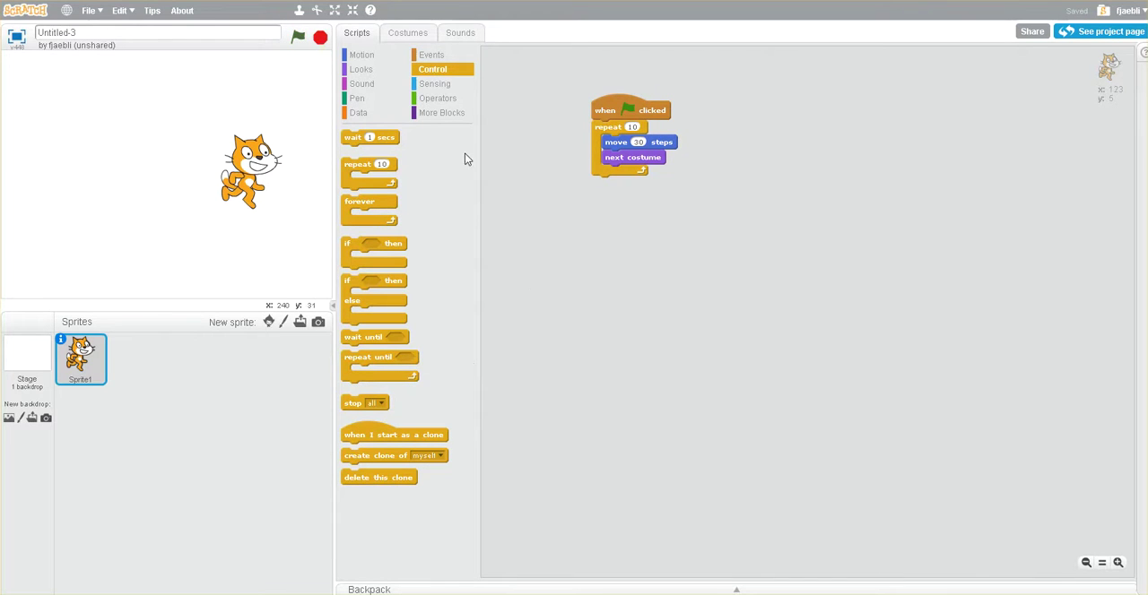
mouse_move(376, 57)
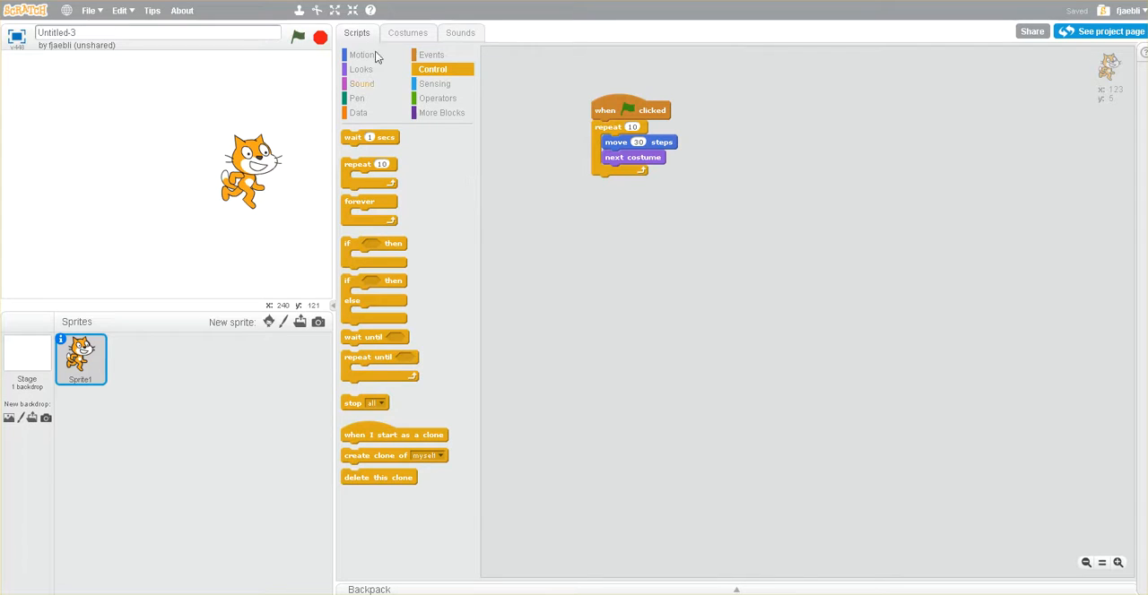
click(362, 54)
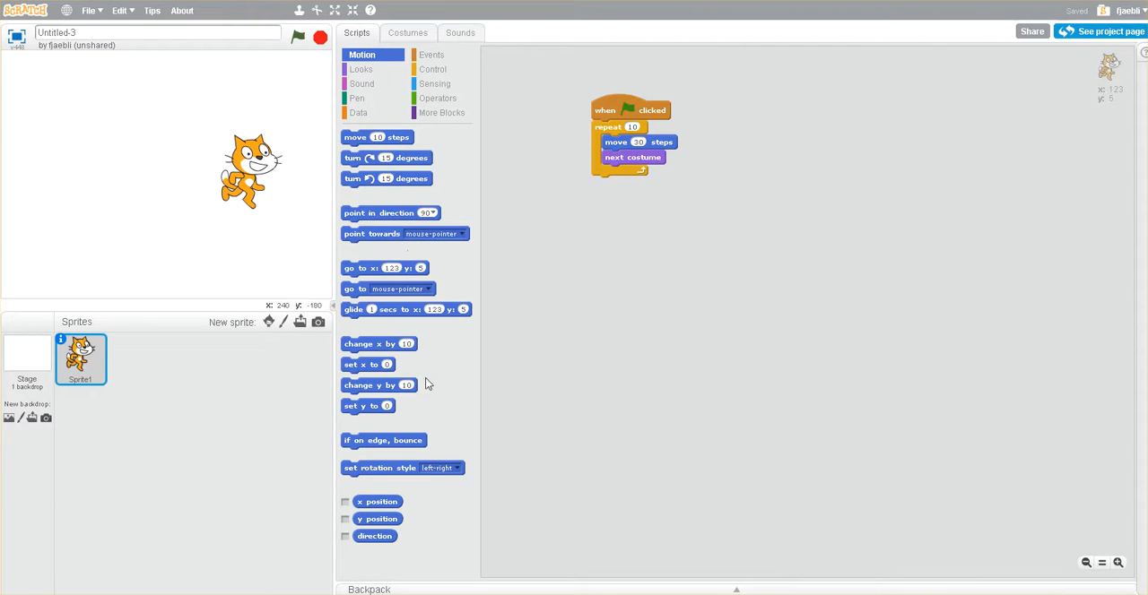
mouse_move(430, 218)
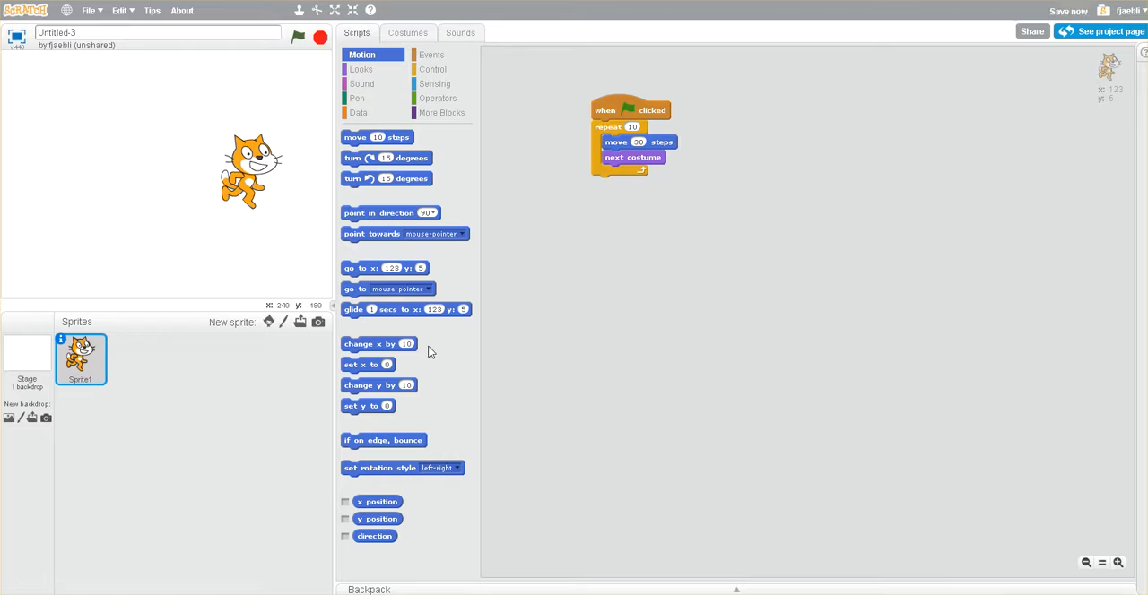
mouse_move(427, 457)
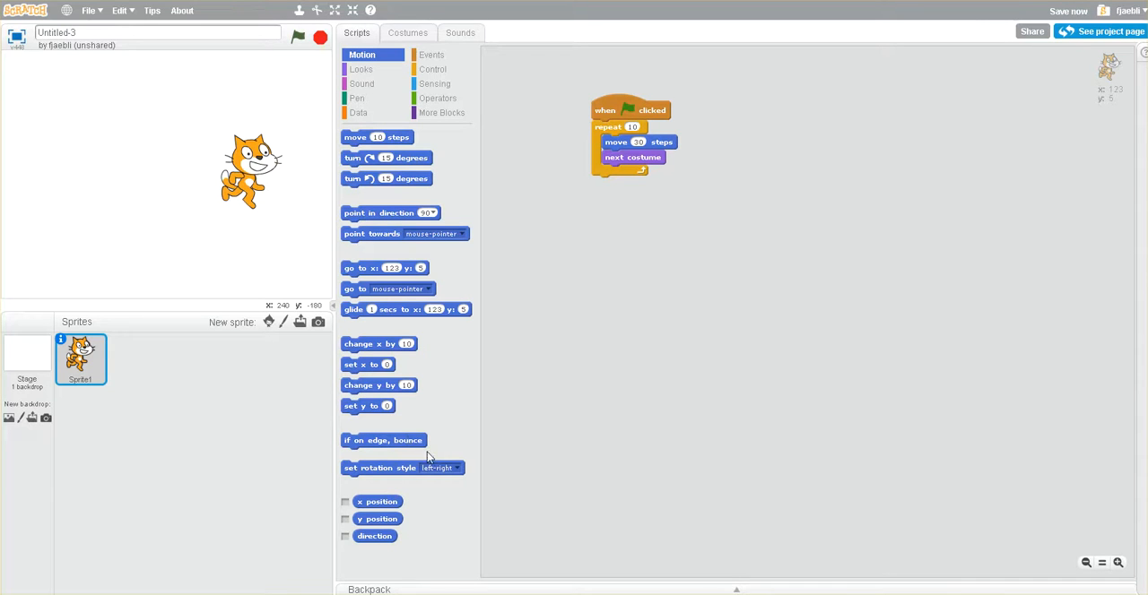
mouse_move(397, 50)
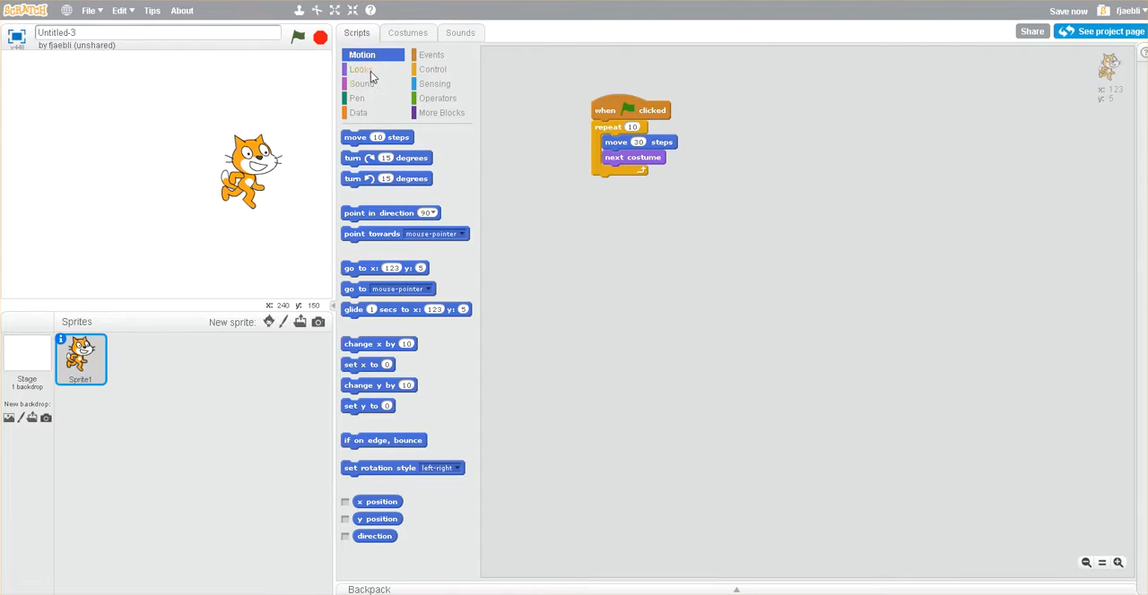
click(360, 68)
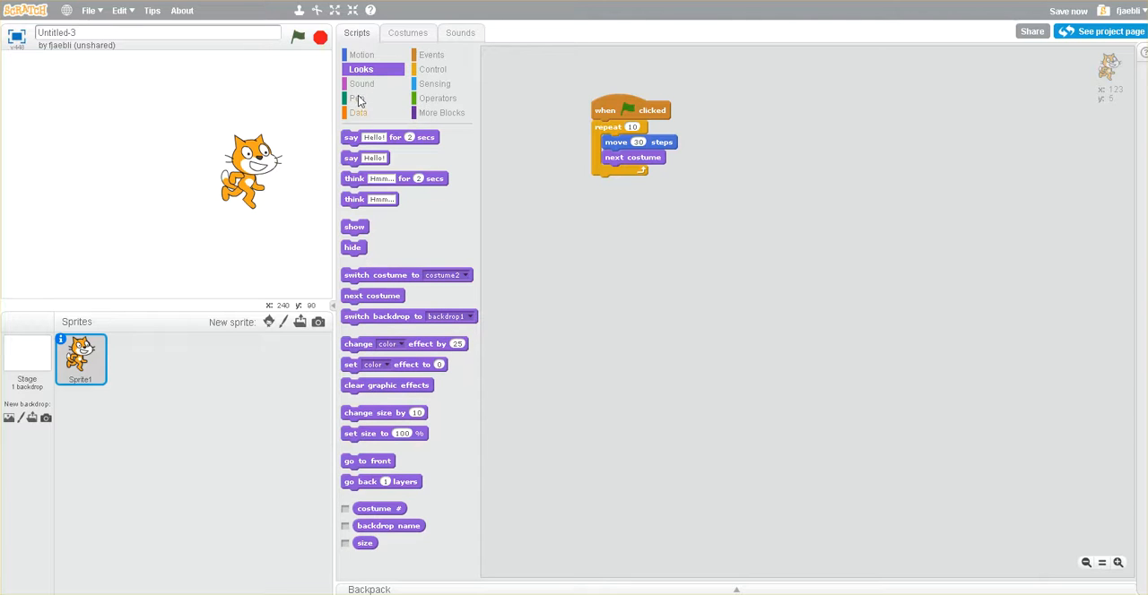
click(431, 54)
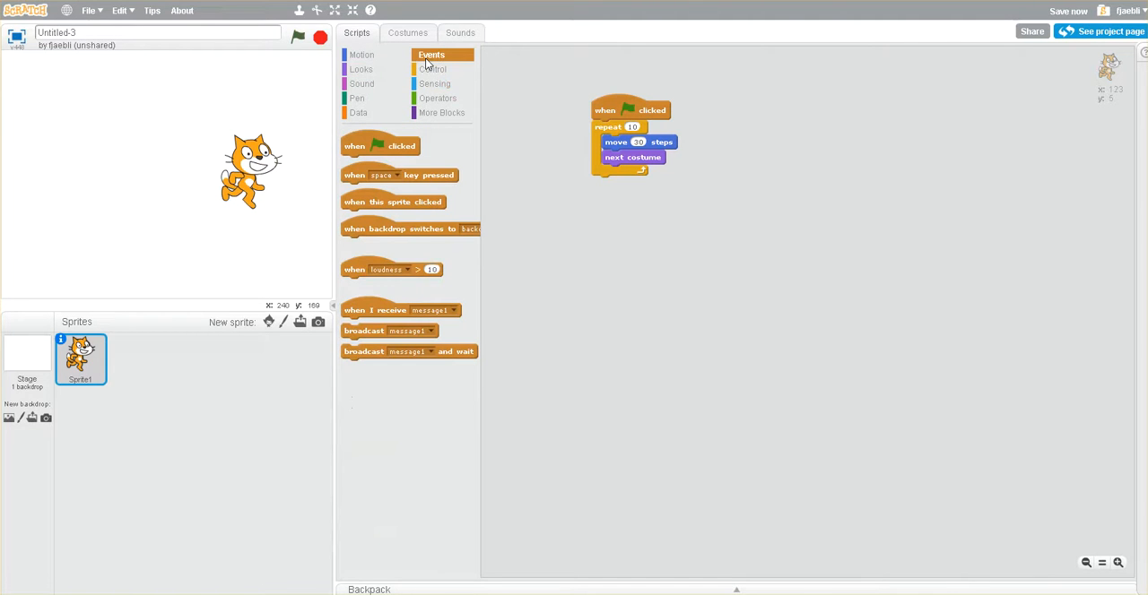
click(434, 69)
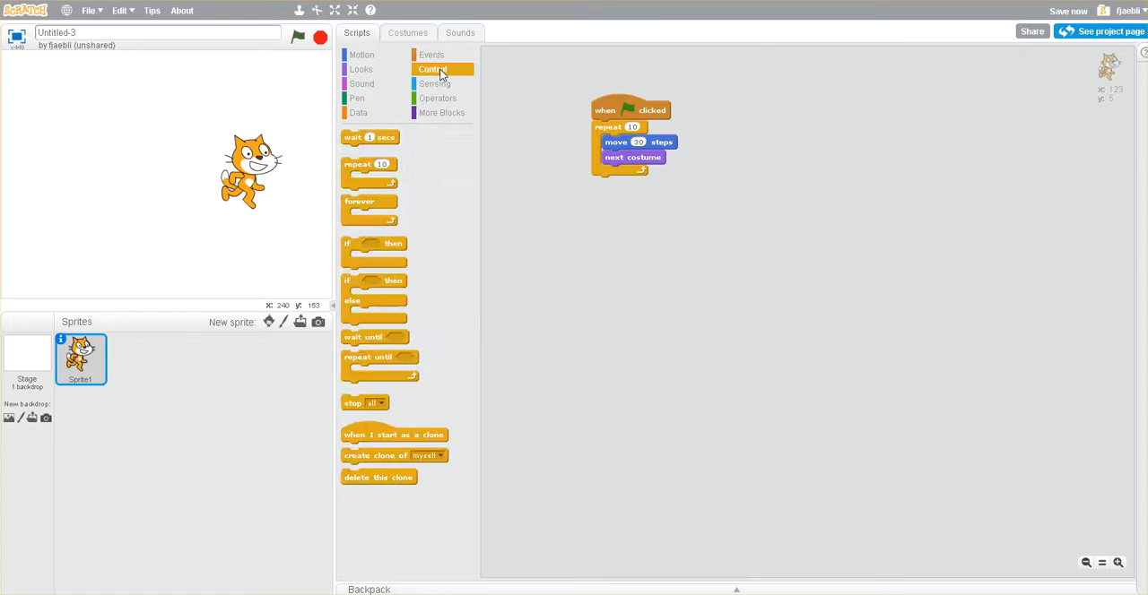
mouse_move(452, 114)
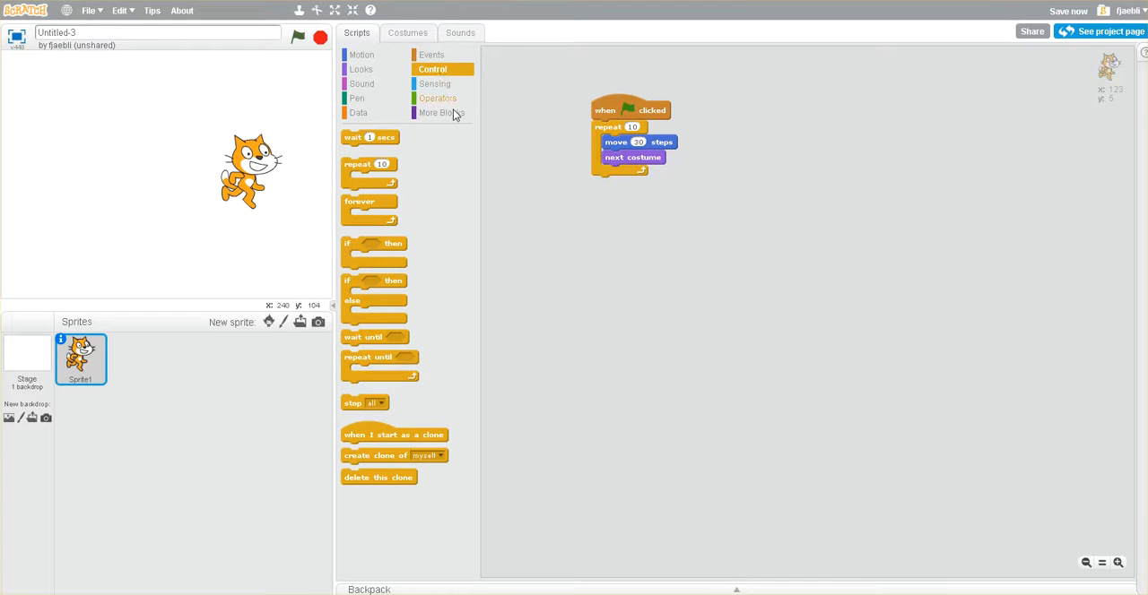
mouse_move(401, 362)
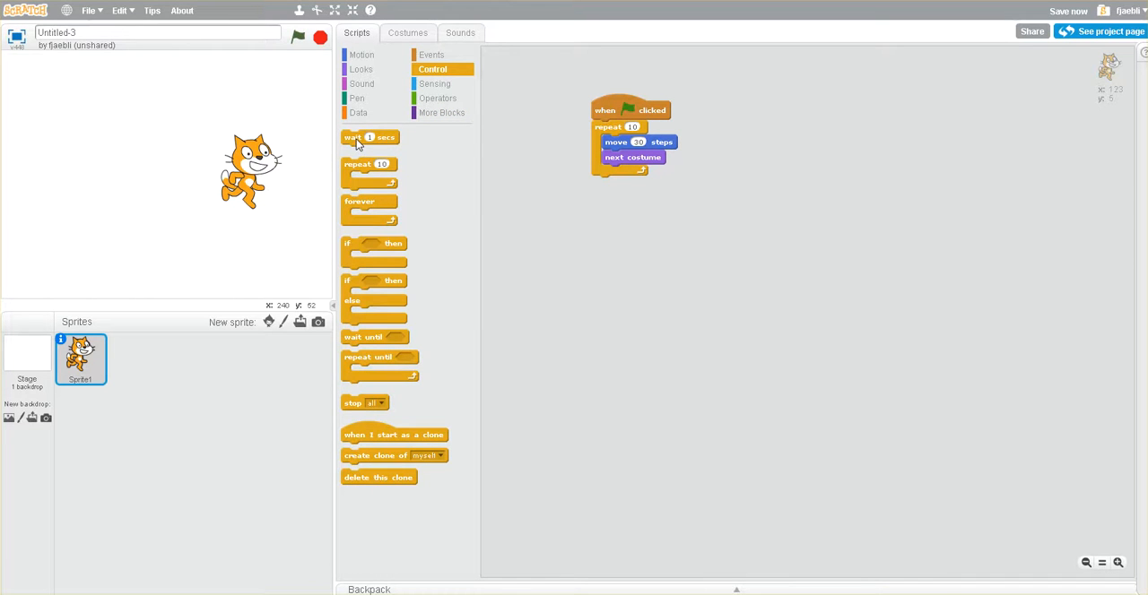
Add a wait block after 'next costume' in the loop, shorten it to a fraction of a second, and run the walk
drag(370, 136, 688, 186)
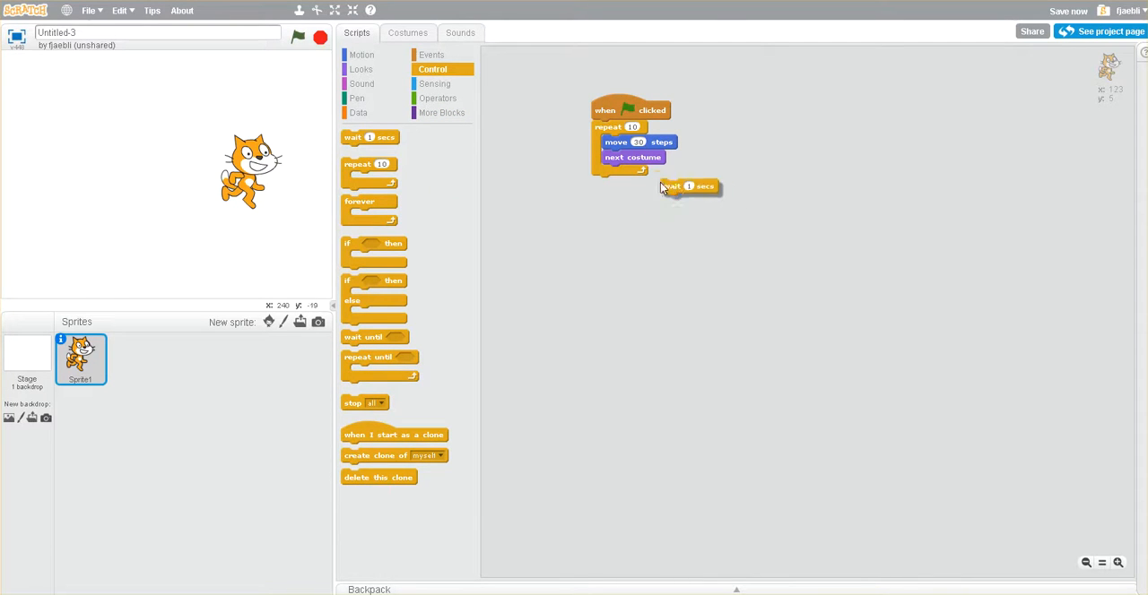
drag(690, 186, 628, 172)
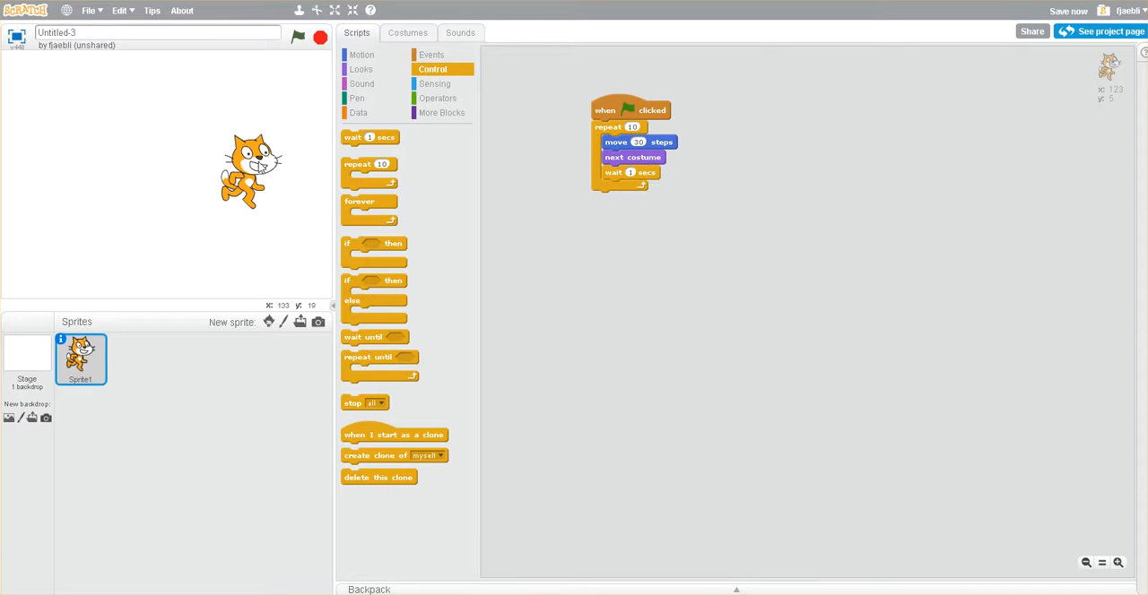
click(297, 38)
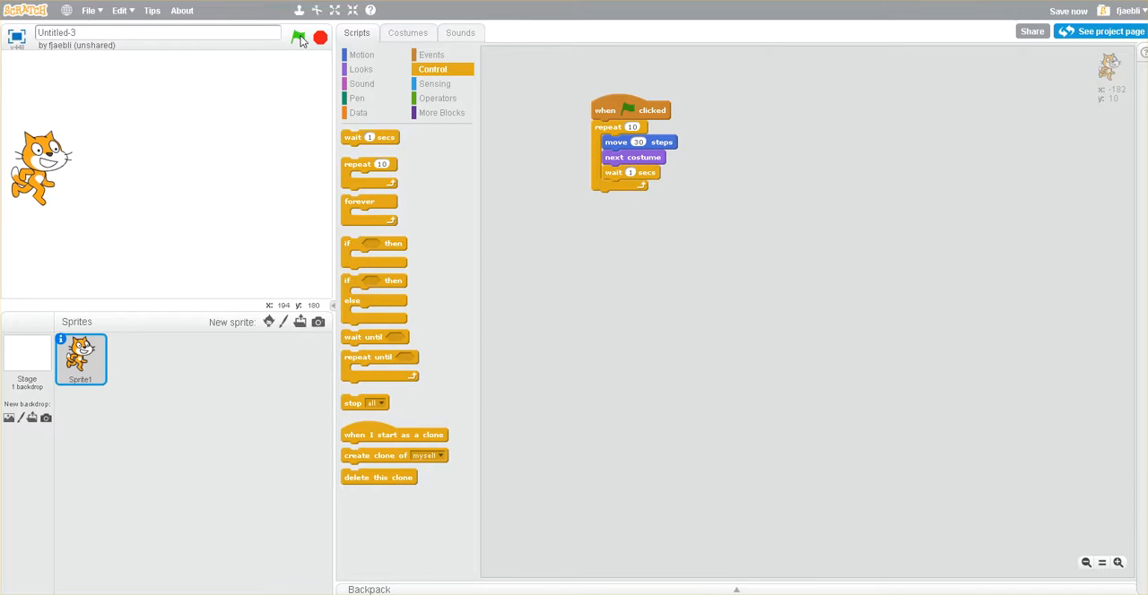
click(298, 37)
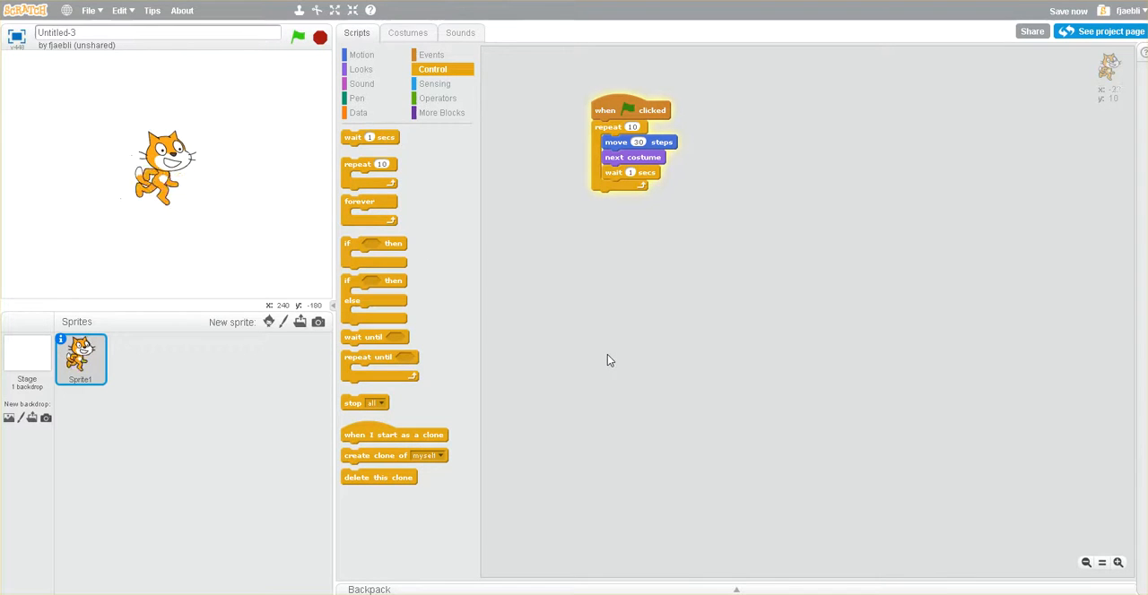
click(298, 38)
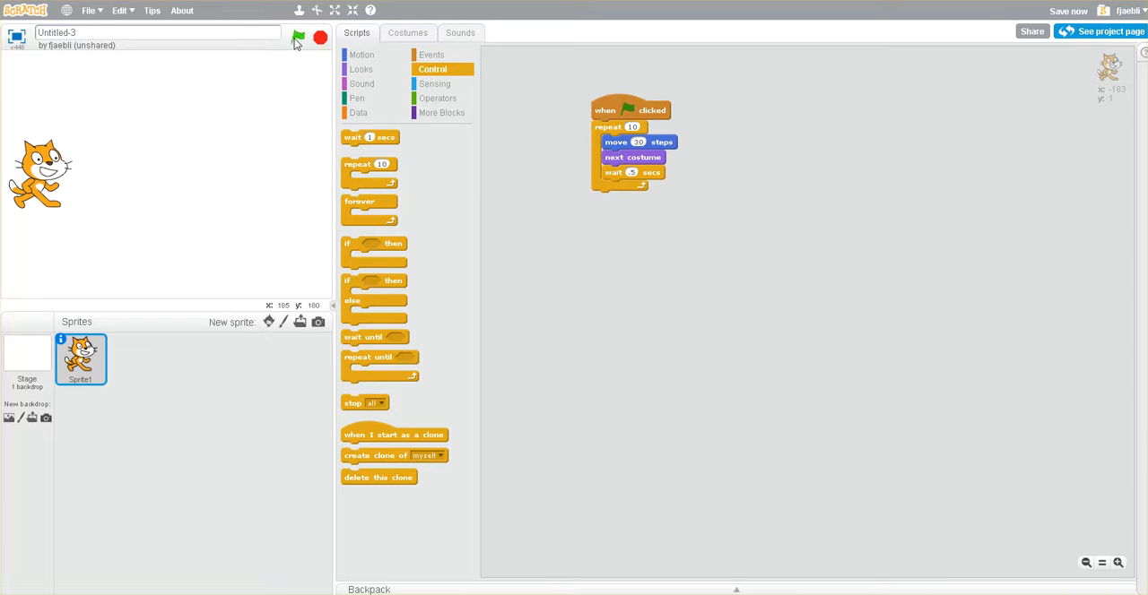
click(297, 36)
text(.05)
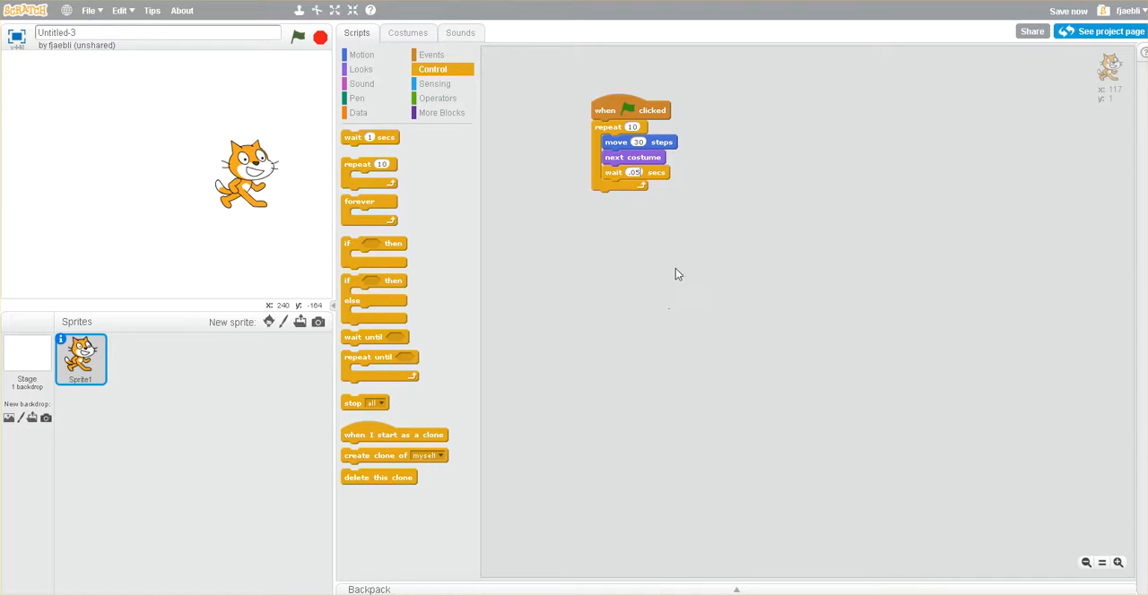
mouse_move(599, 297)
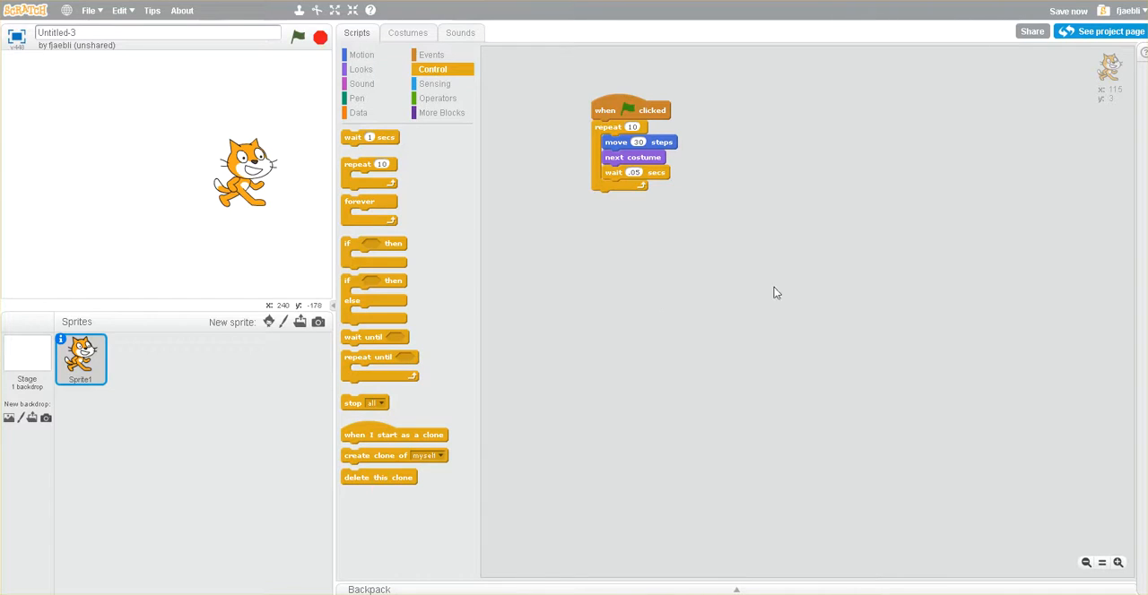
mouse_move(717, 262)
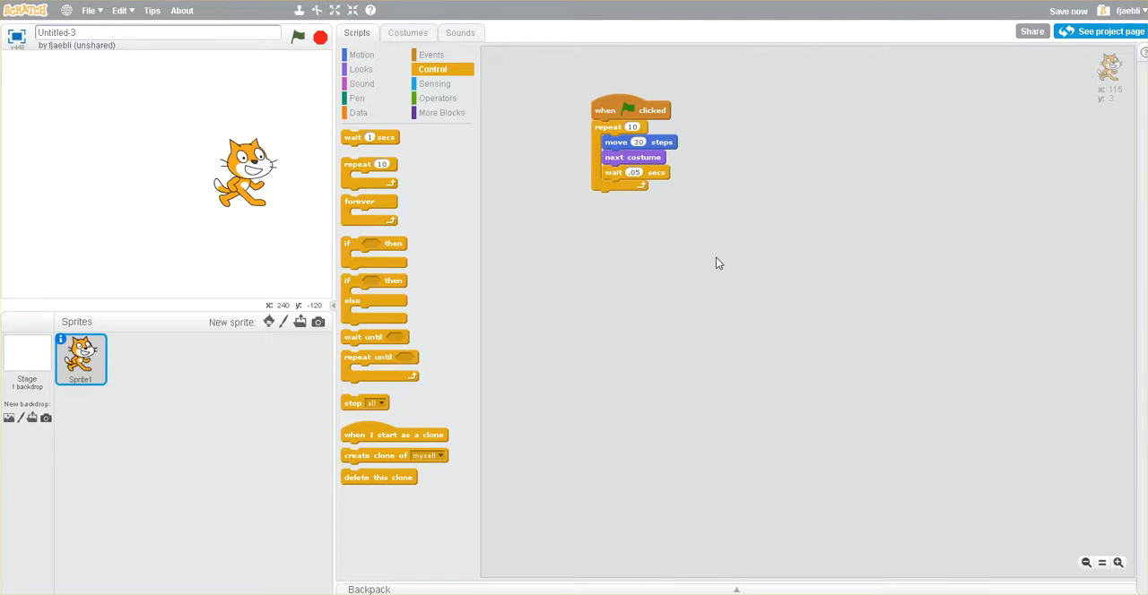
mouse_move(638, 107)
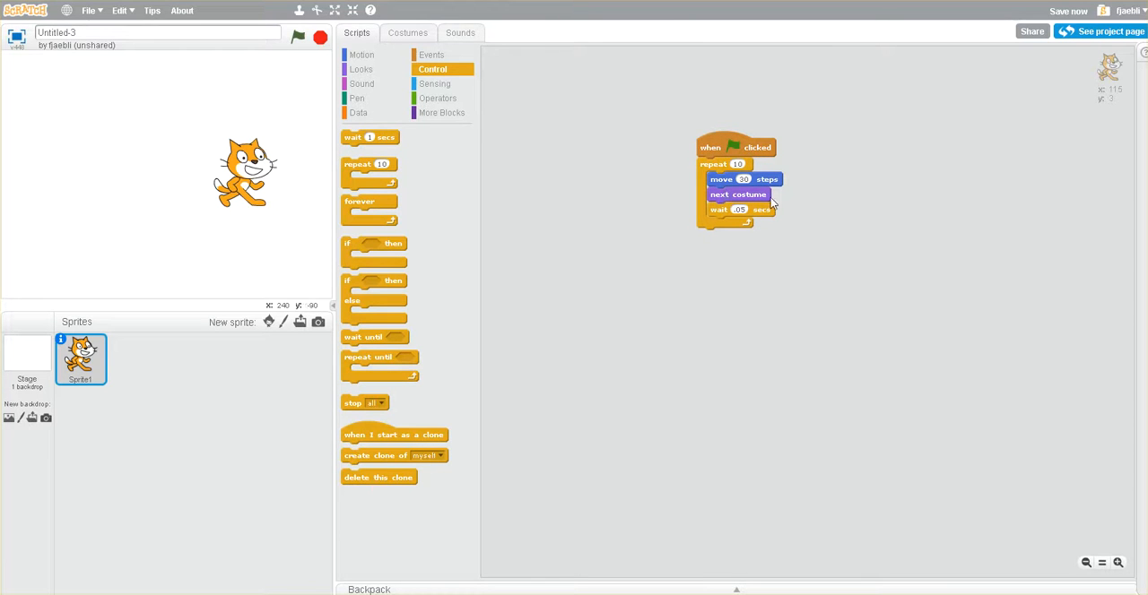
mouse_move(39, 185)
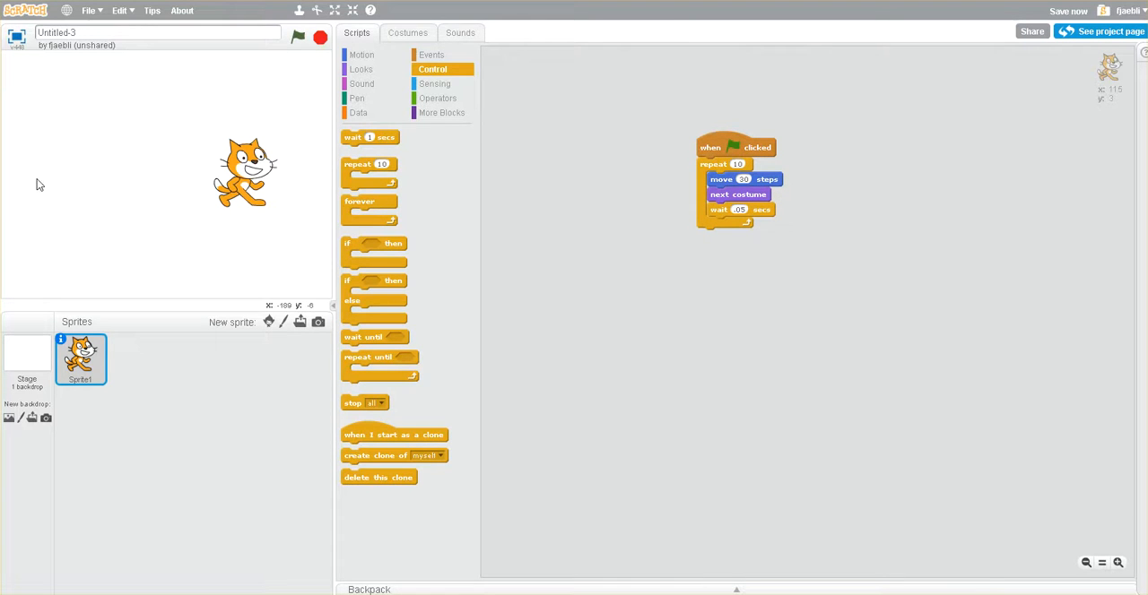
mouse_move(305, 216)
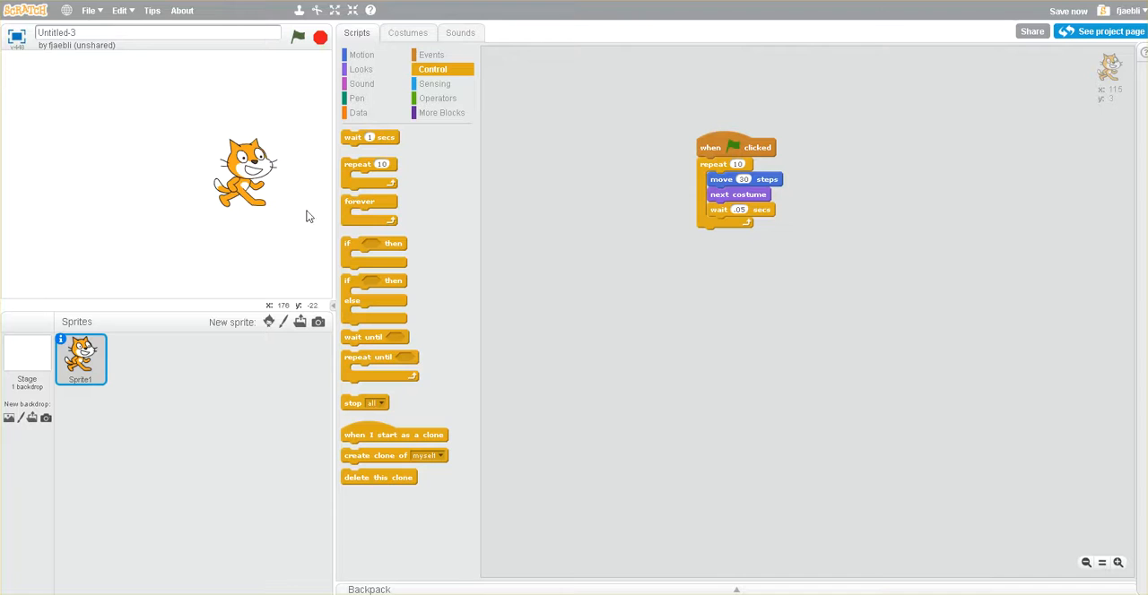
mouse_move(373, 65)
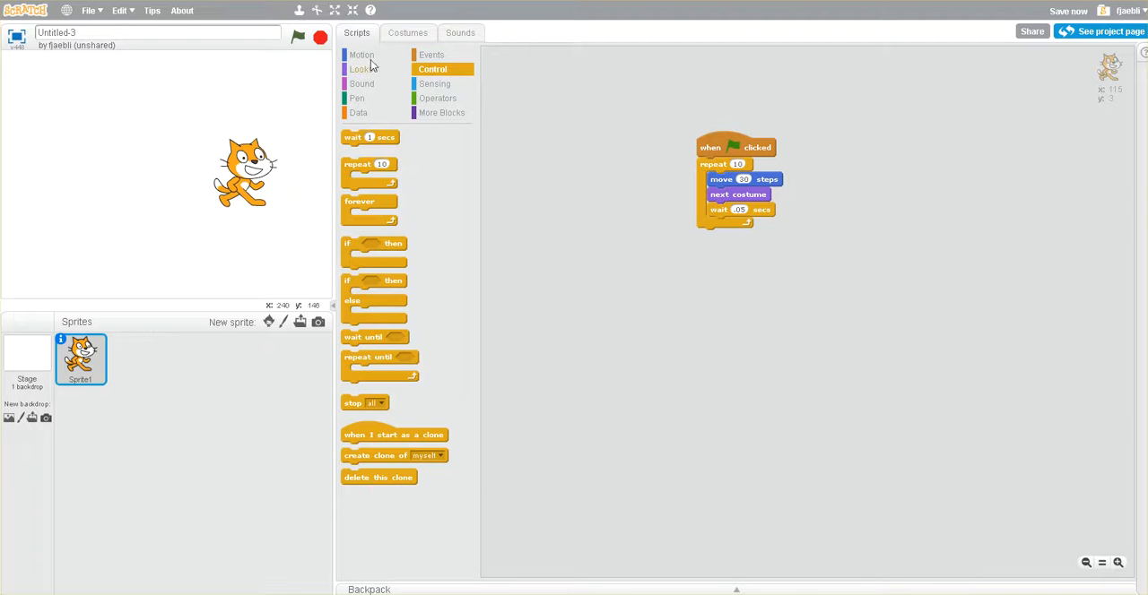